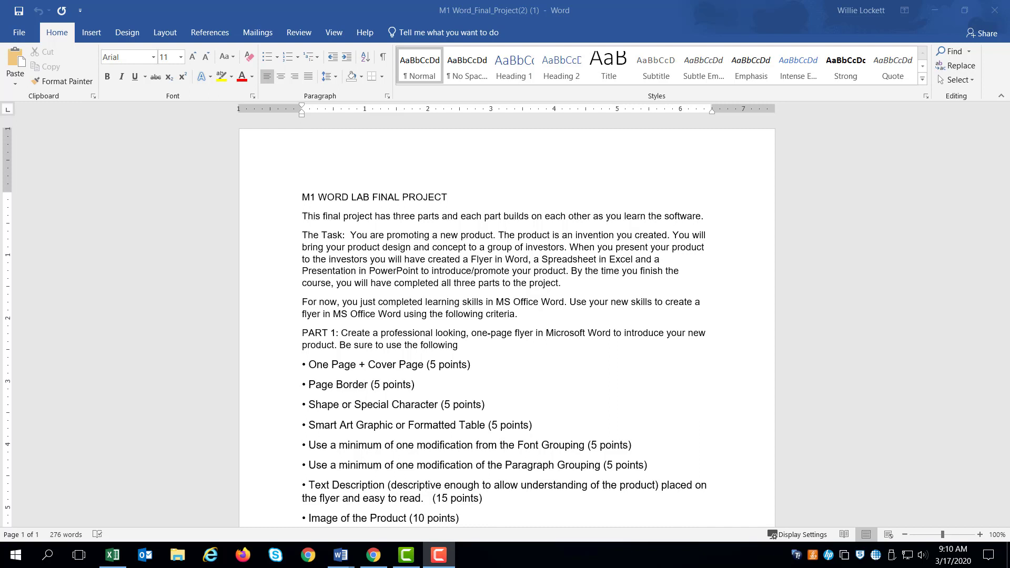
mouse_move(235, 147)
text(2)
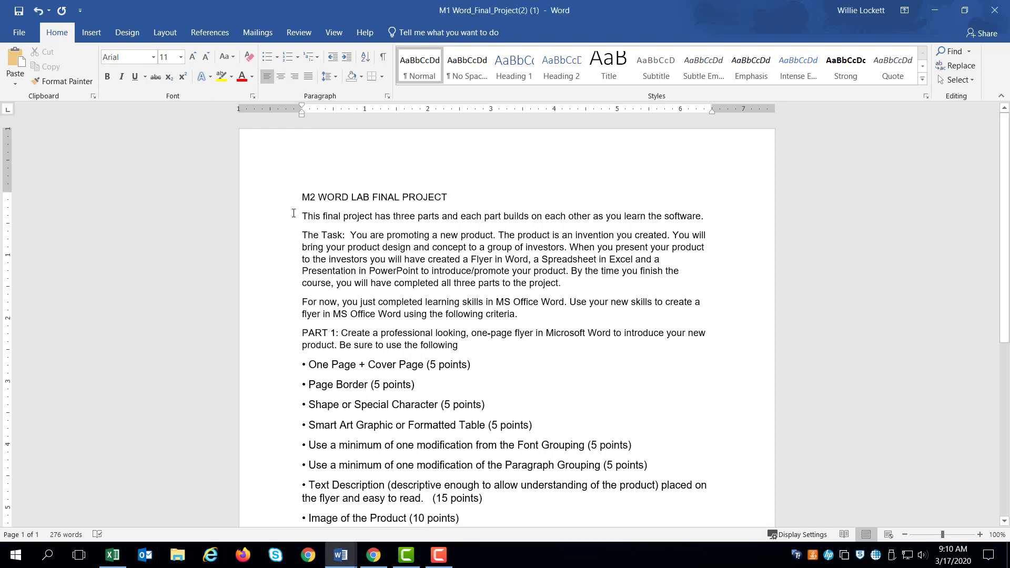
mouse_move(338, 246)
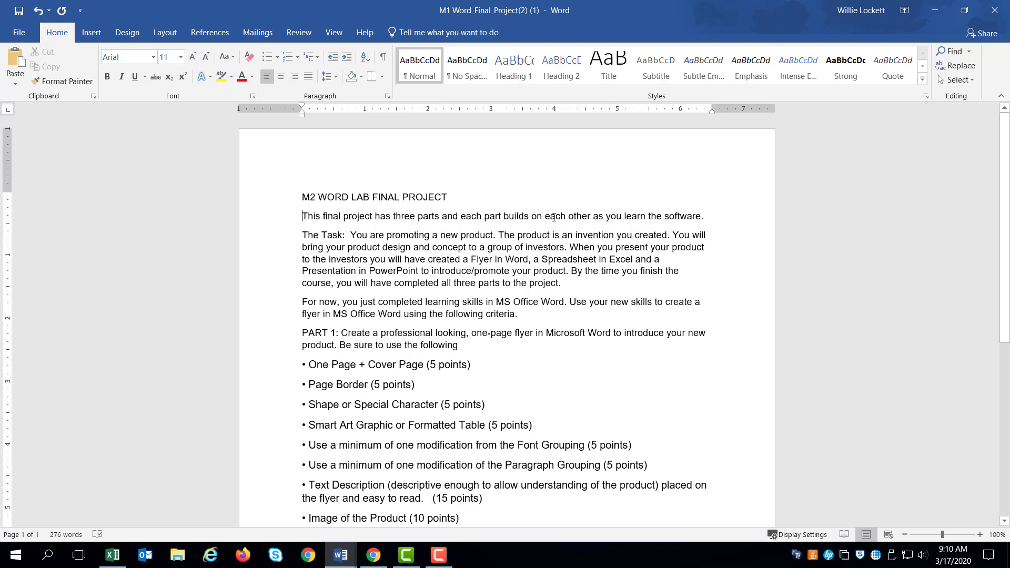
mouse_move(652, 222)
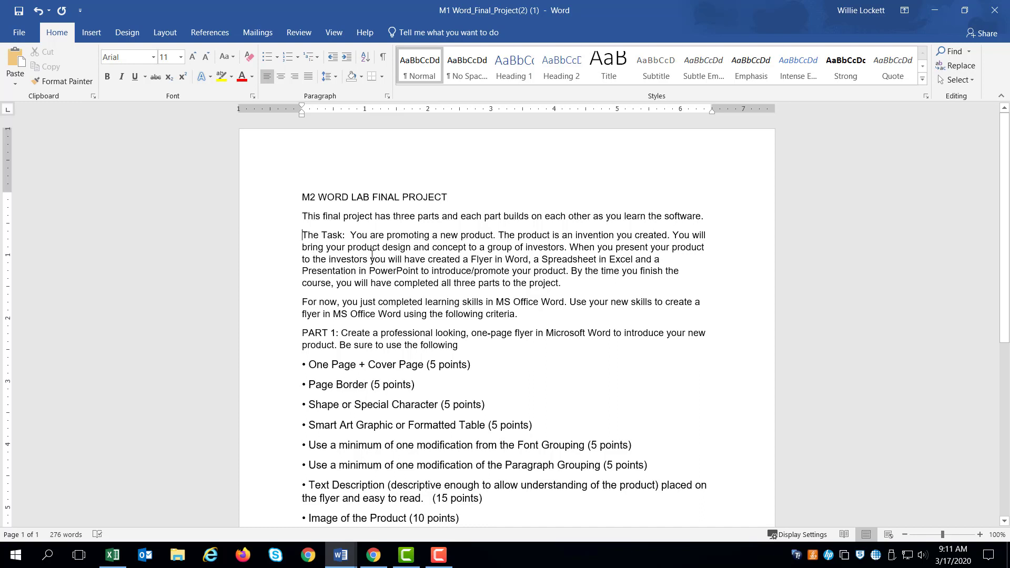
mouse_move(520, 251)
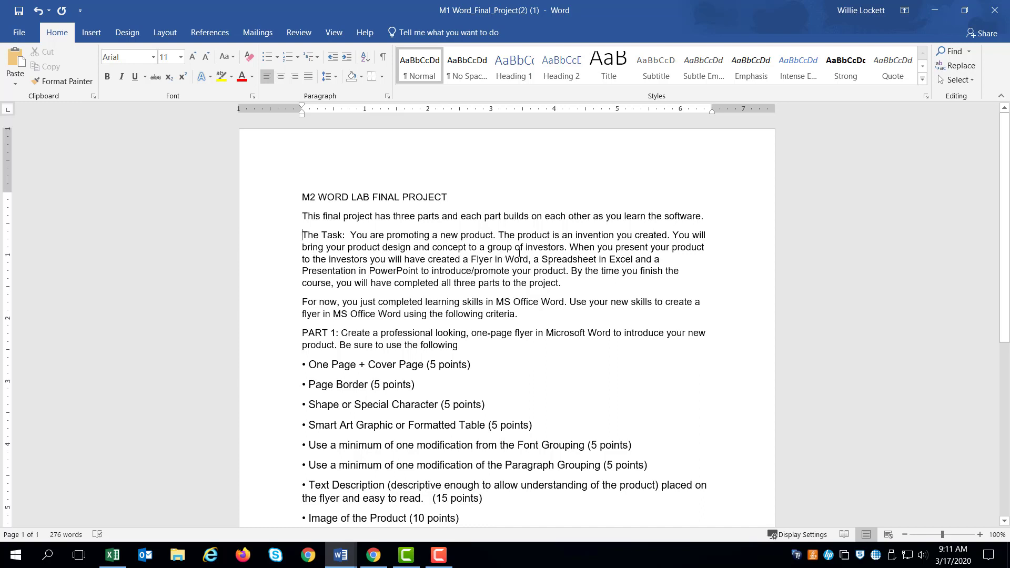
- Read through the flyer project instructions and go to the File backstage New pane
click(540, 252)
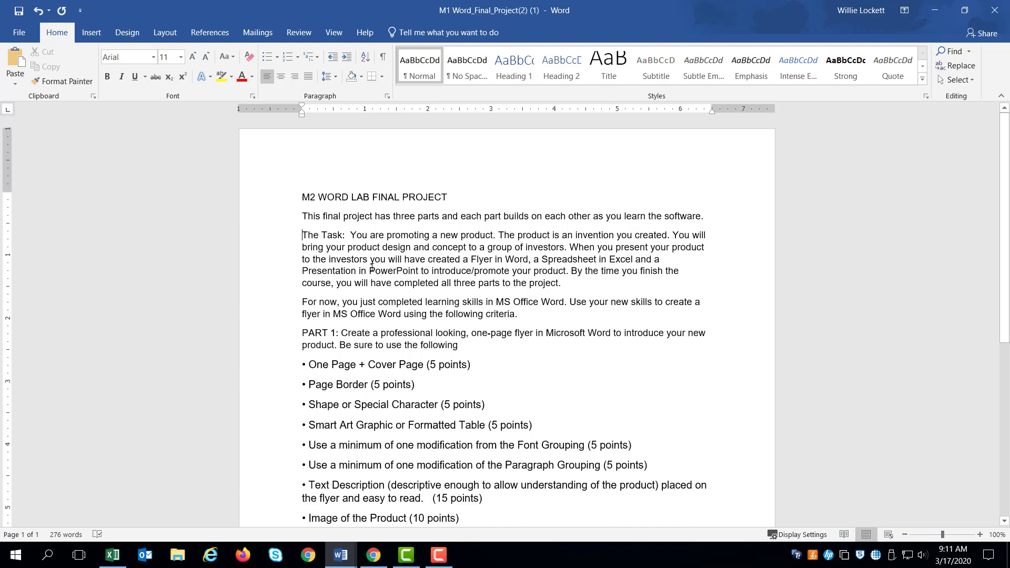
mouse_move(420, 272)
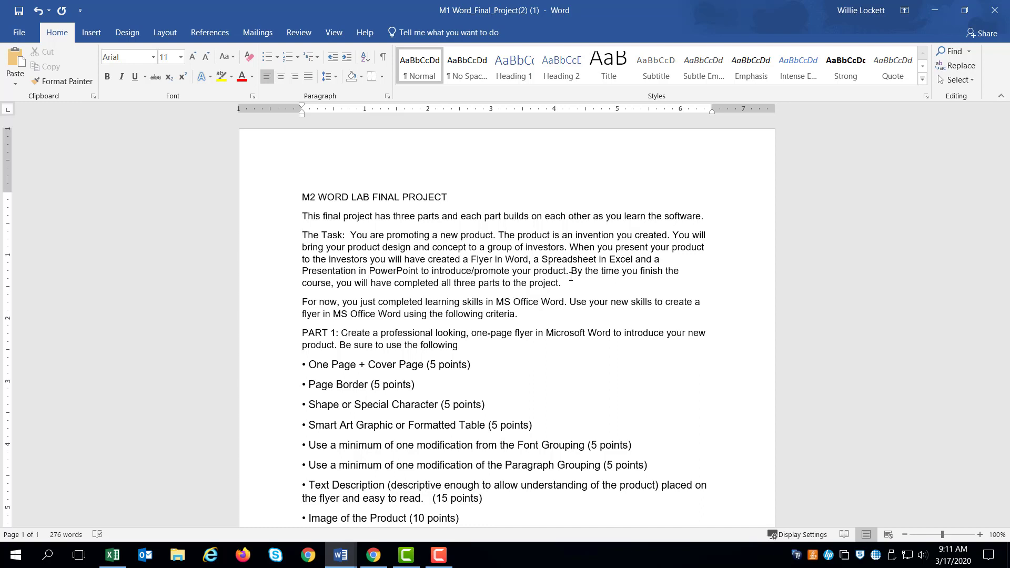
scroll(down, 3)
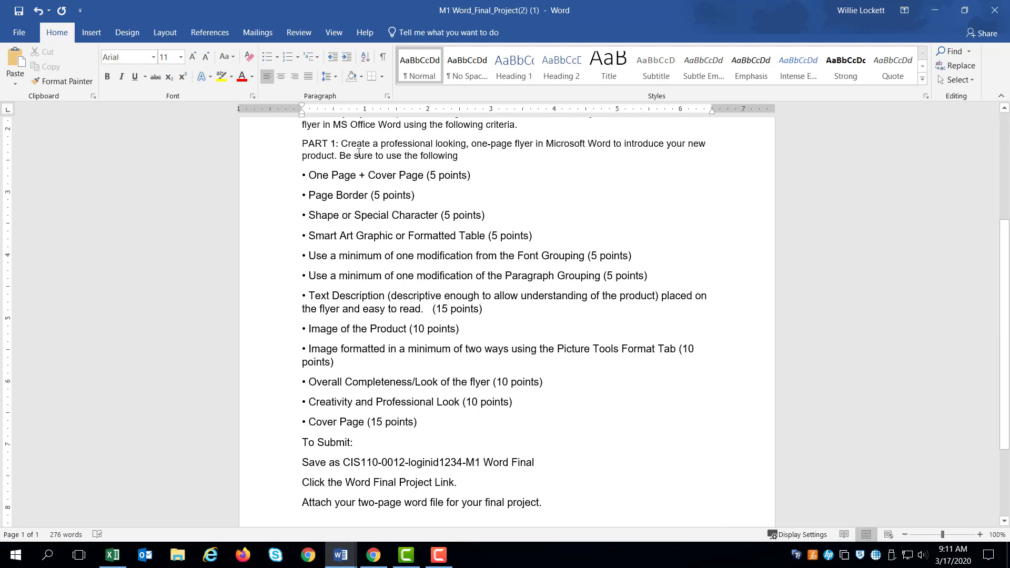
mouse_move(523, 148)
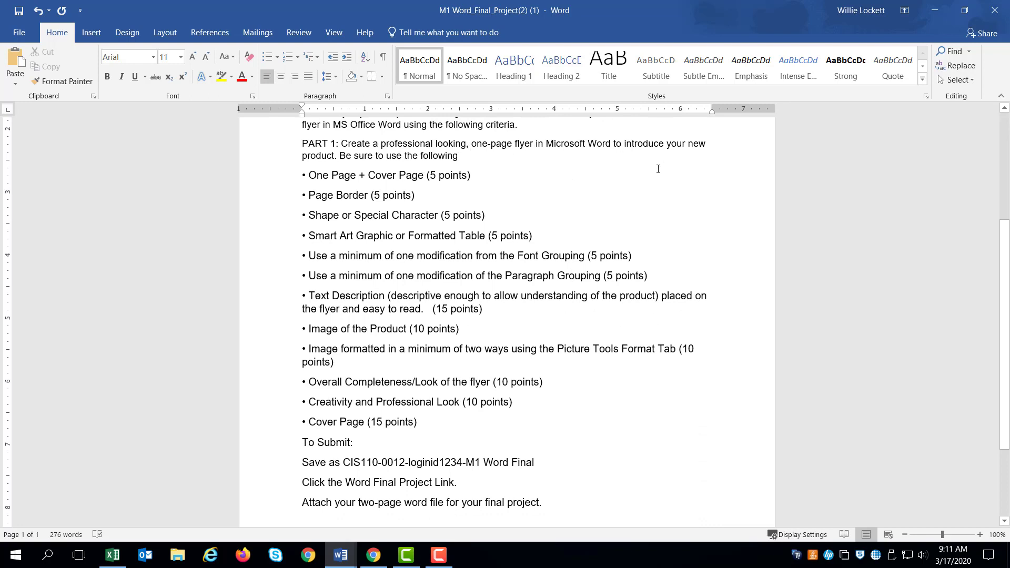
mouse_move(708, 145)
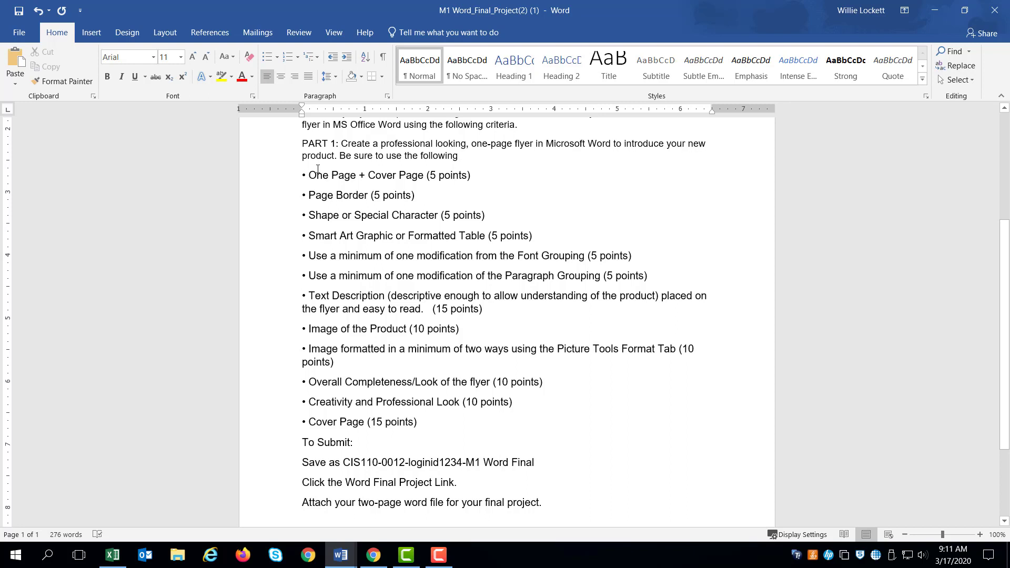
click(19, 33)
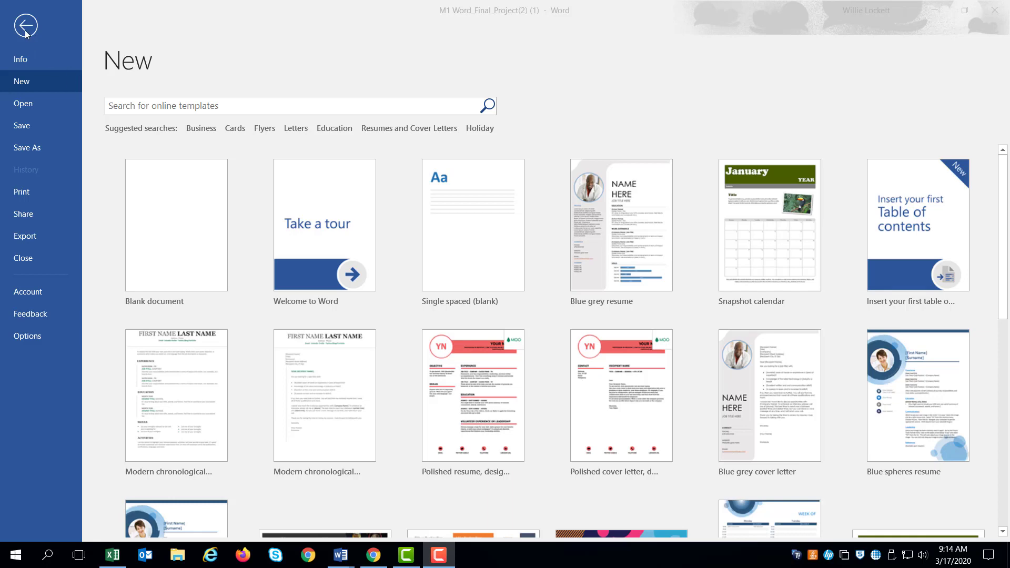
mouse_move(22, 81)
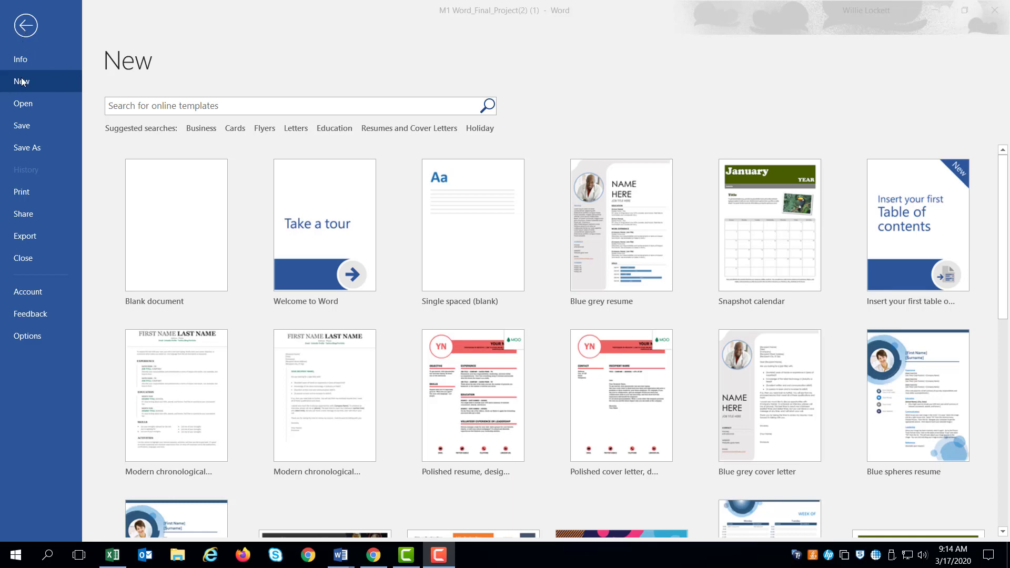
mouse_move(24, 41)
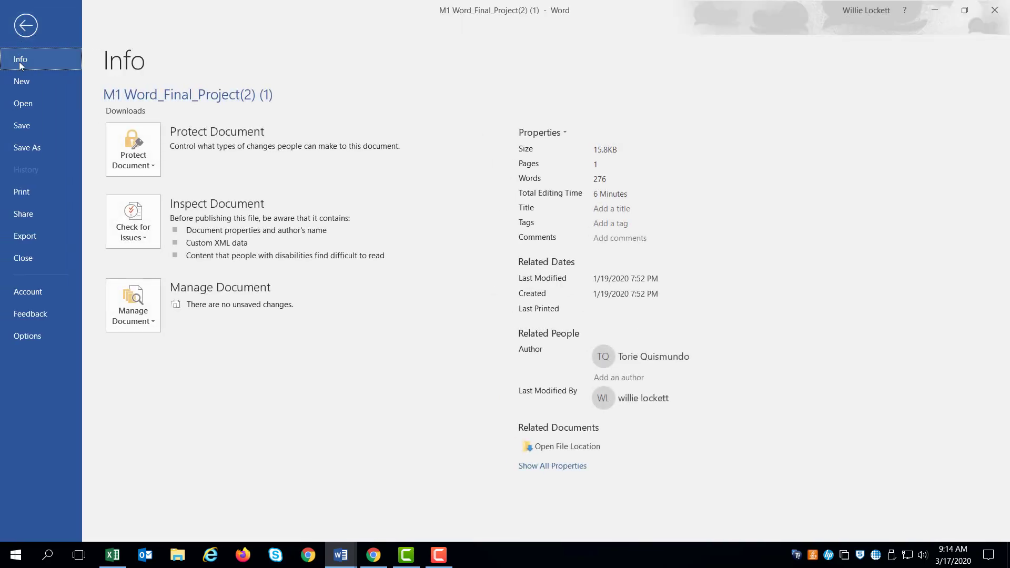
- Create a new blank document (Document1) from the templates gallery
click(22, 81)
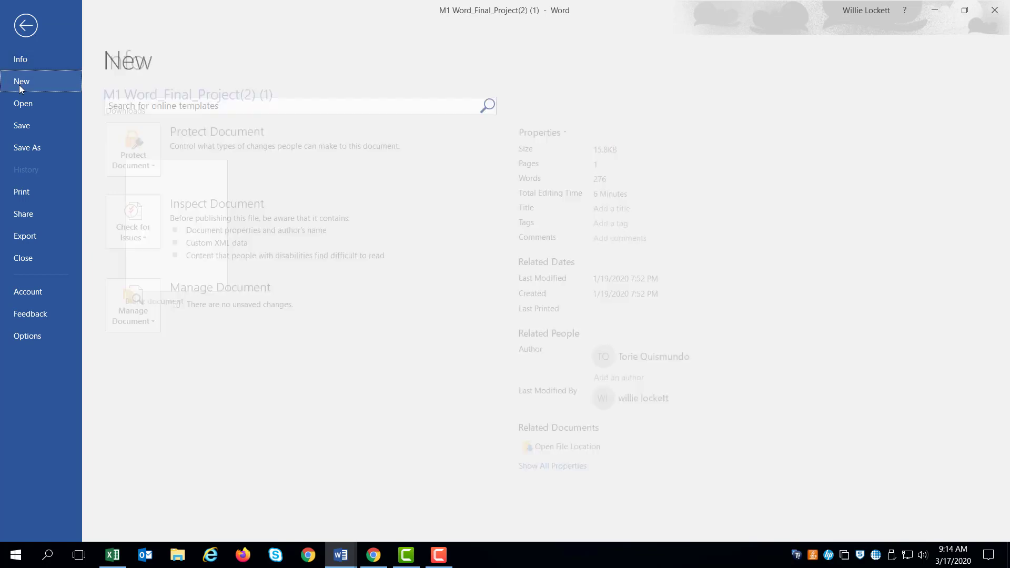
click(21, 81)
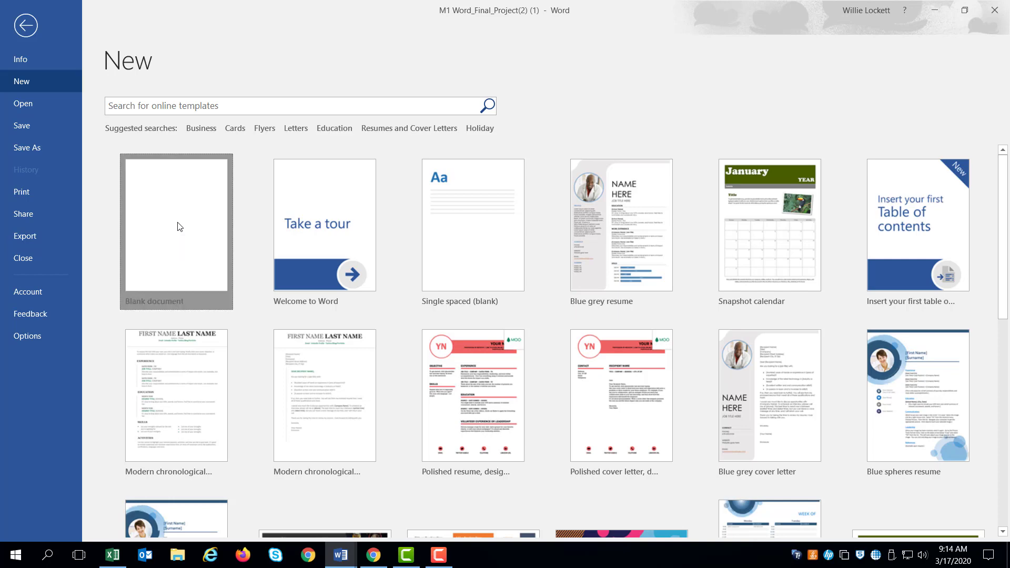
click(176, 232)
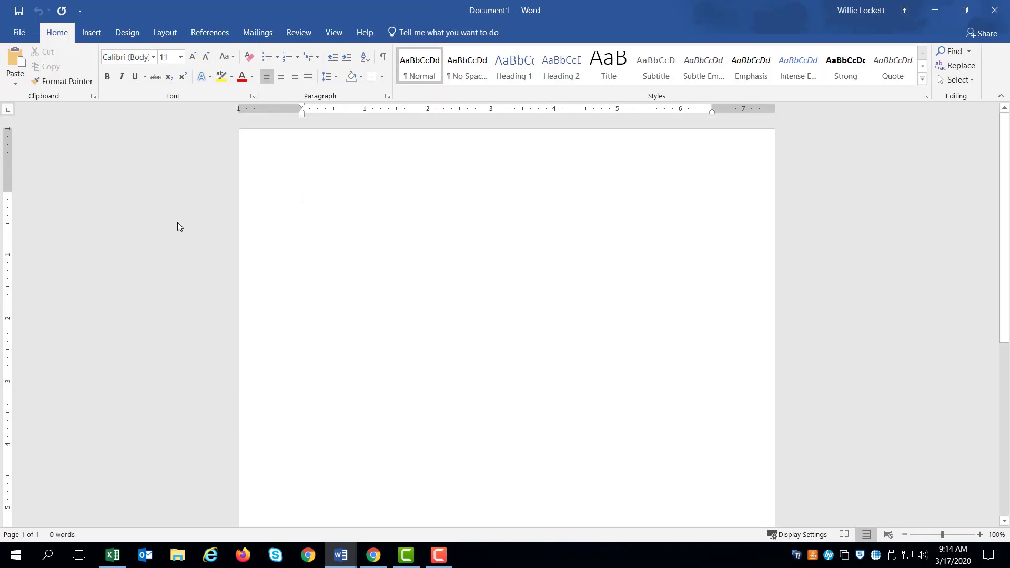
mouse_move(82, 56)
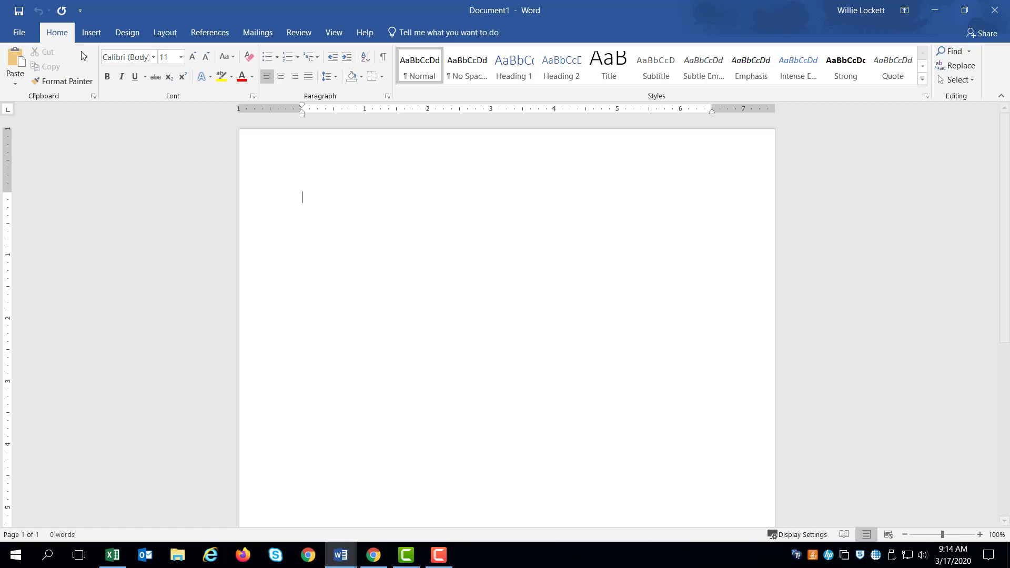
- Insert the built-in Banded cover page with its title placeholder and color bands
click(91, 32)
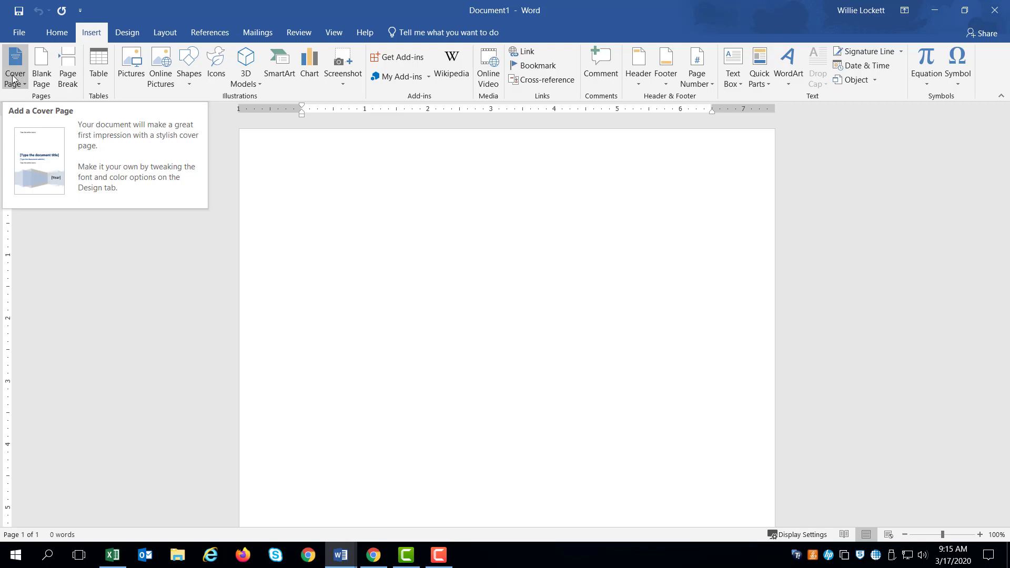
click(302, 196)
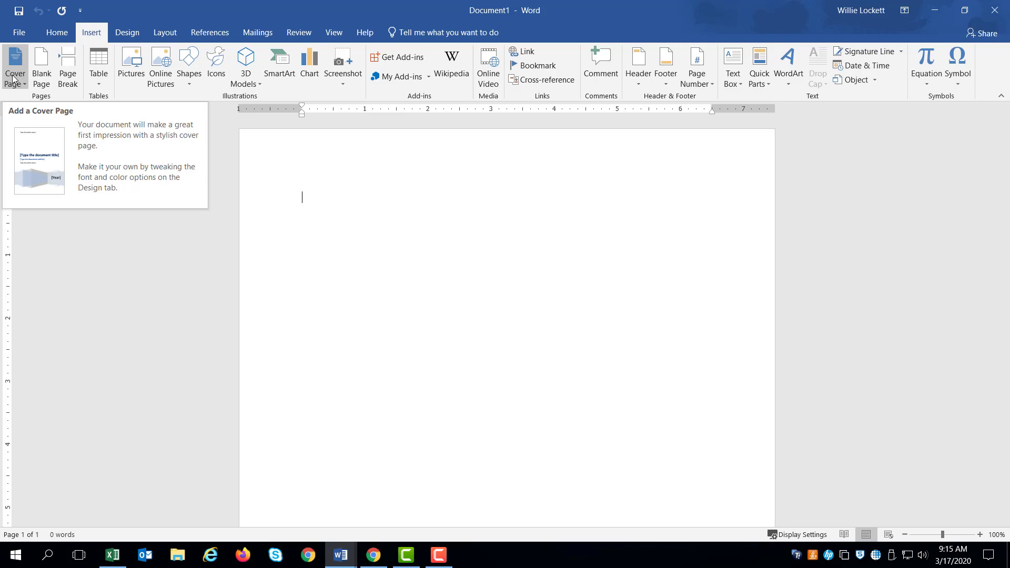
click(14, 66)
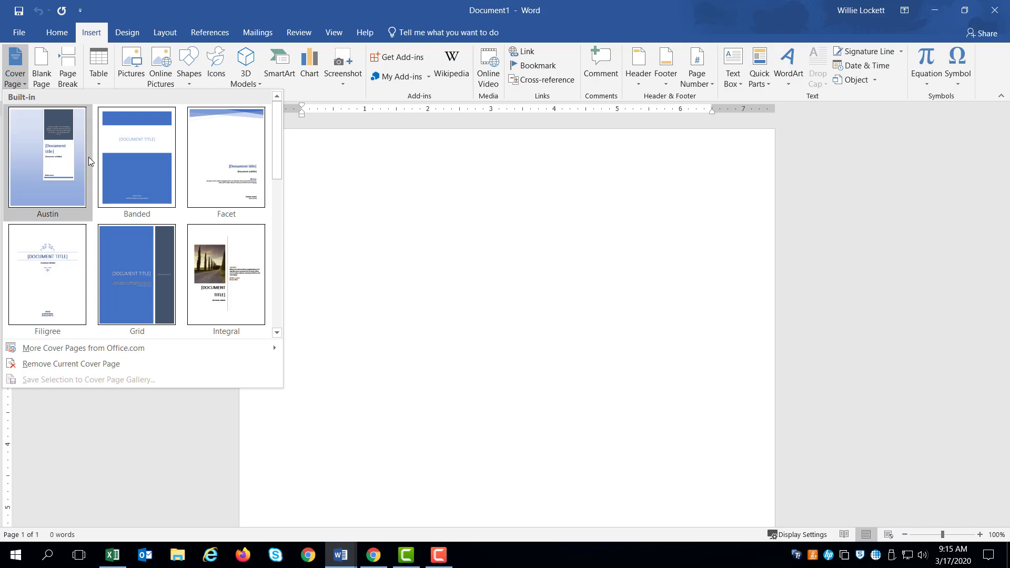
mouse_move(136, 157)
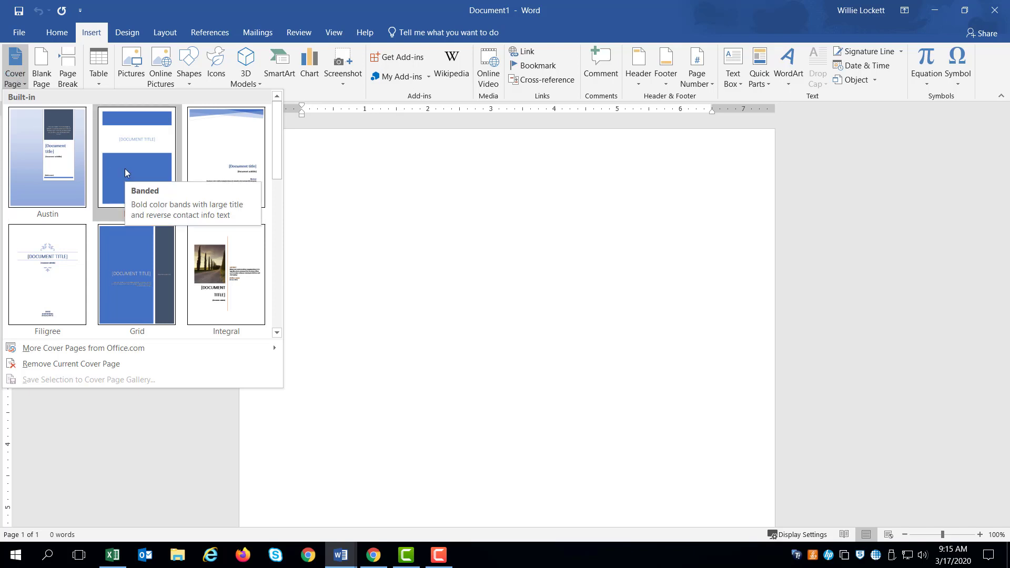
click(136, 163)
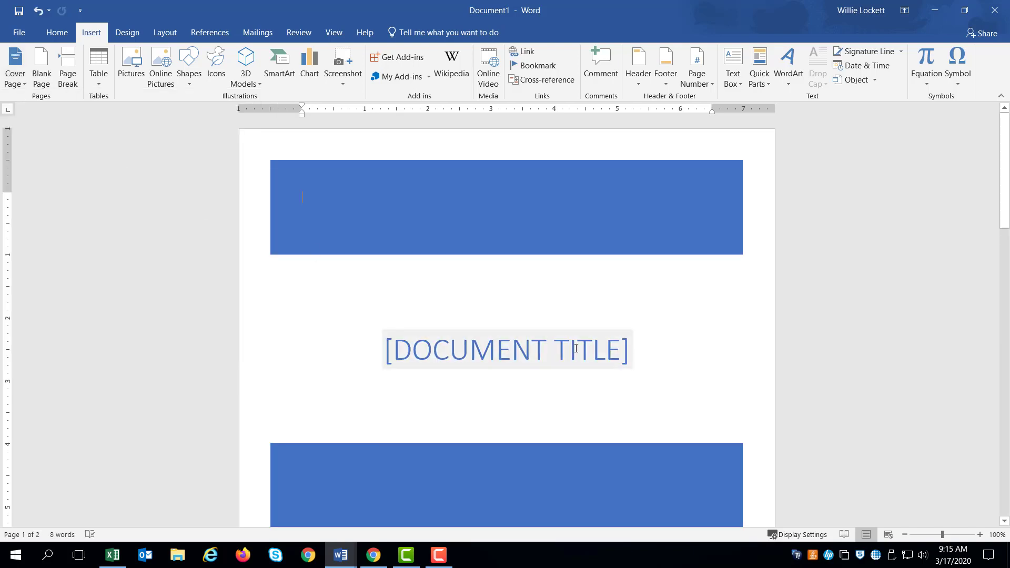
- Replace the cover page's document title placeholder with the WILLIES SMA title text
click(506, 349)
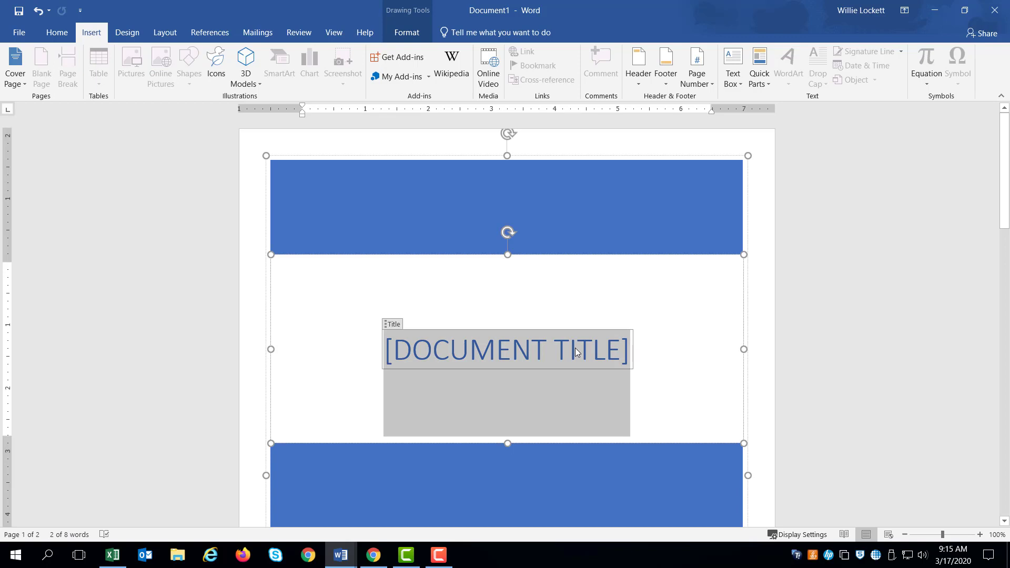
text(WILL)
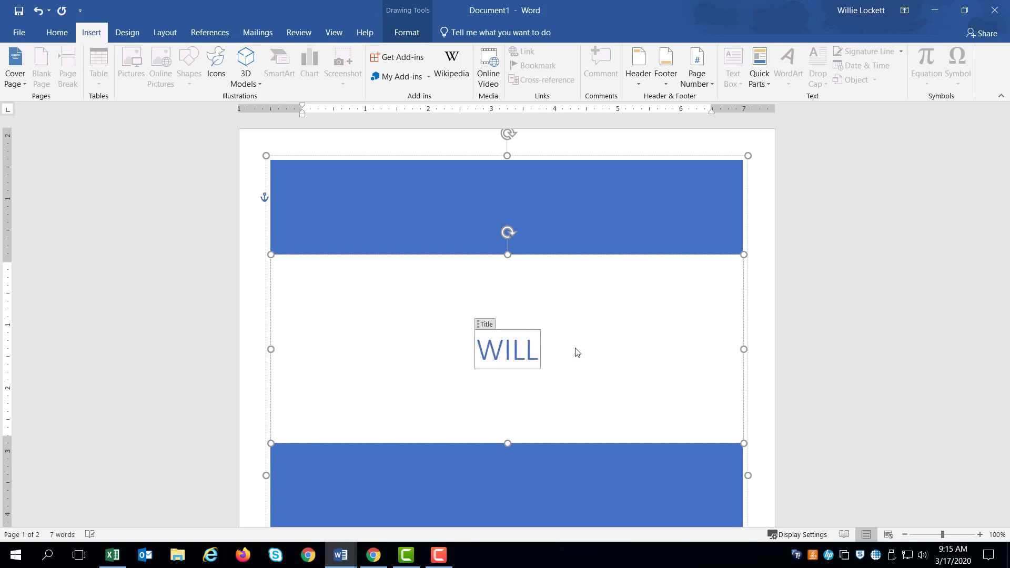
text(IES)
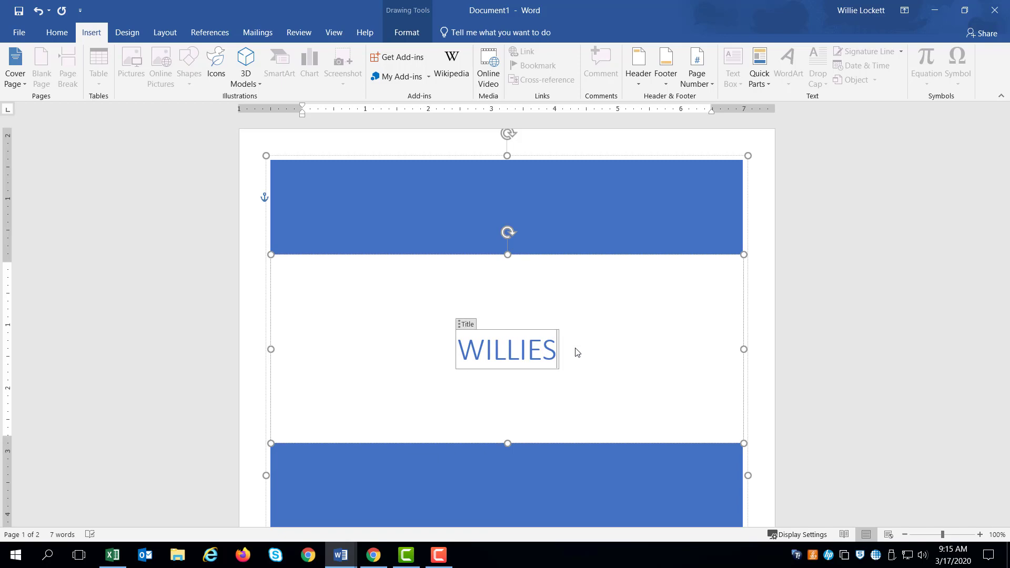
text(SMA)
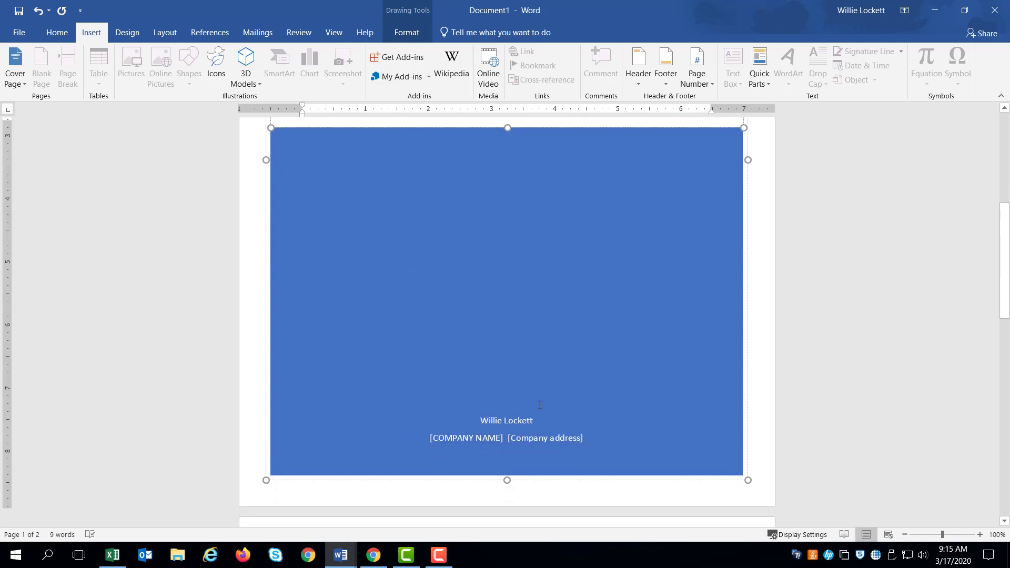
double_click(506, 420)
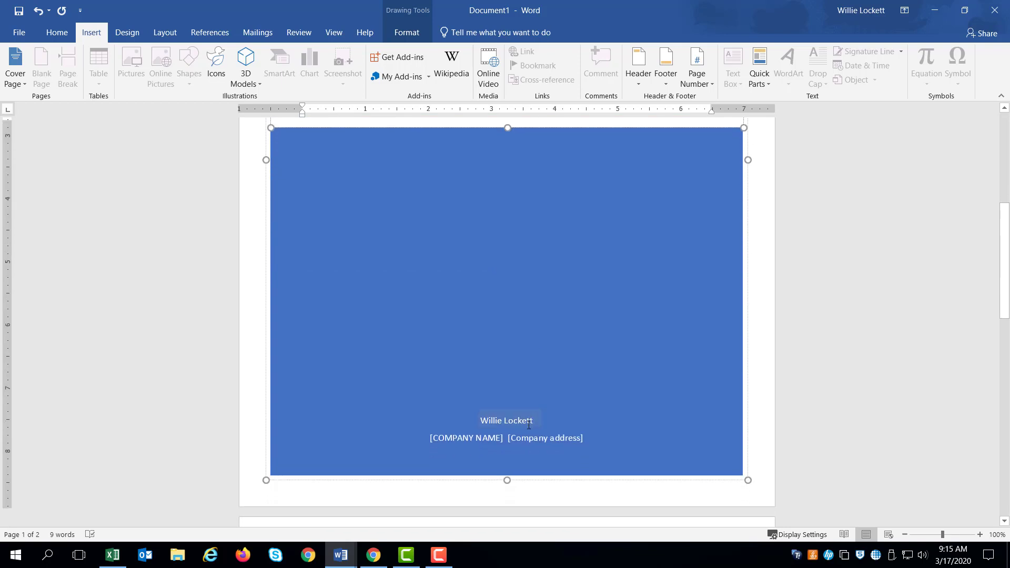
- Fill the company name and address placeholders with WILLIE COMPANY and 1200 Fayetteville st
click(501, 438)
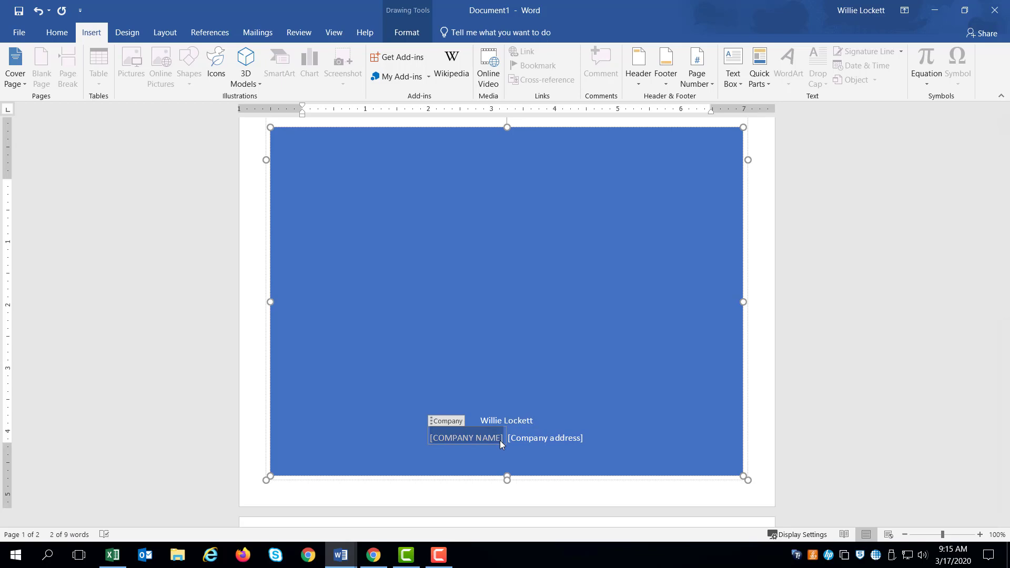
text(WILL)
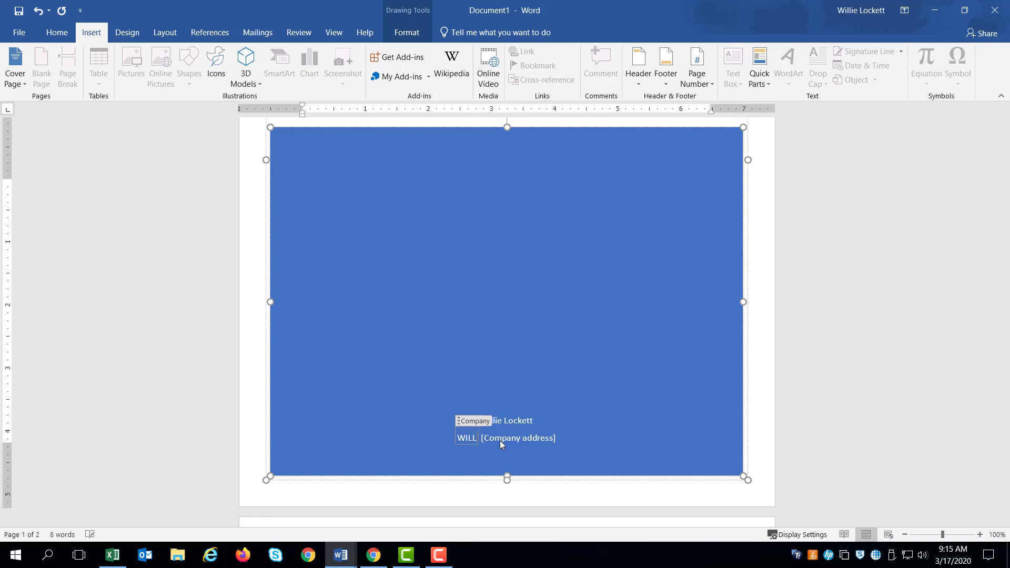
text(IE COMPANY)
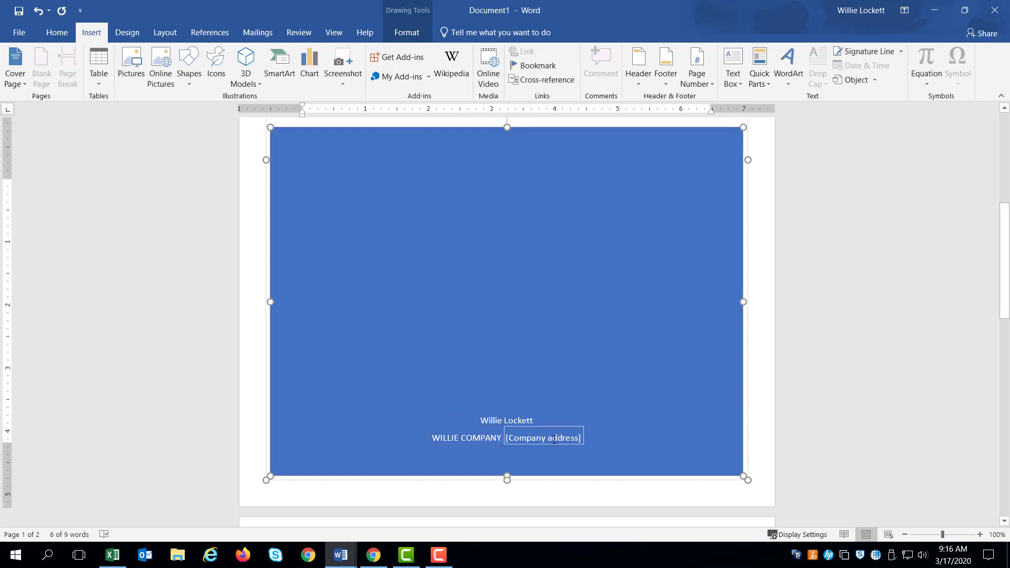
text(1)
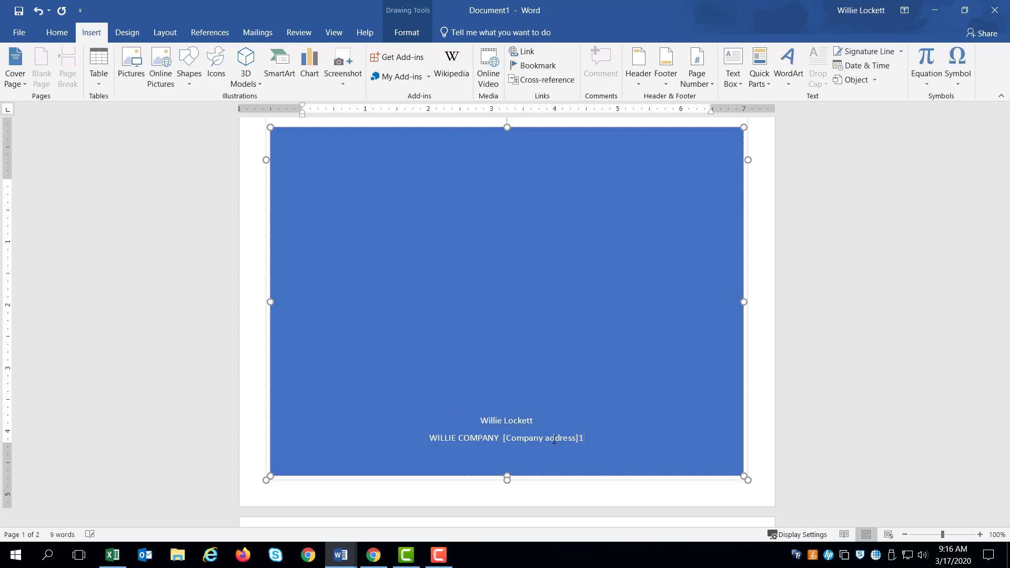
text(200 Fayetteville)
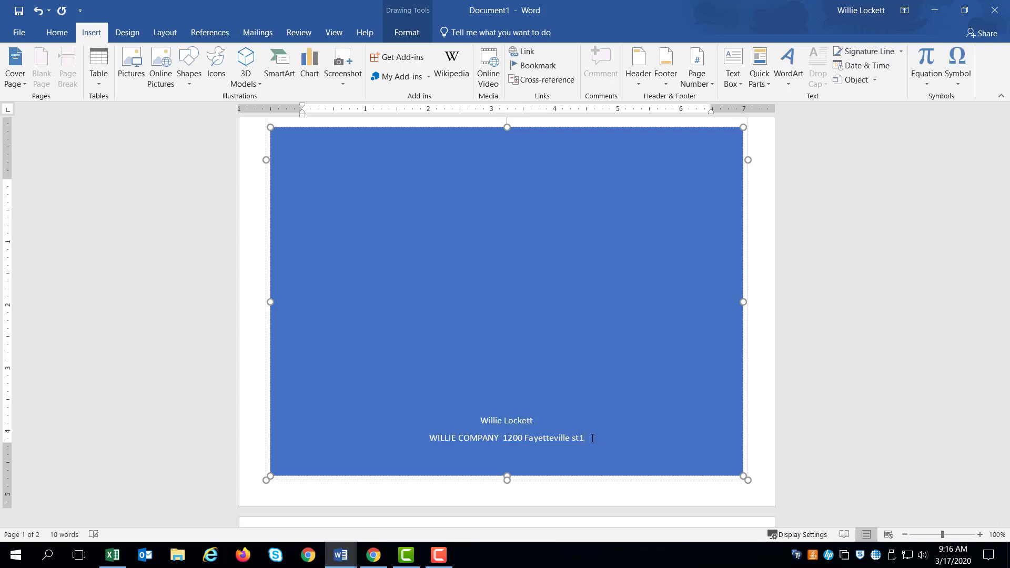
key(Backspace)
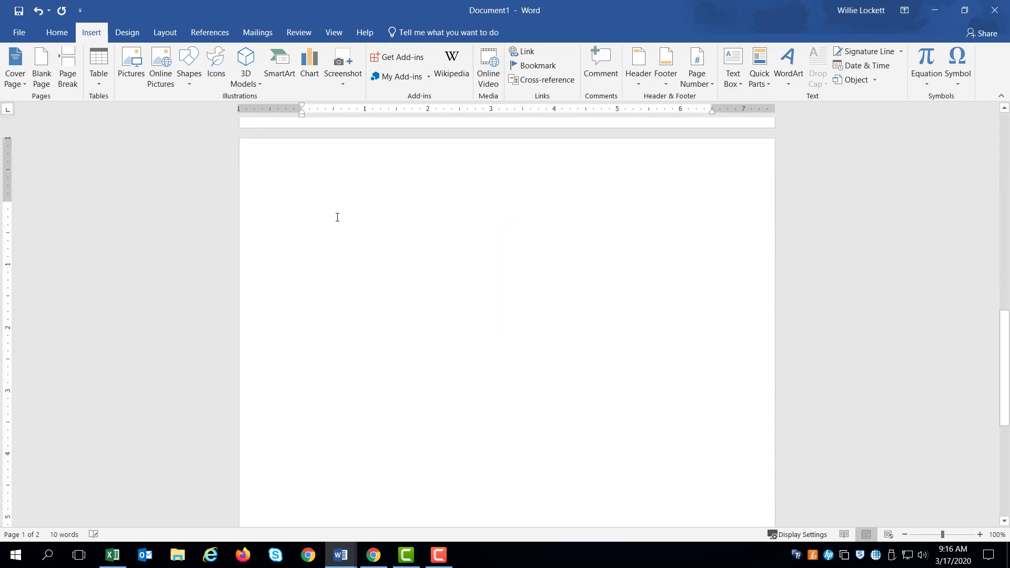
- Start the page-two heading with WILL, correcting mistyped letters
click(41, 66)
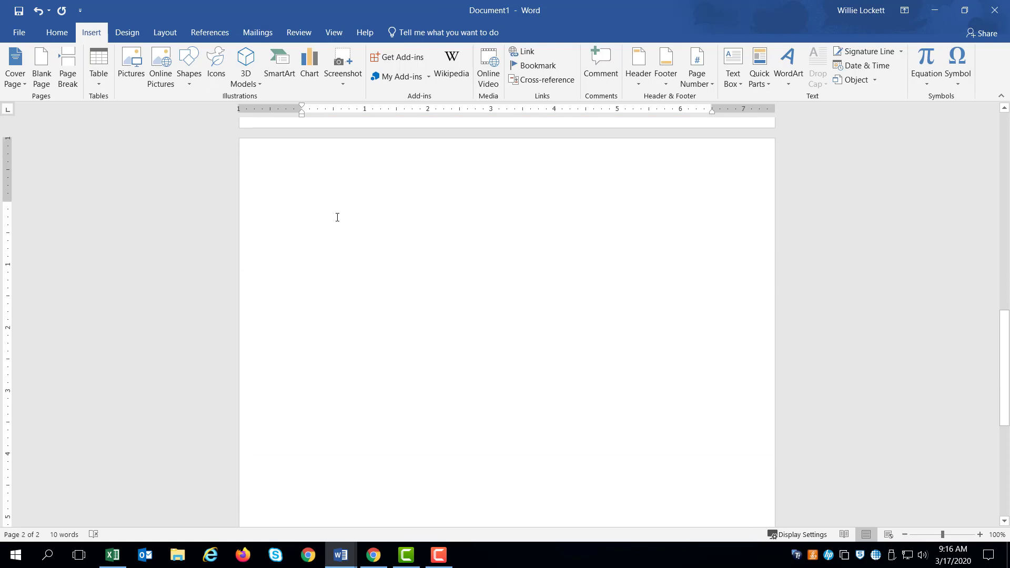
click(302, 206)
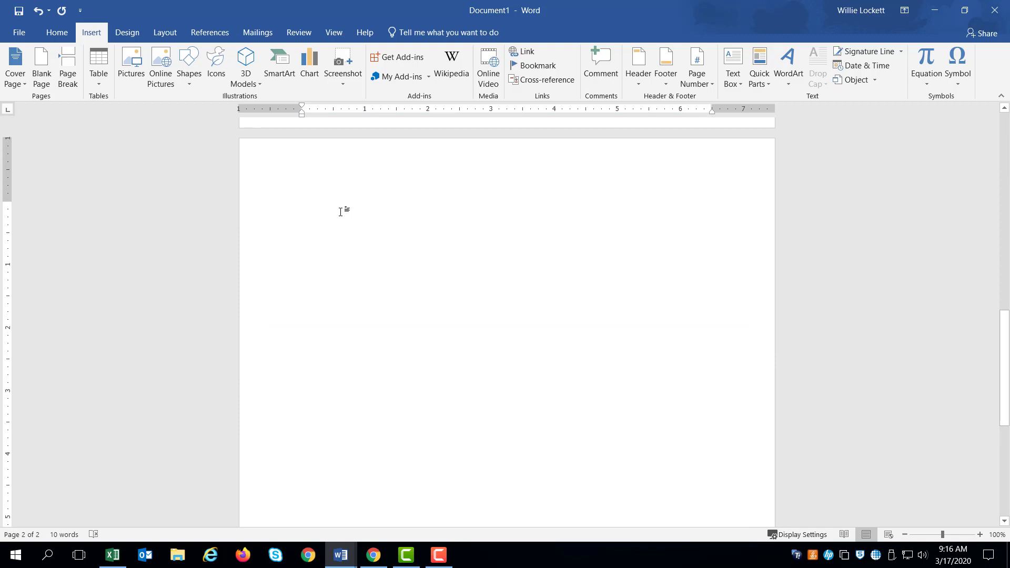
click(302, 207)
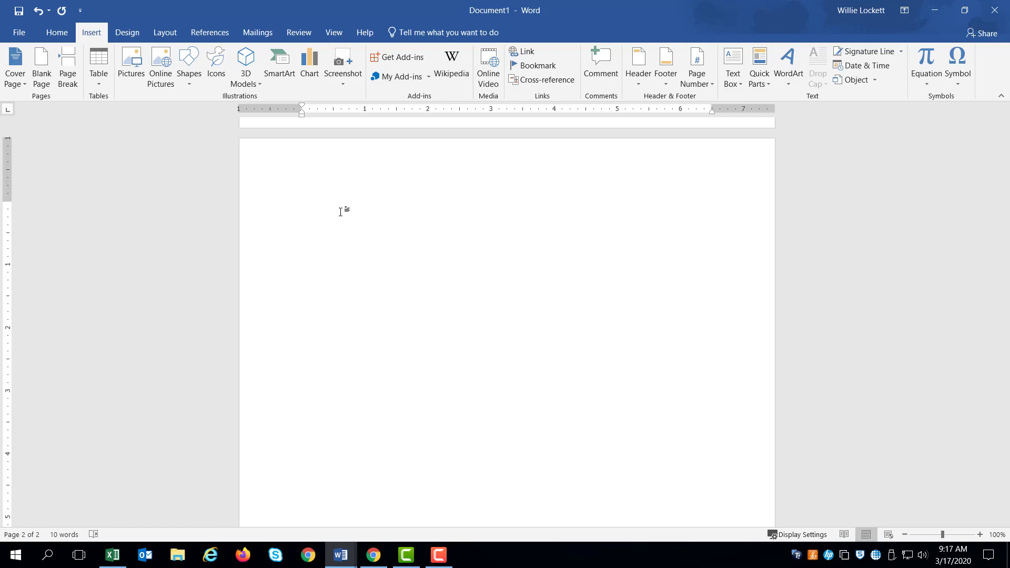
text(w)
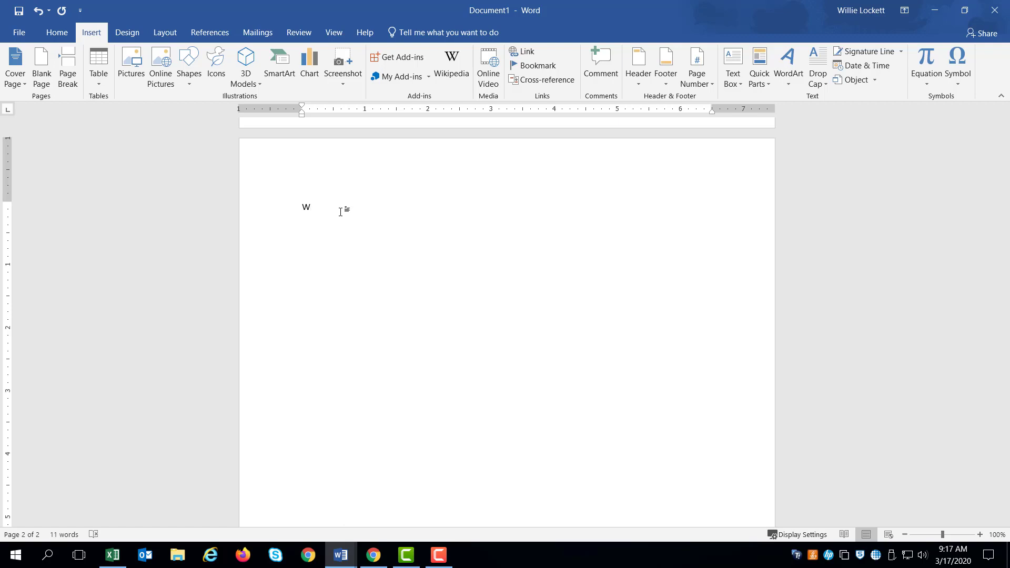
text(ill)
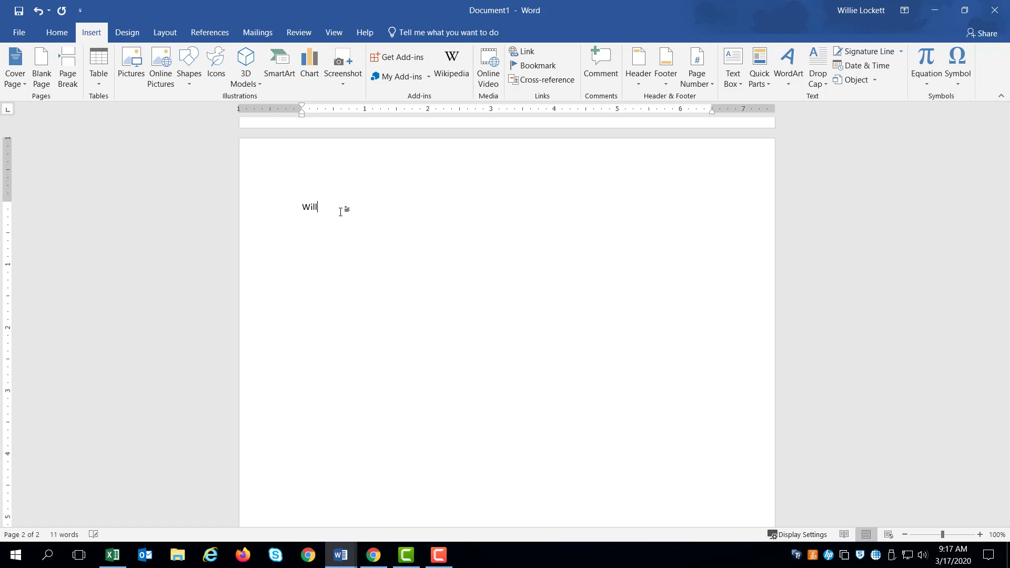
key(Backspace)
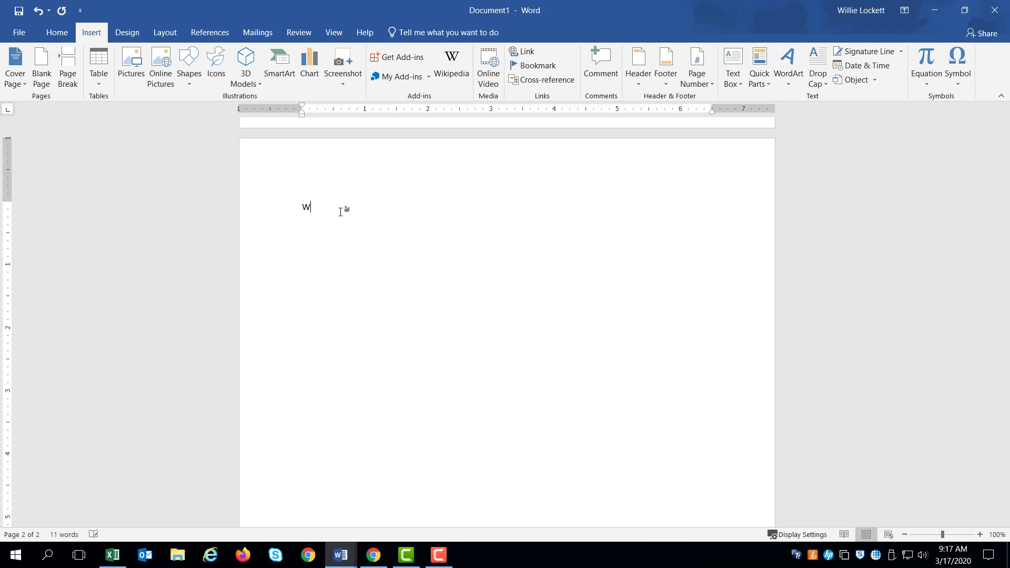
text(ILLES)
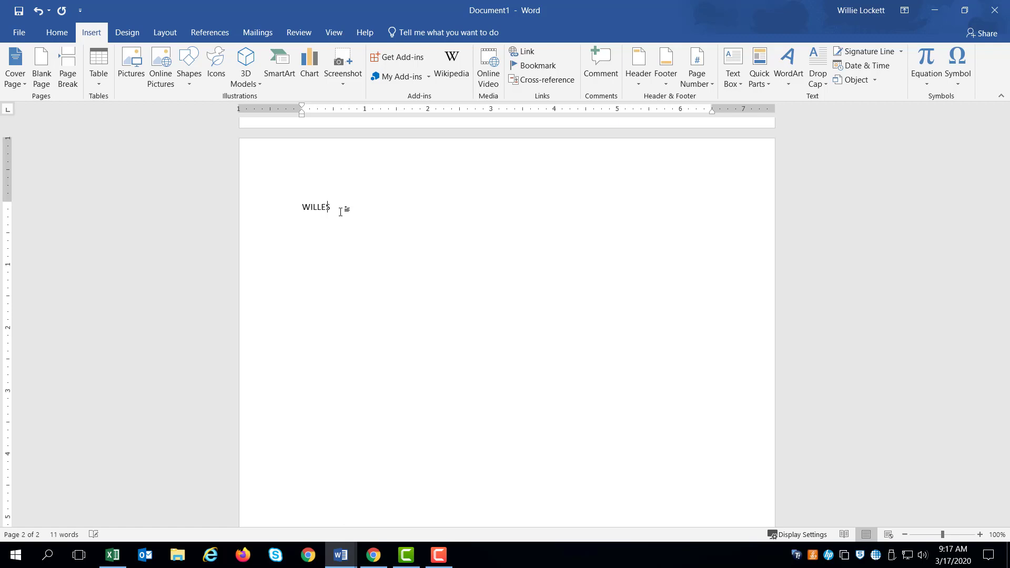
key(Backspace)
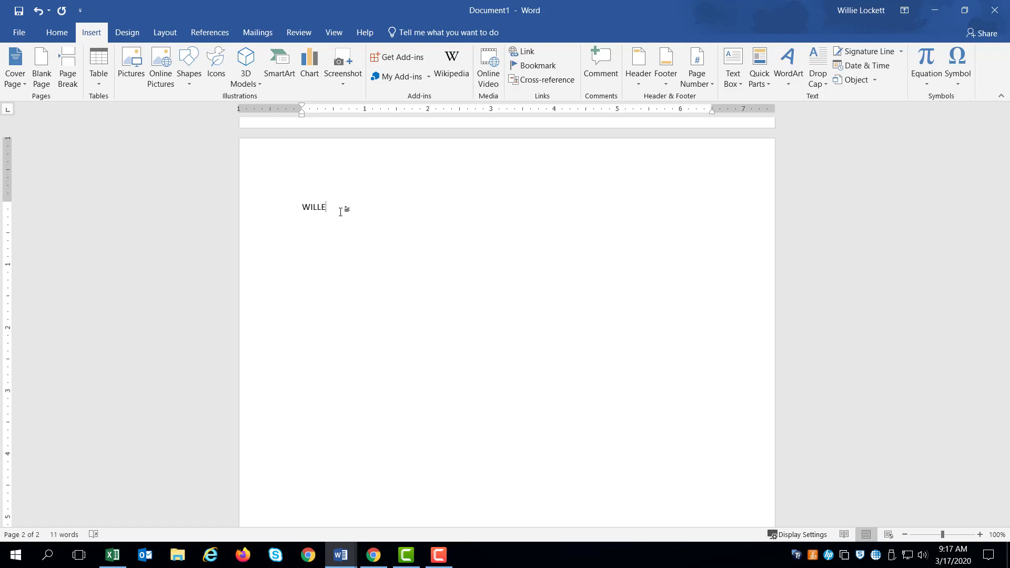
key(Backspace)
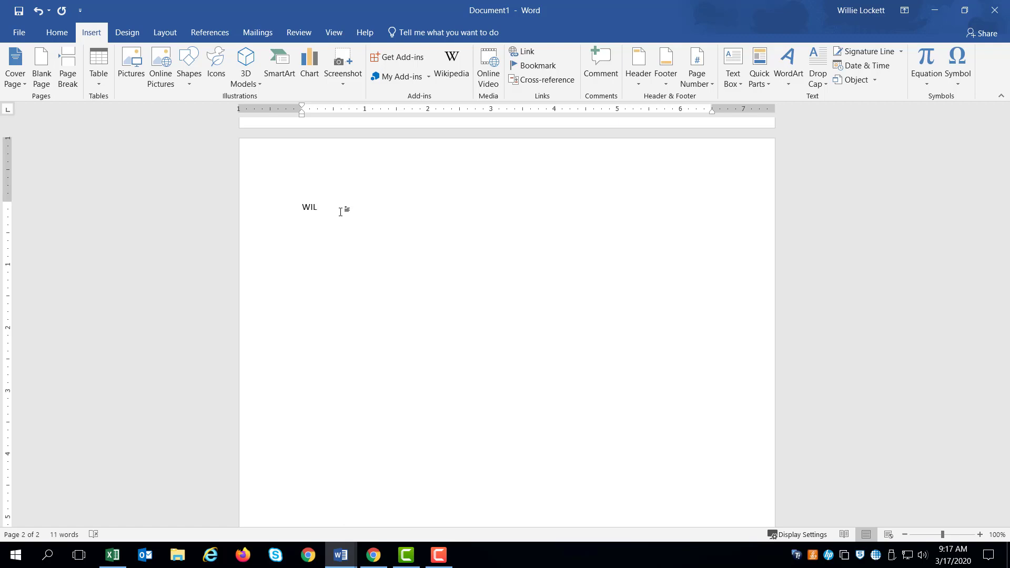
- Complete the heading to read WILL – LEE SMART ANSWER
text(L -)
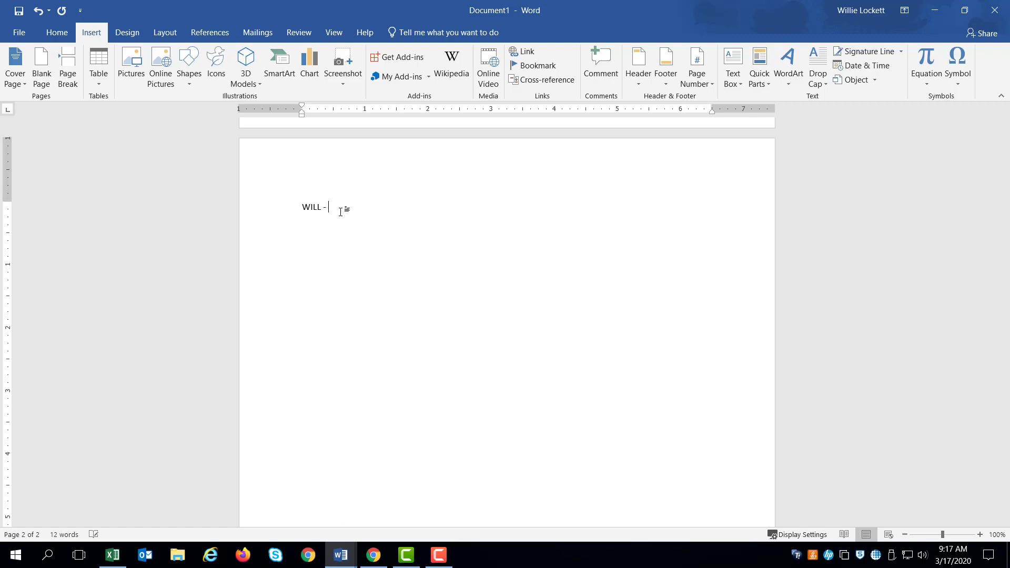
text(LLE)
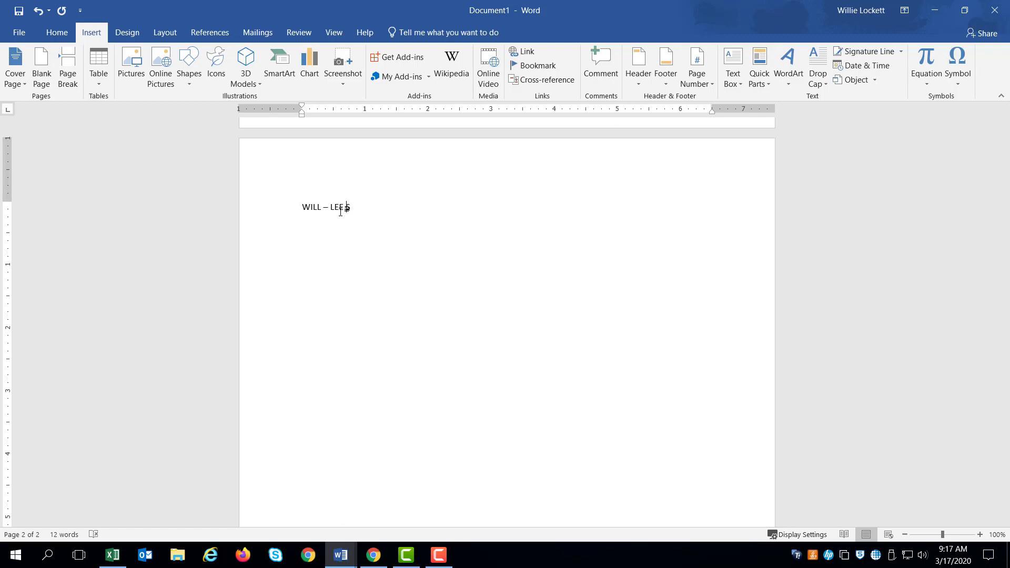
text(SMART)
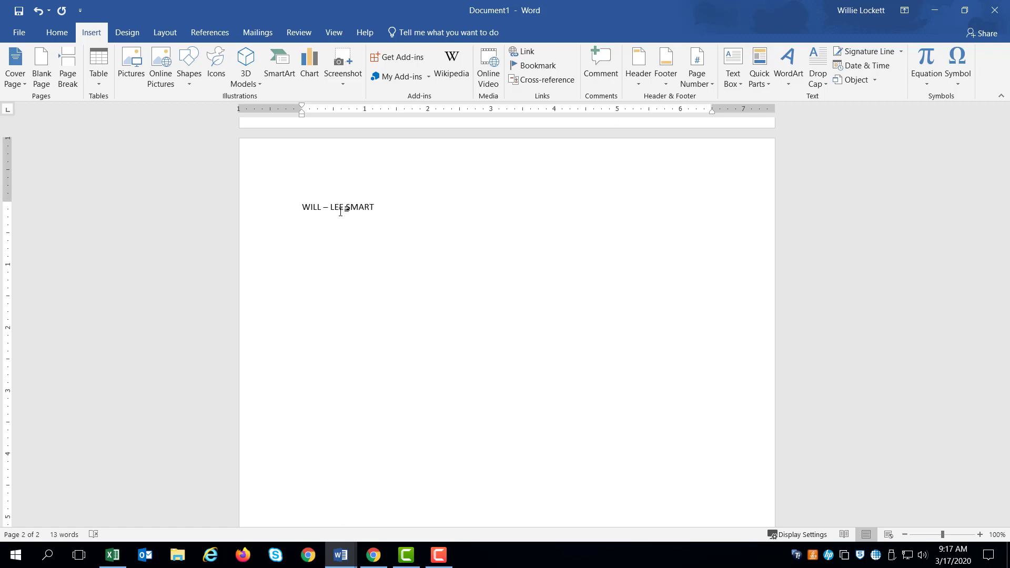
text(ANSWER)
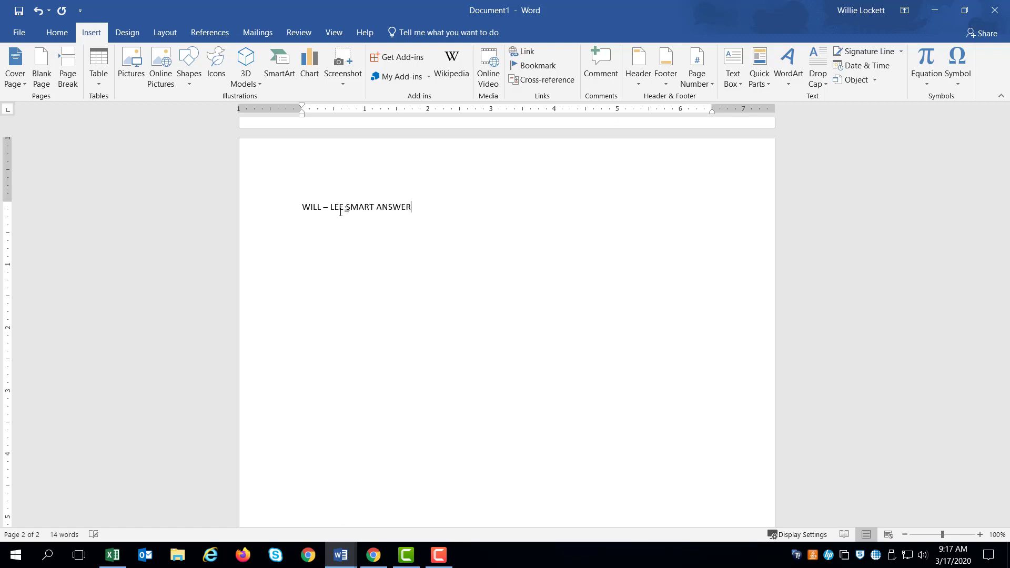
- Finish the title as SMART ANSWERS, then search online pictures for BRAIN
text(S)
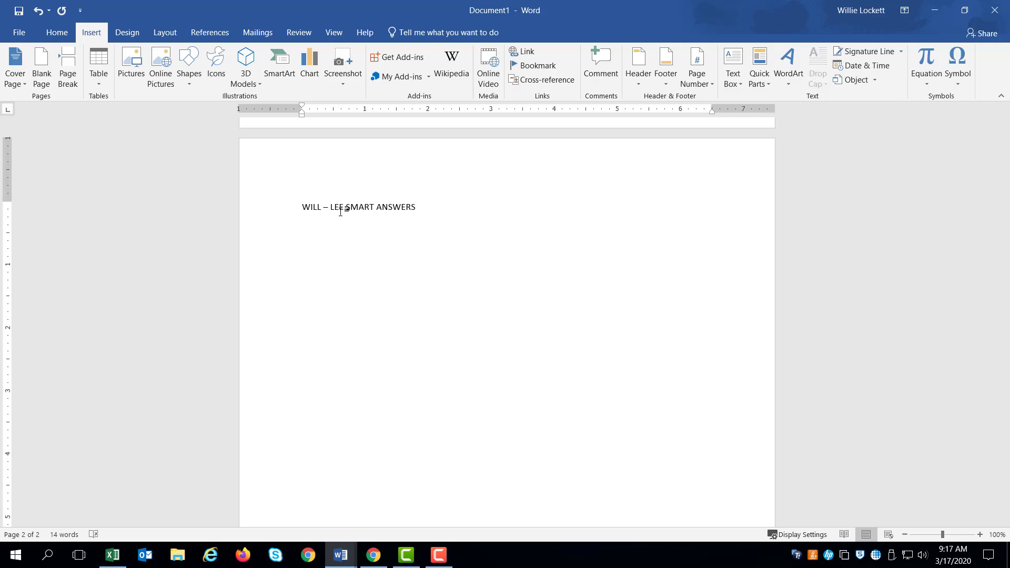
key(enter)
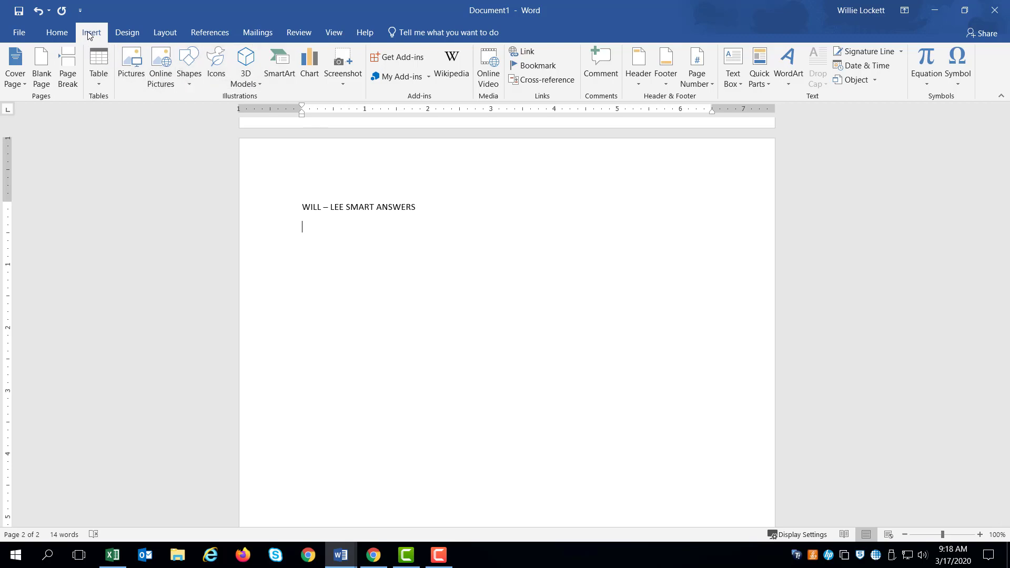
mouse_move(160, 65)
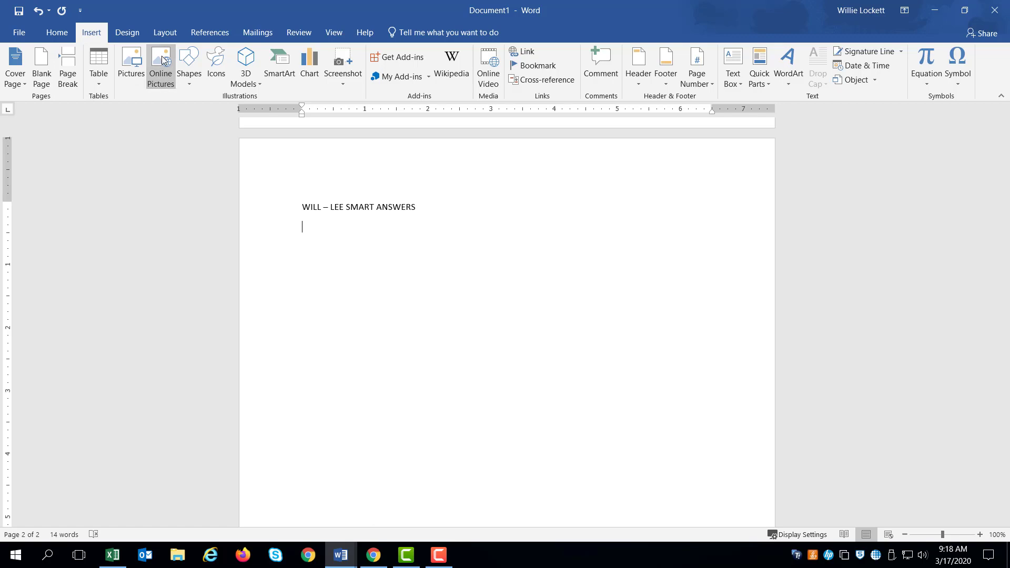
click(160, 64)
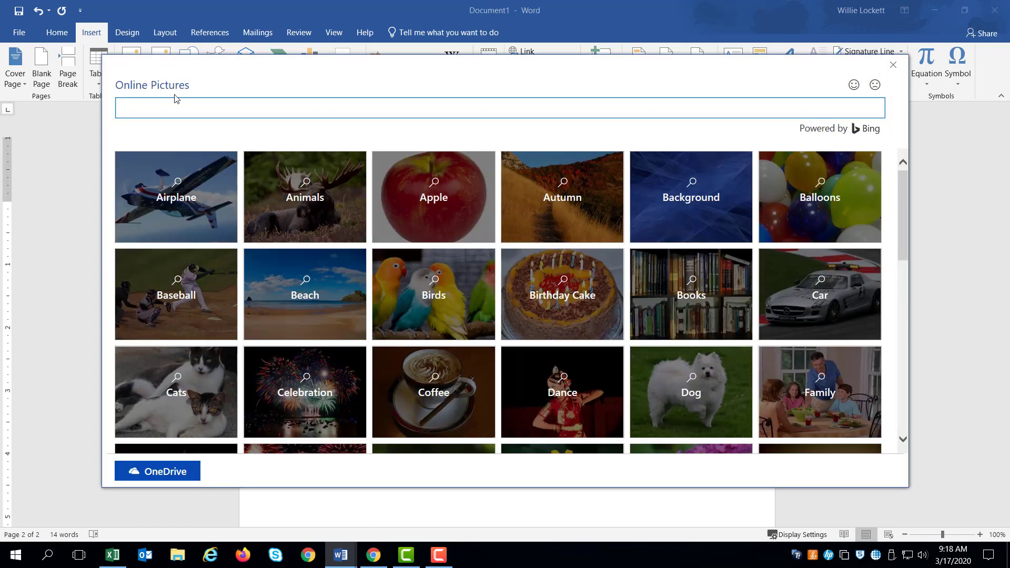
text(B)
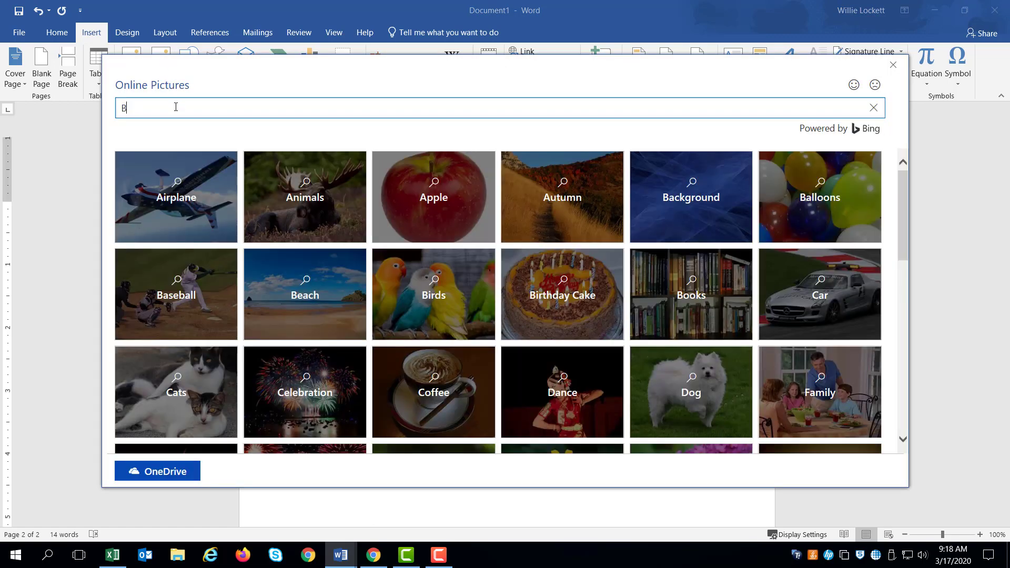
text(RAIN)
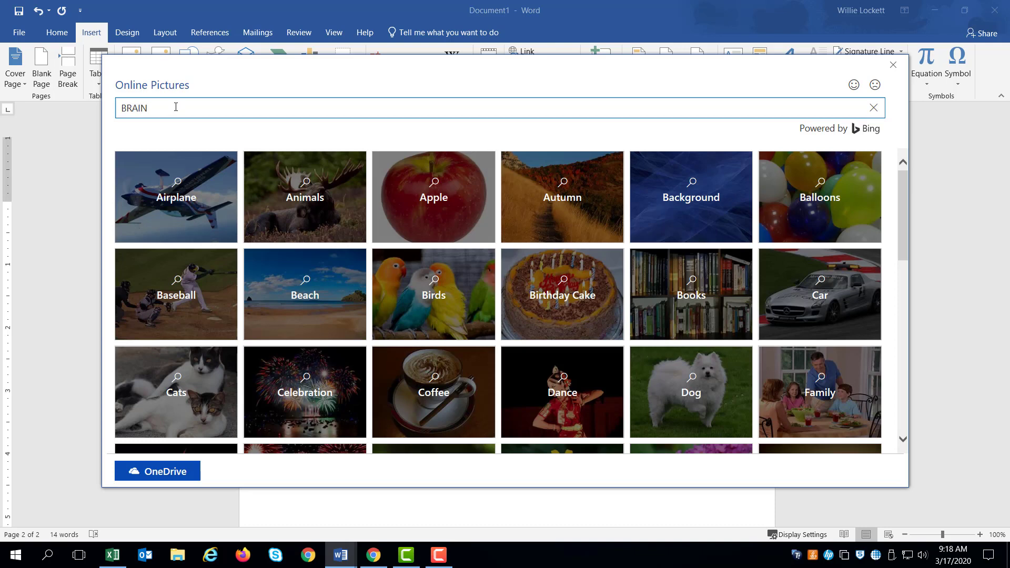
key(Enter)
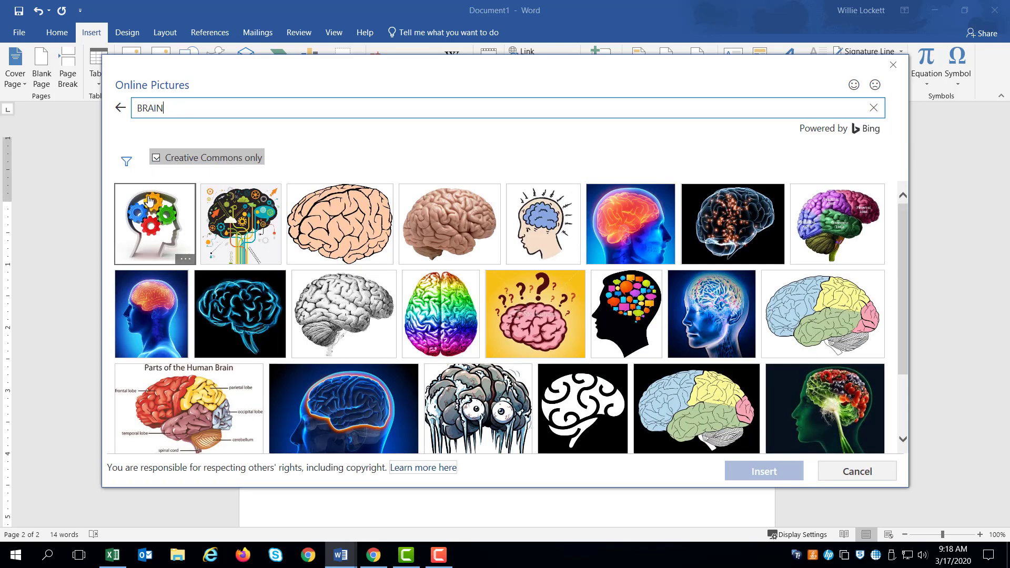
- Insert the head-with-colourful-gears image below the title
click(154, 223)
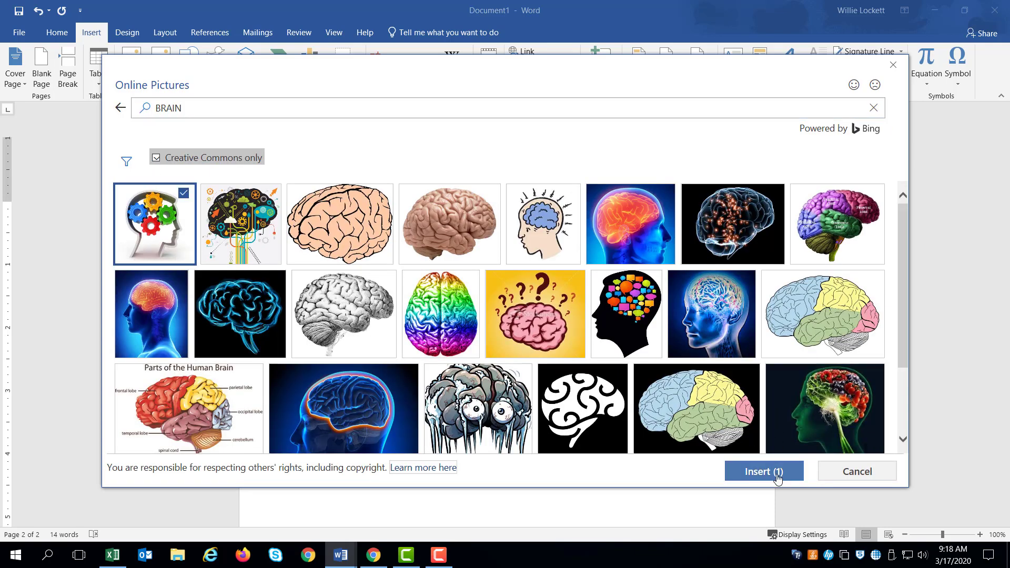
click(764, 472)
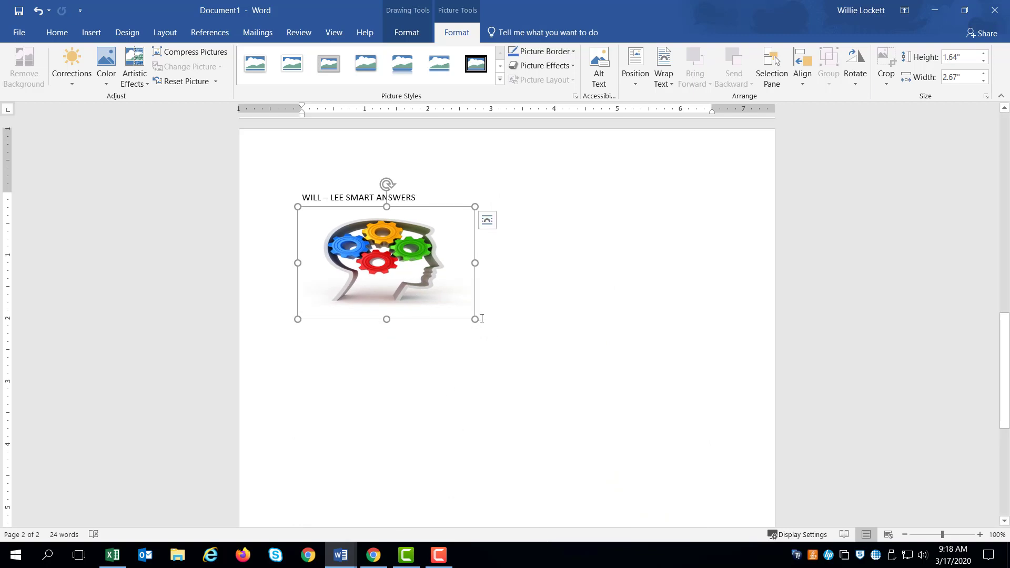
click(483, 318)
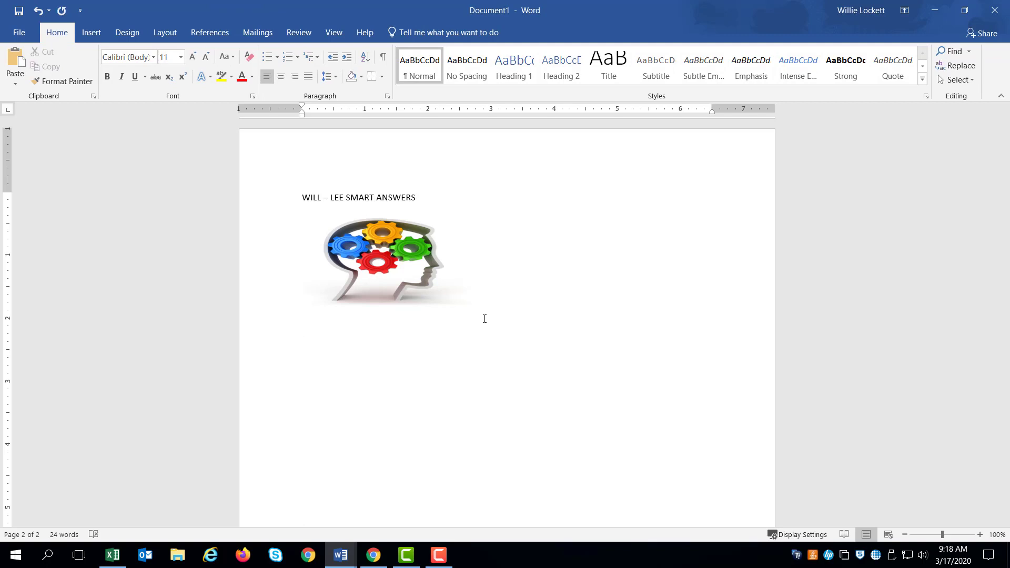
- Bring up the Page Borders settings from the Design tab
click(302, 329)
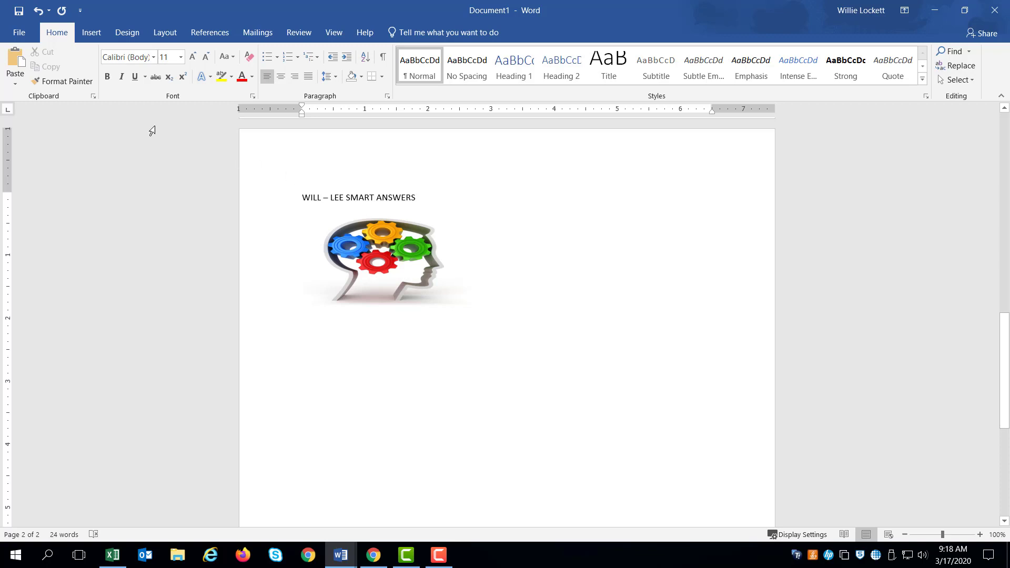
mouse_move(157, 116)
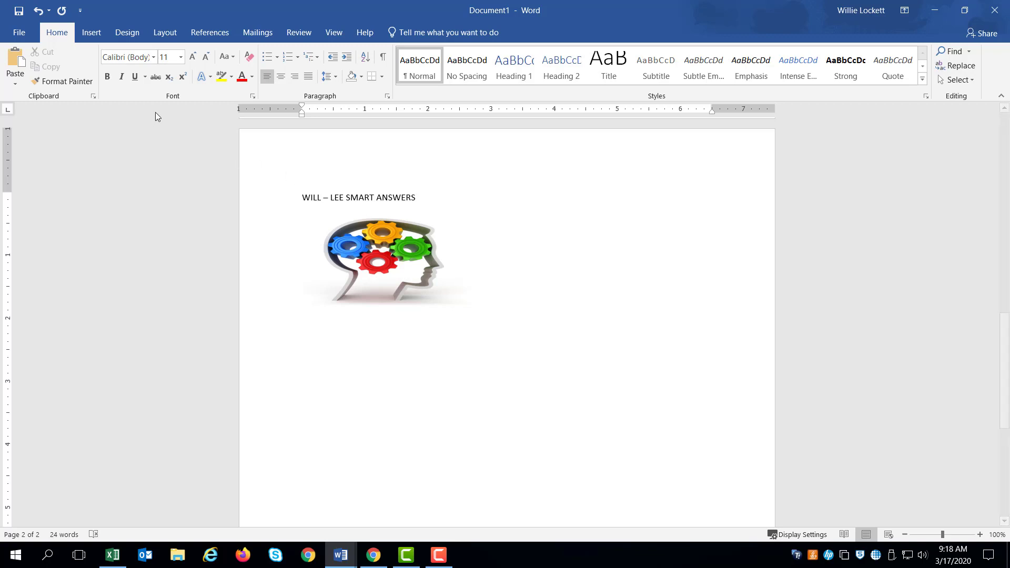
click(302, 330)
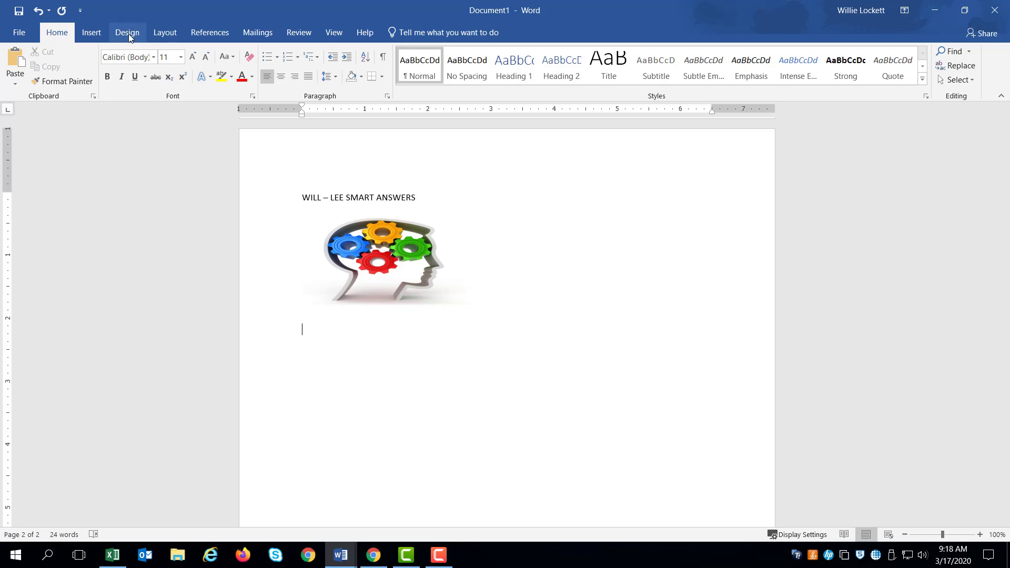
click(127, 33)
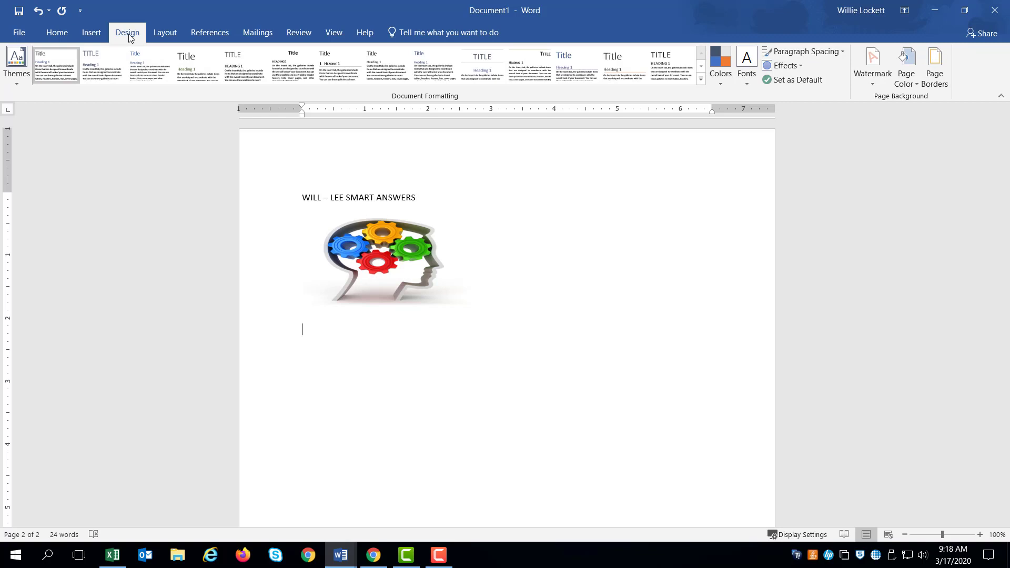
mouse_move(428, 51)
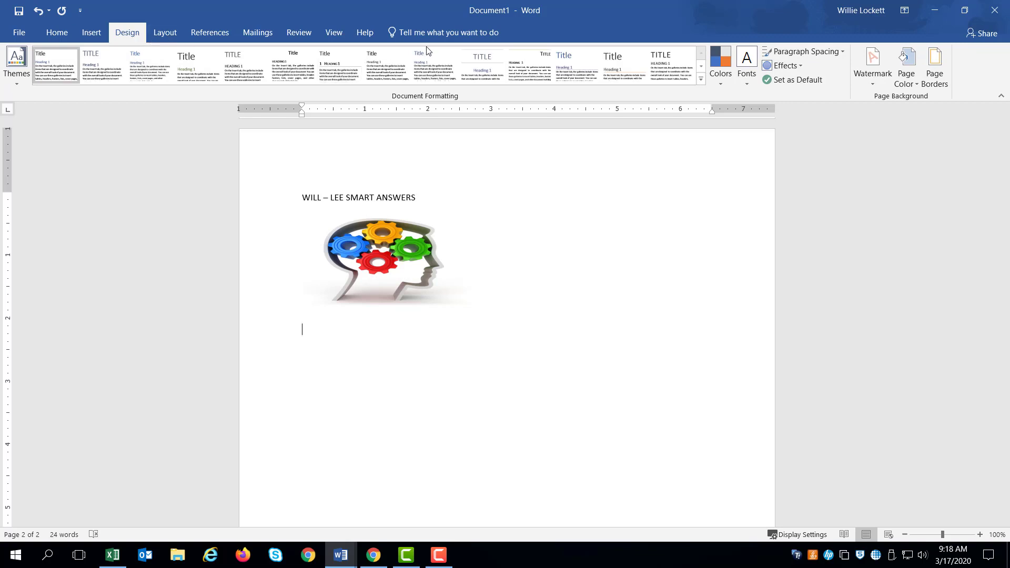
mouse_move(933, 66)
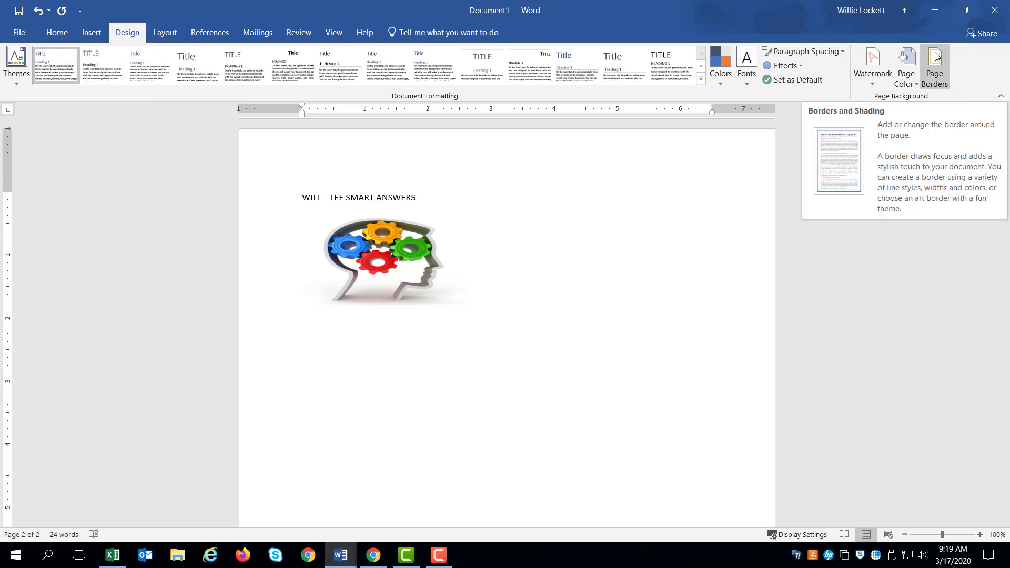
click(933, 66)
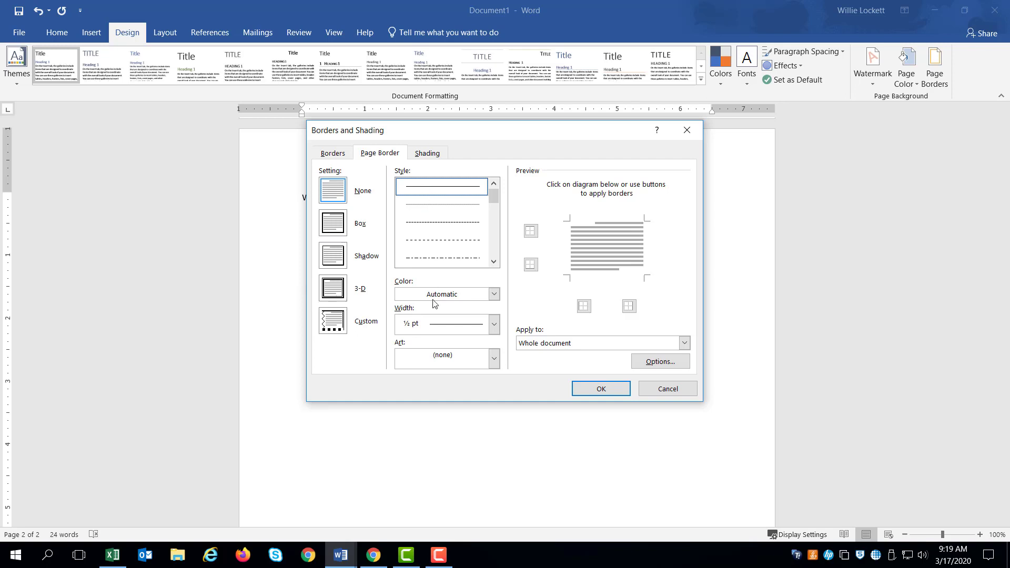
- Apply the black asterisk art page border around the flyer page
click(495, 359)
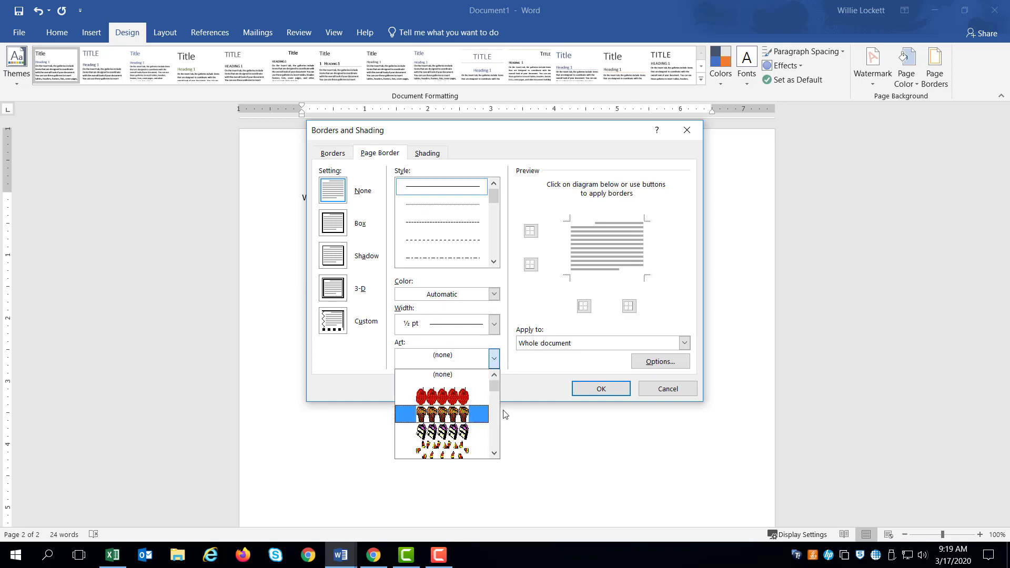
click(494, 404)
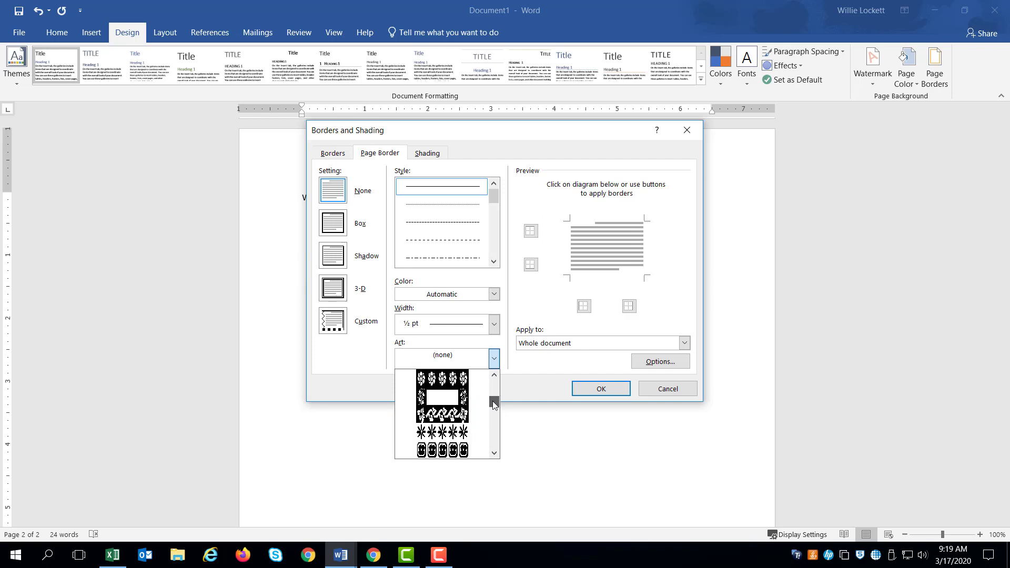
click(442, 431)
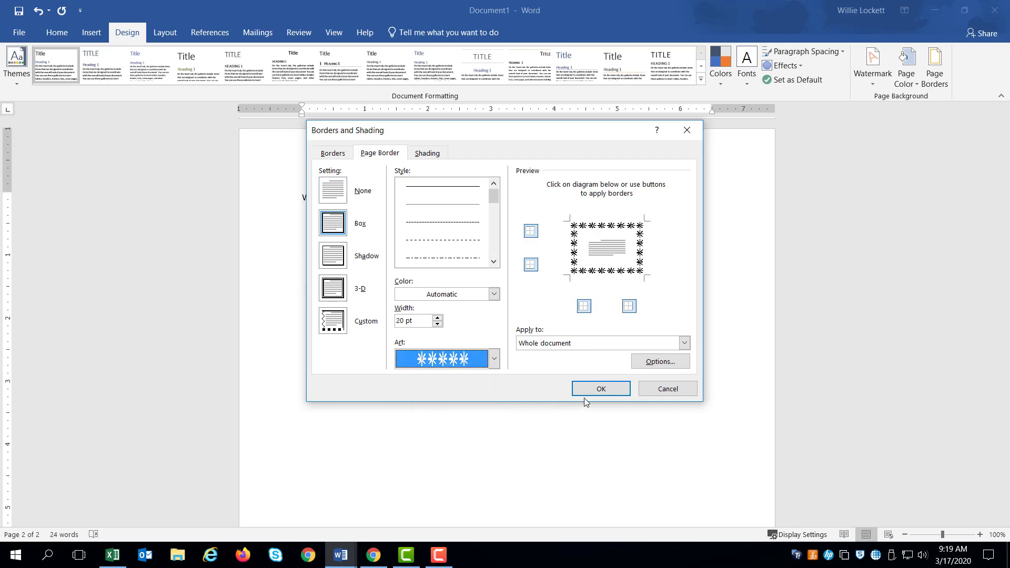
click(600, 388)
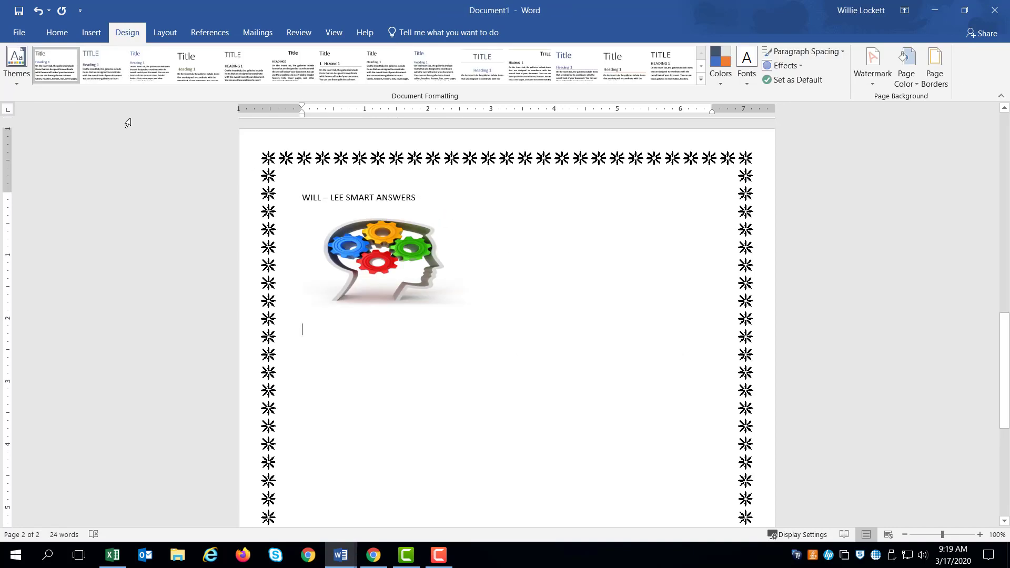
- Draw a Smiley Face shape below the gears picture
click(90, 32)
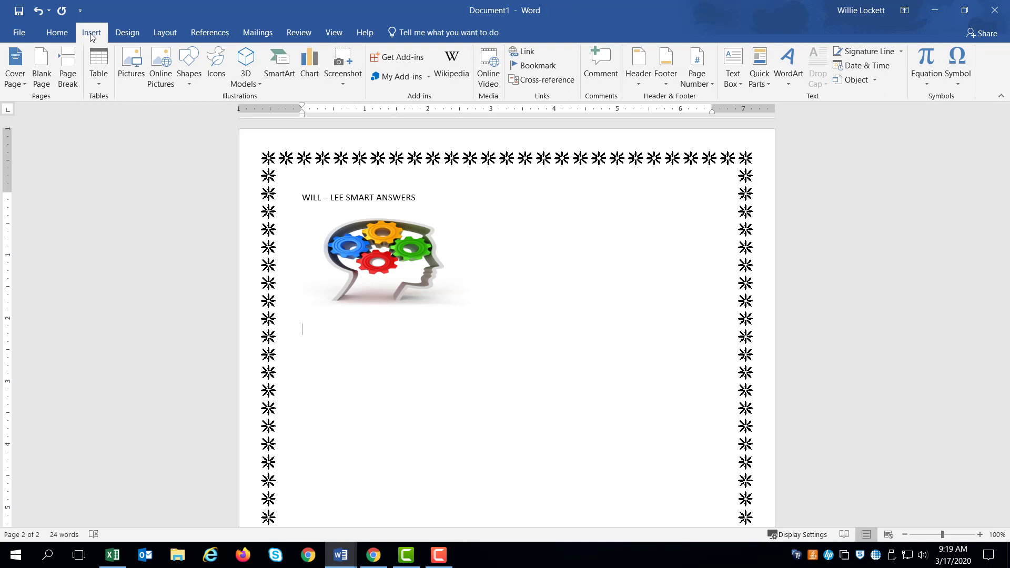
mouse_move(188, 65)
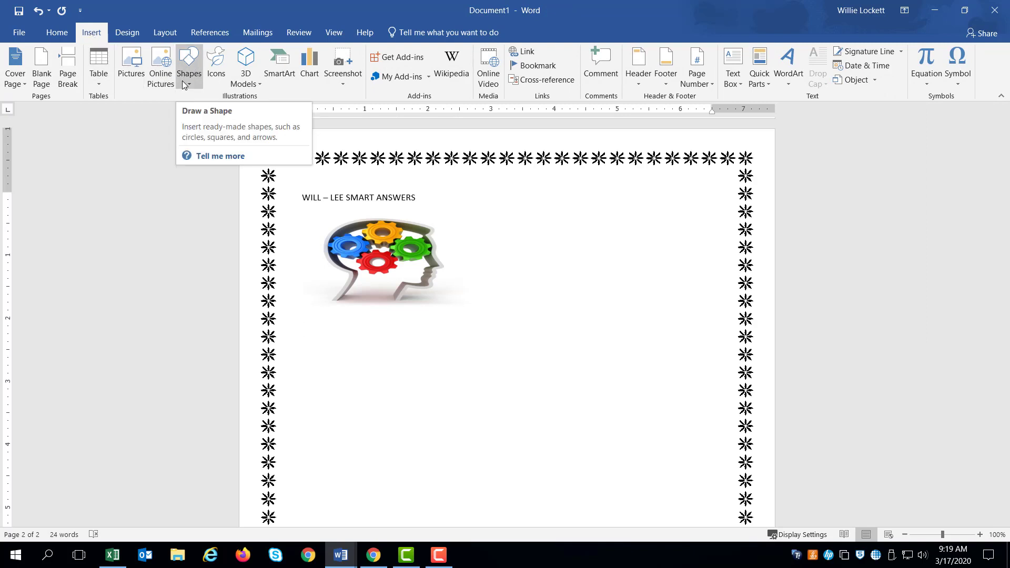
mouse_move(191, 88)
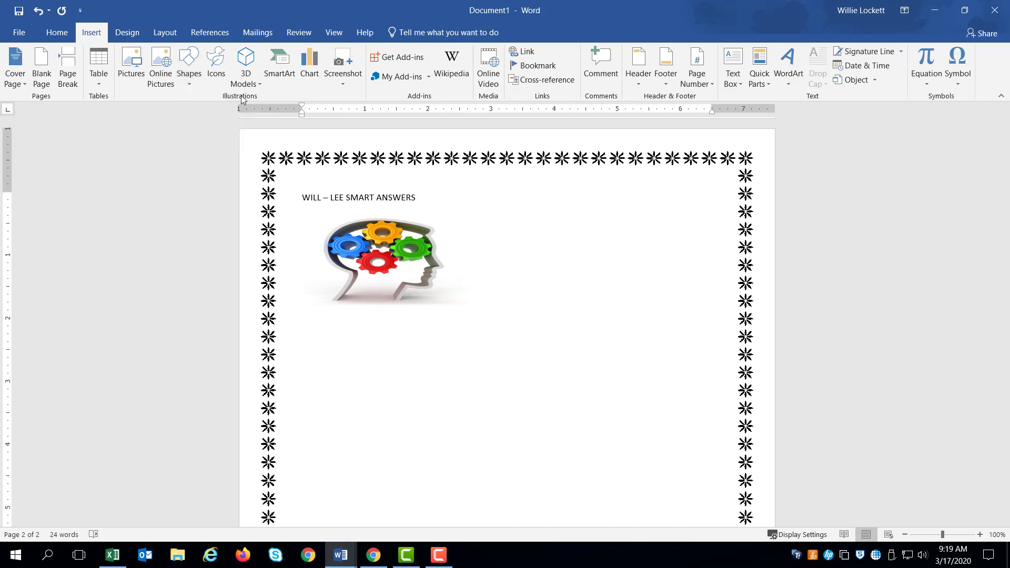
click(302, 329)
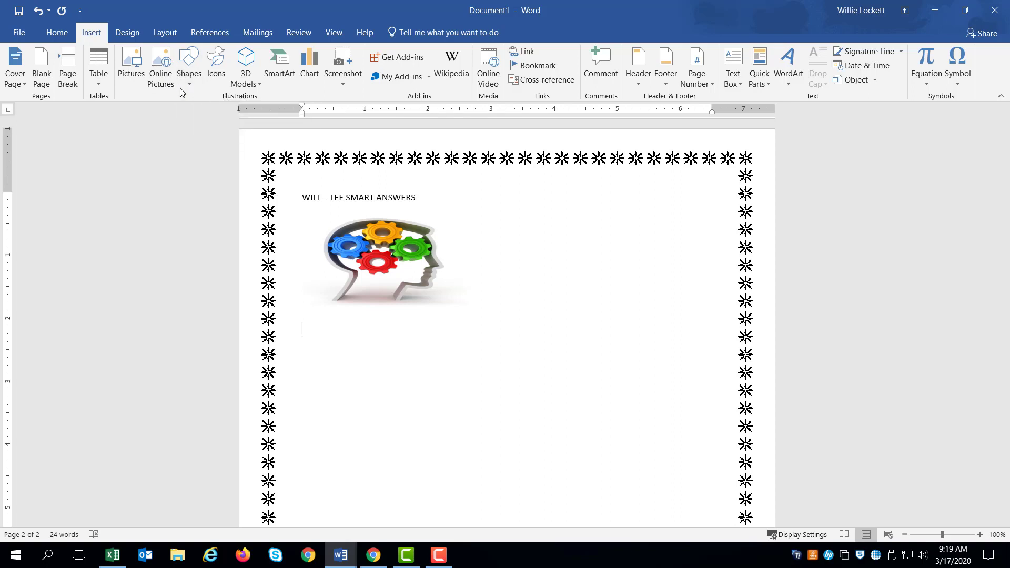
click(188, 64)
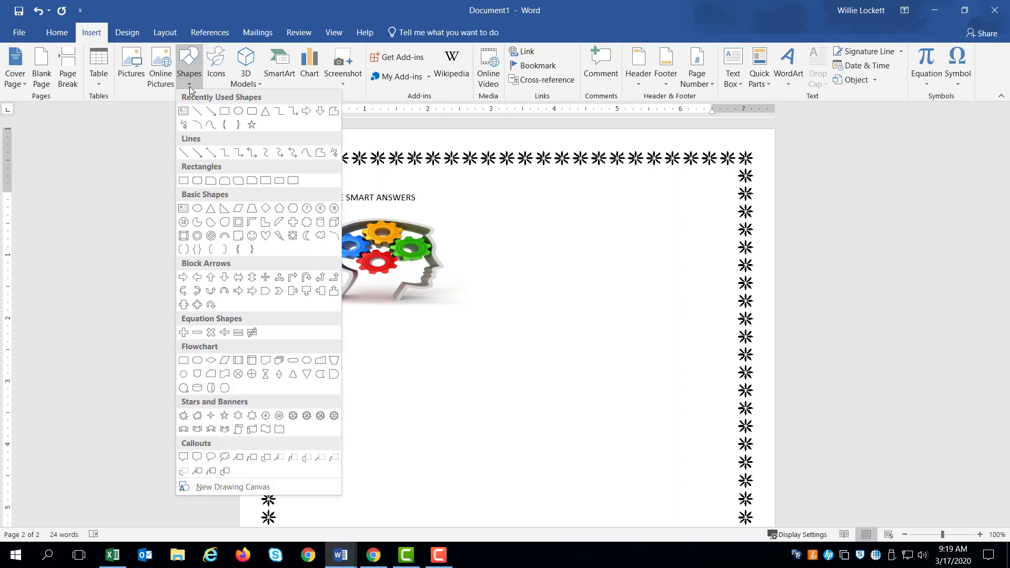
mouse_move(197, 208)
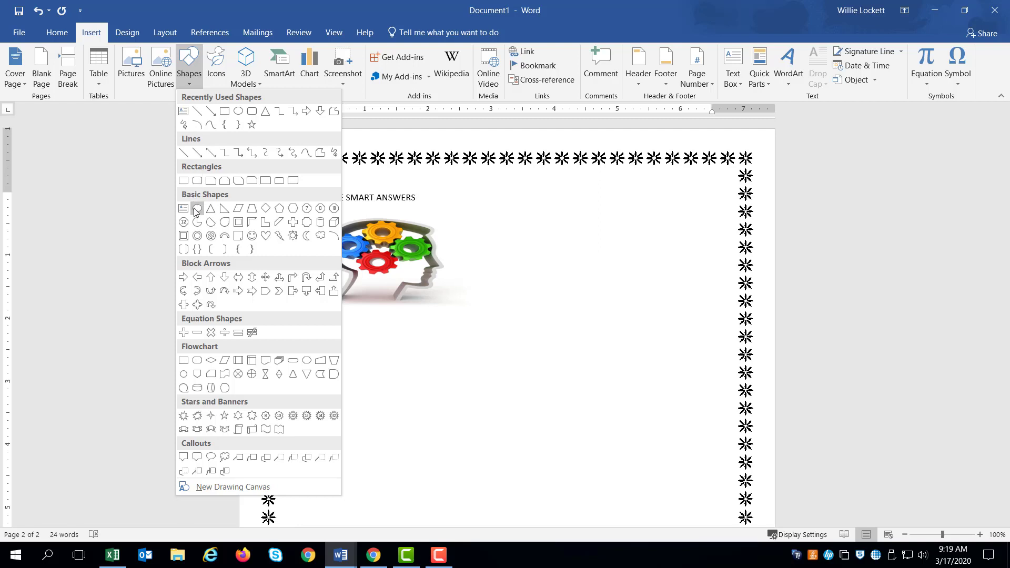
mouse_move(196, 304)
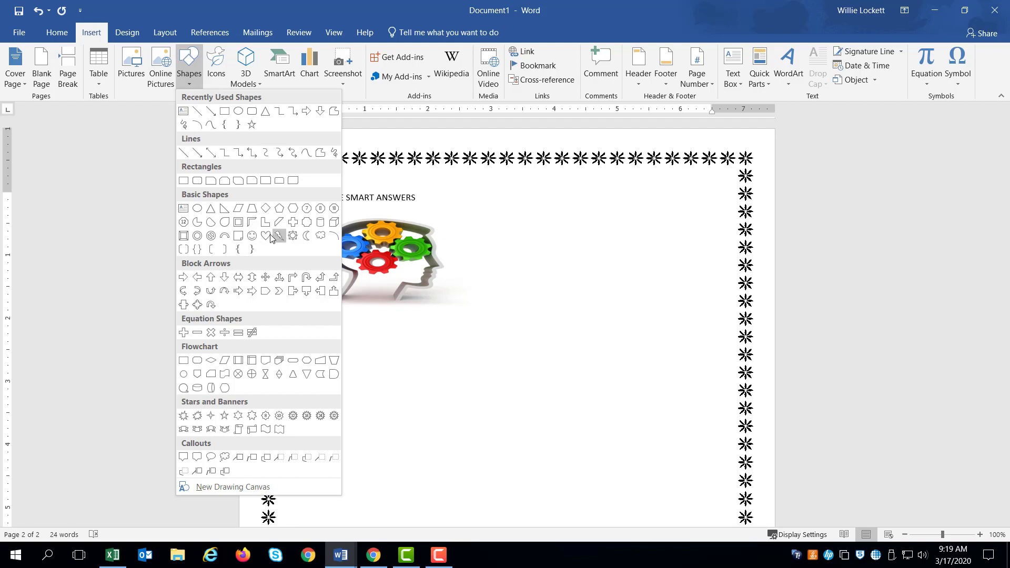
mouse_move(252, 237)
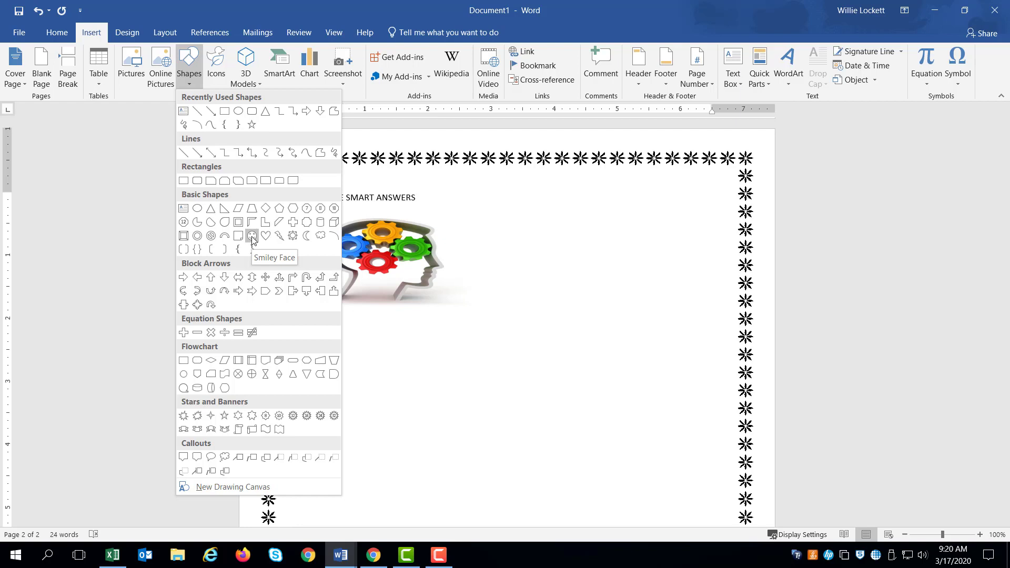
click(251, 236)
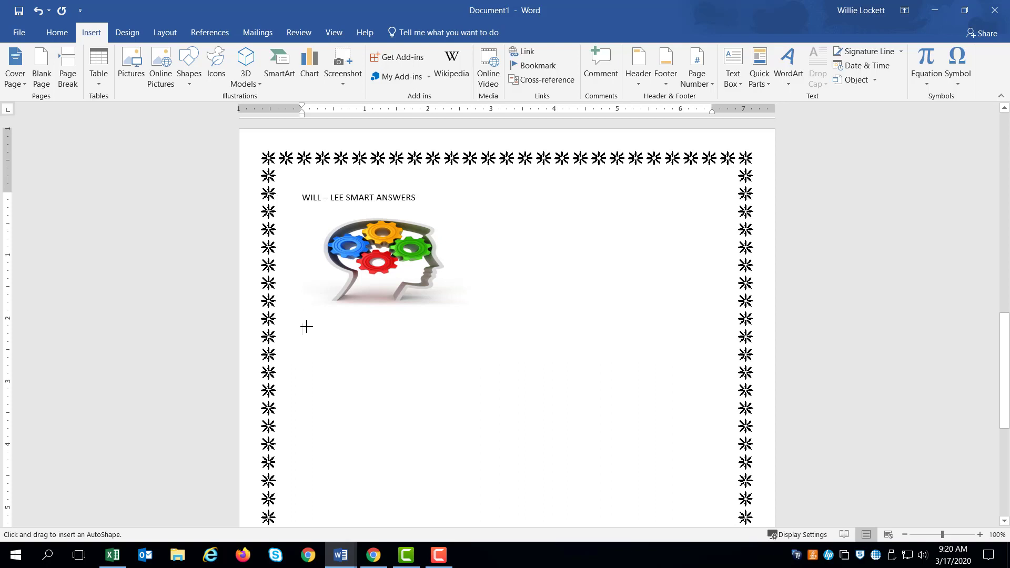
drag(307, 326, 426, 411)
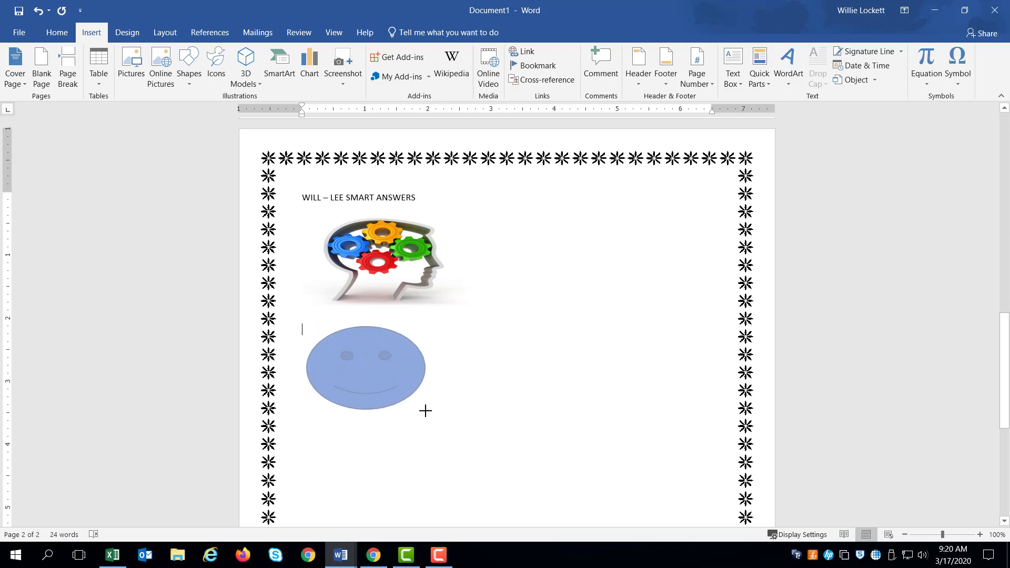
- Move the smiley face to sit to the right of the gears picture
click(364, 368)
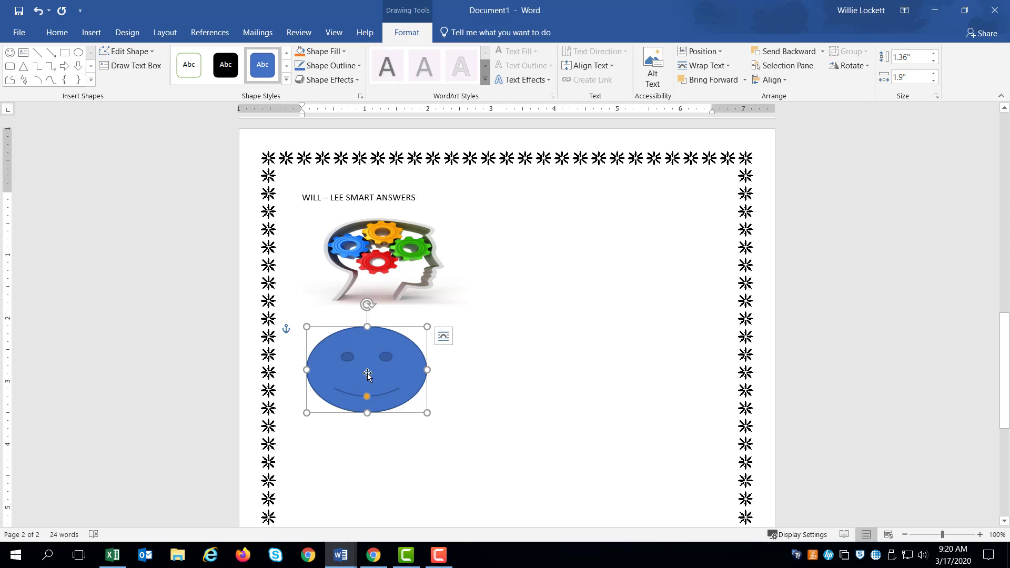
drag(367, 370, 485, 364)
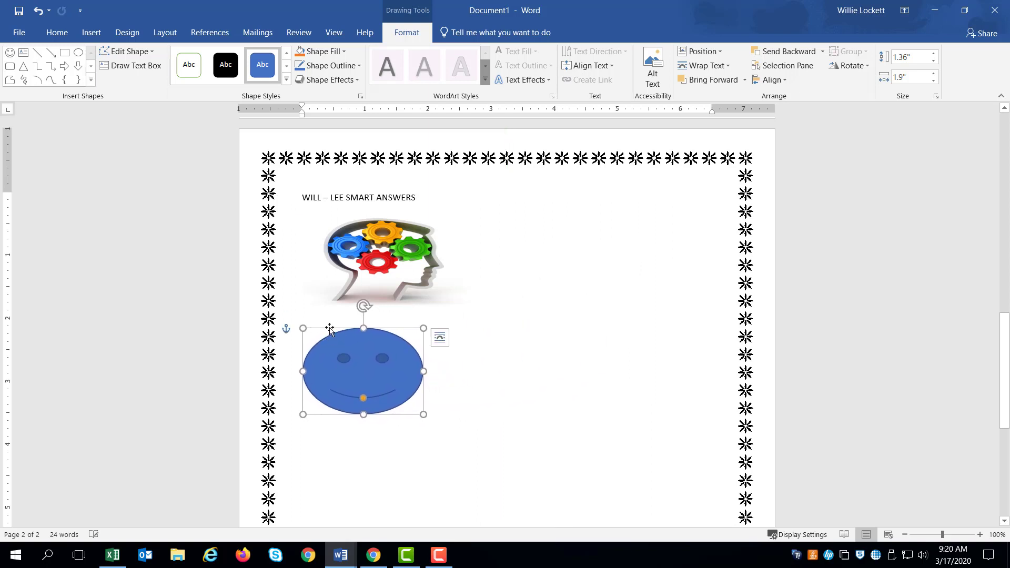
drag(363, 372, 590, 269)
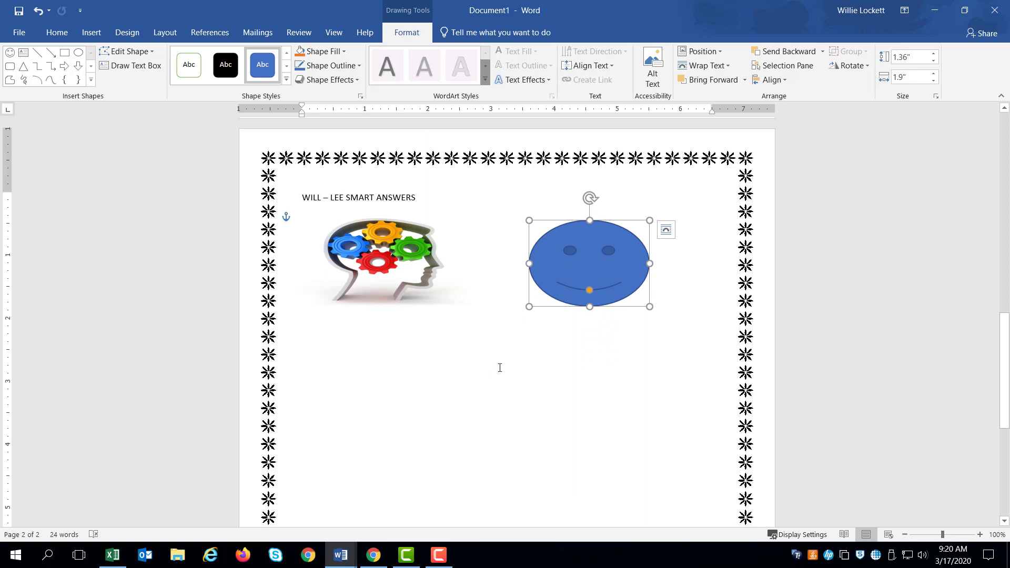
click(386, 261)
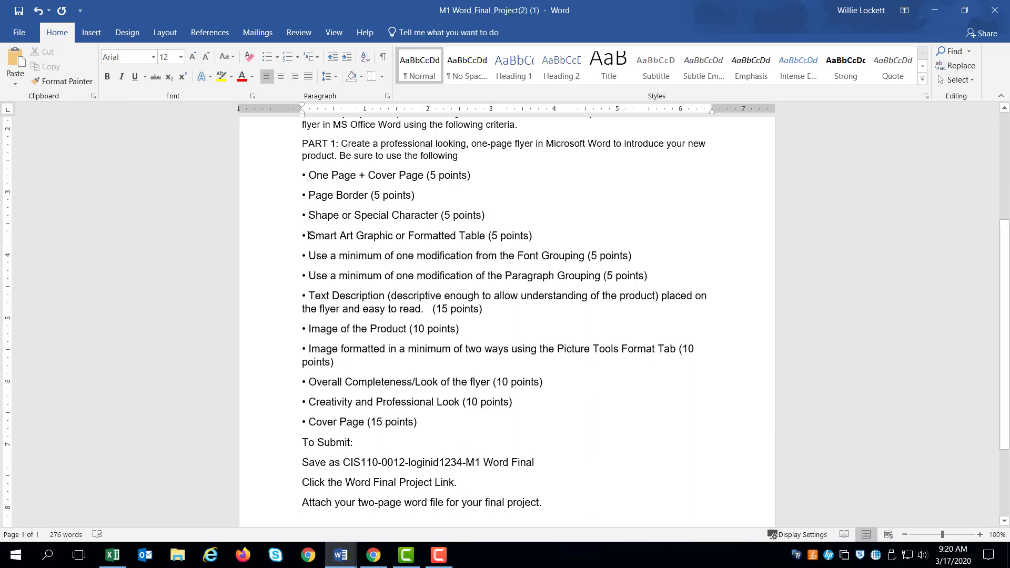
mouse_move(337, 257)
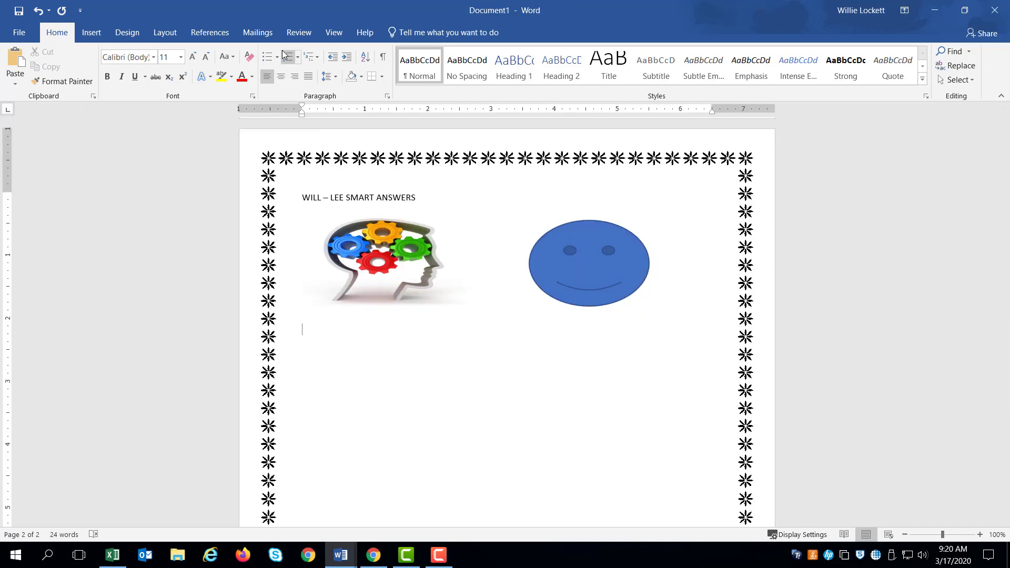
- Insert a Basic Block List SmartArt graphic below the picture and smiley face
click(91, 33)
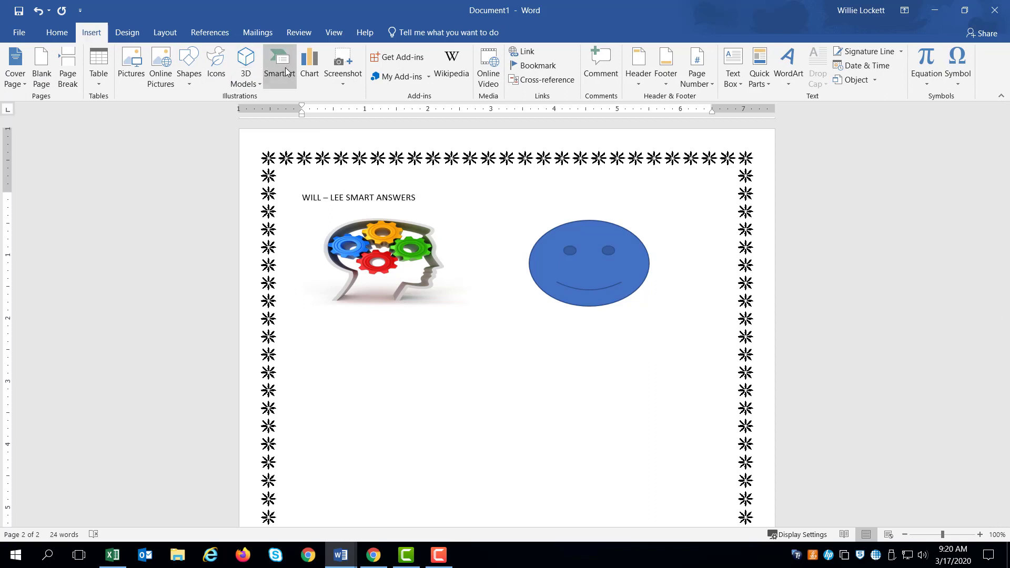
mouse_move(279, 65)
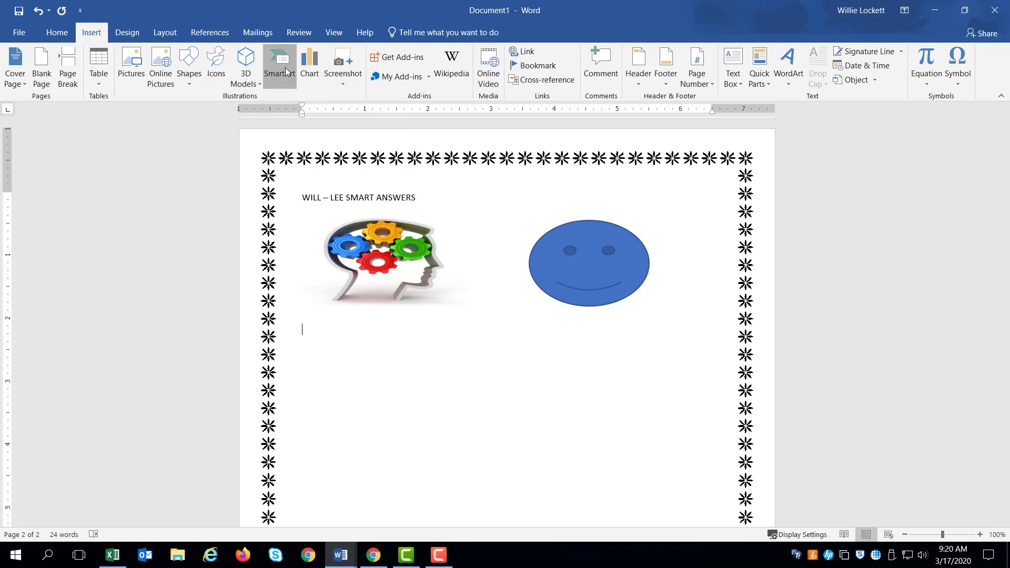
click(278, 64)
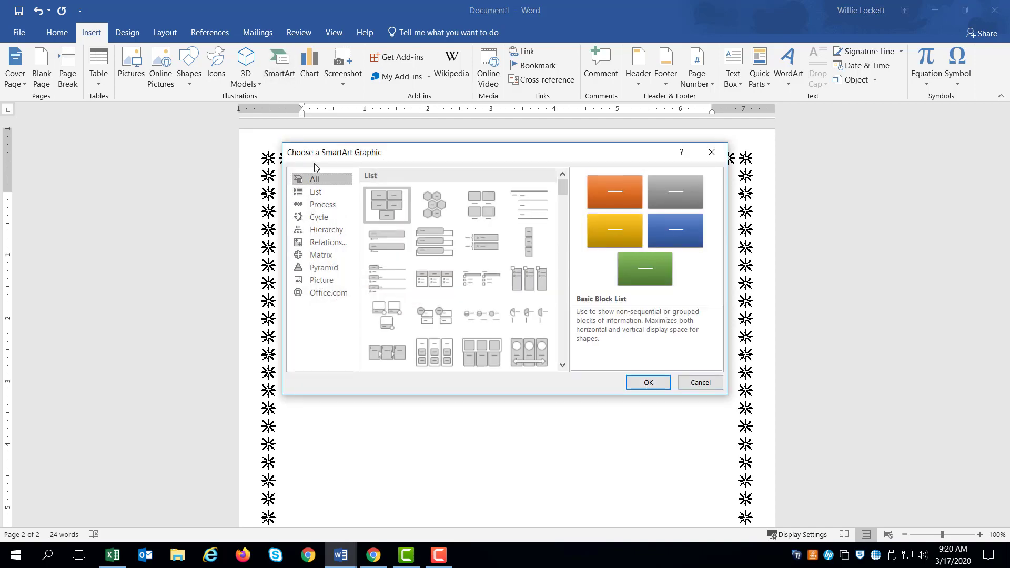
mouse_move(324, 242)
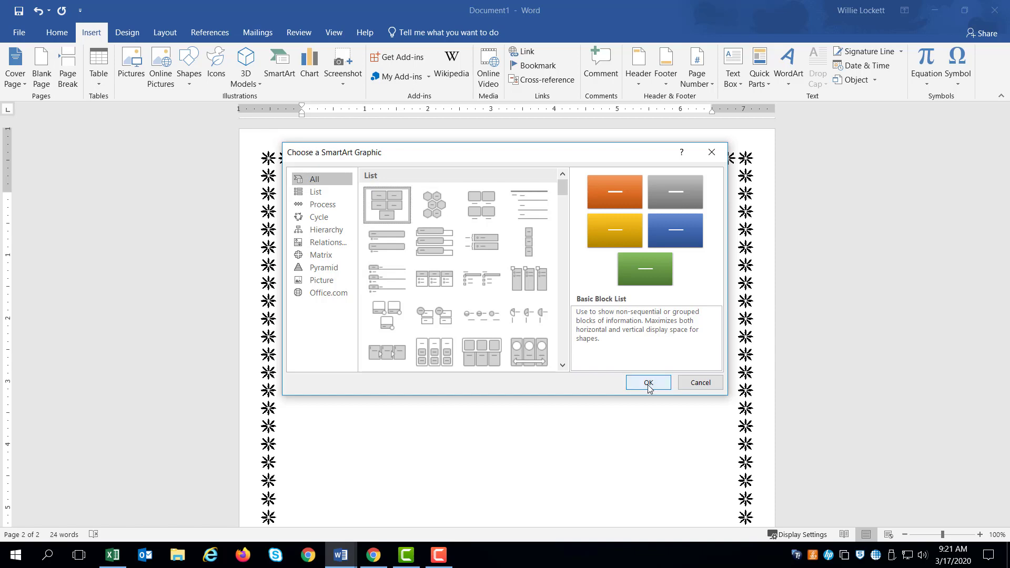
click(648, 382)
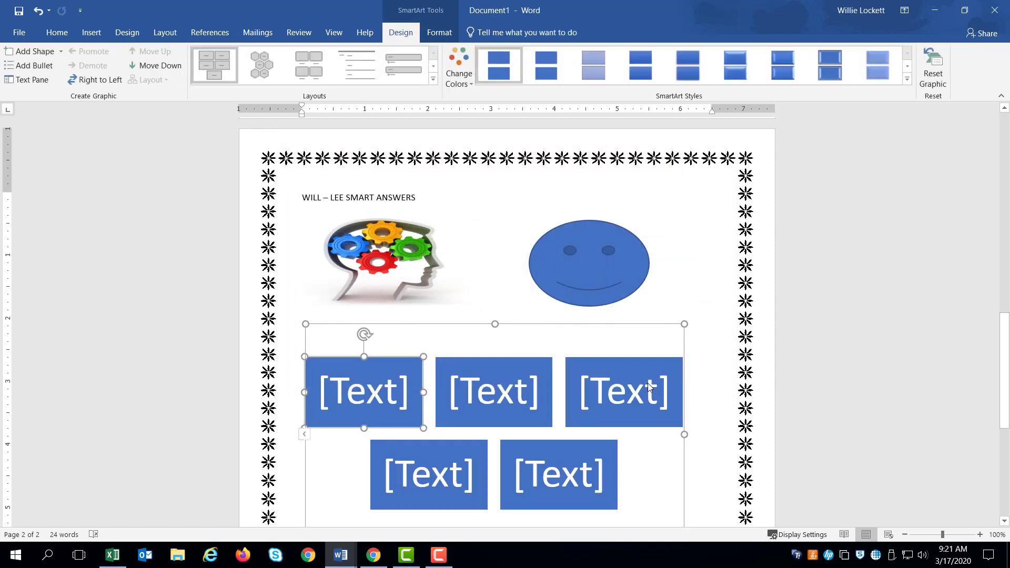
mouse_move(534, 369)
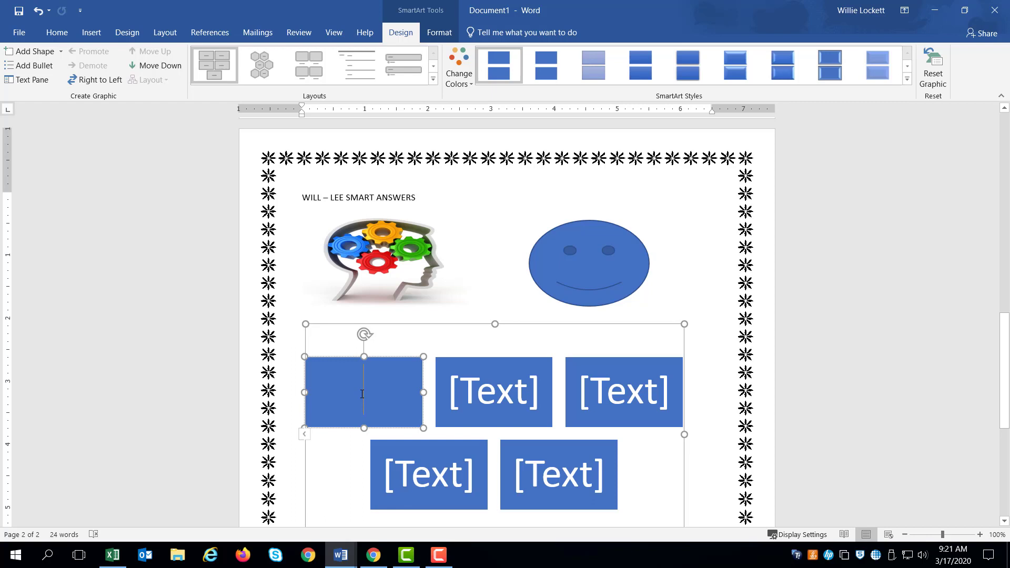
- Fill the five SmartArt boxes with WE, CARE, 4, U and !!!
text(w)
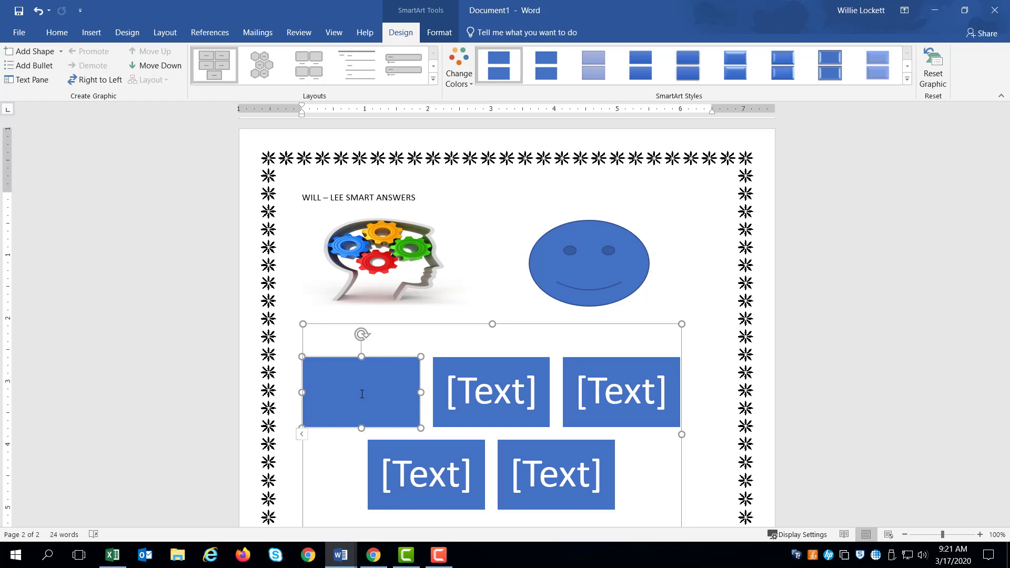
text(WE)
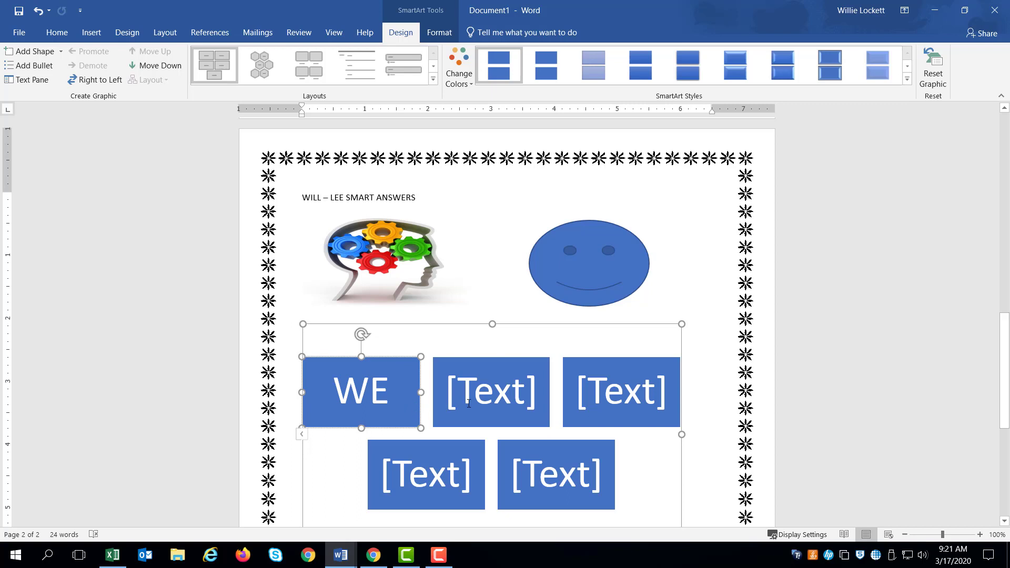
text(CARE)
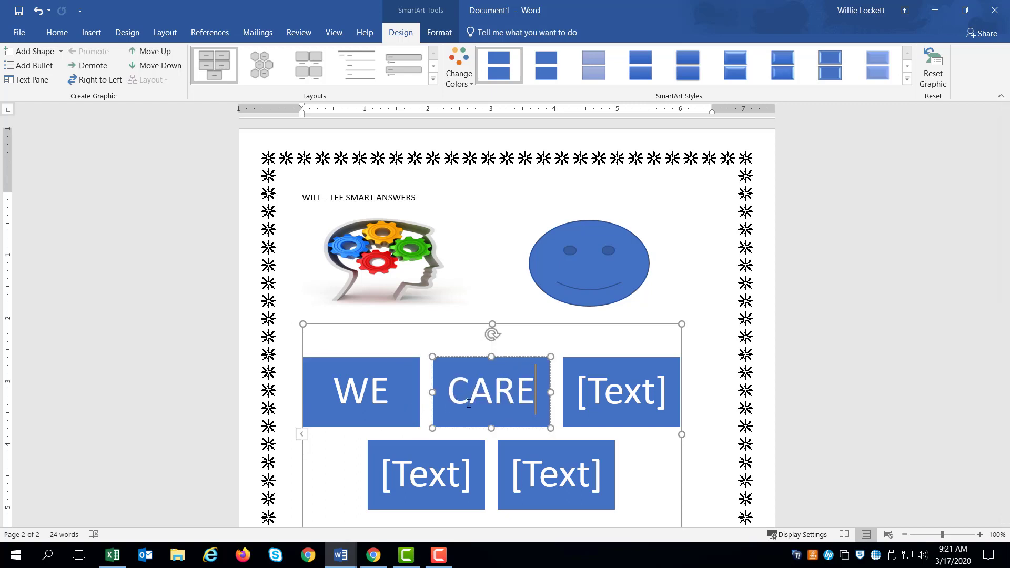
click(621, 392)
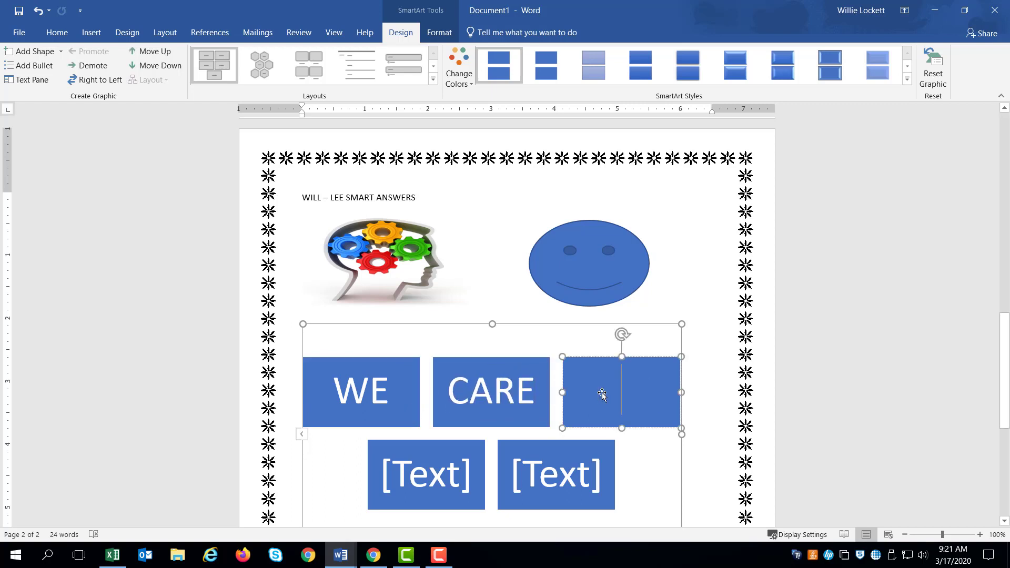
text(4)
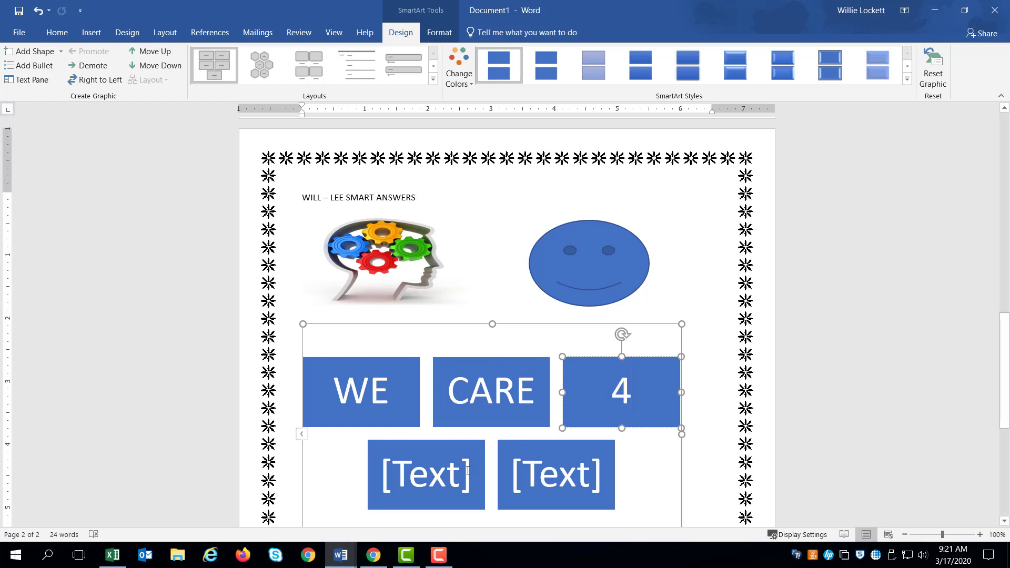
click(425, 475)
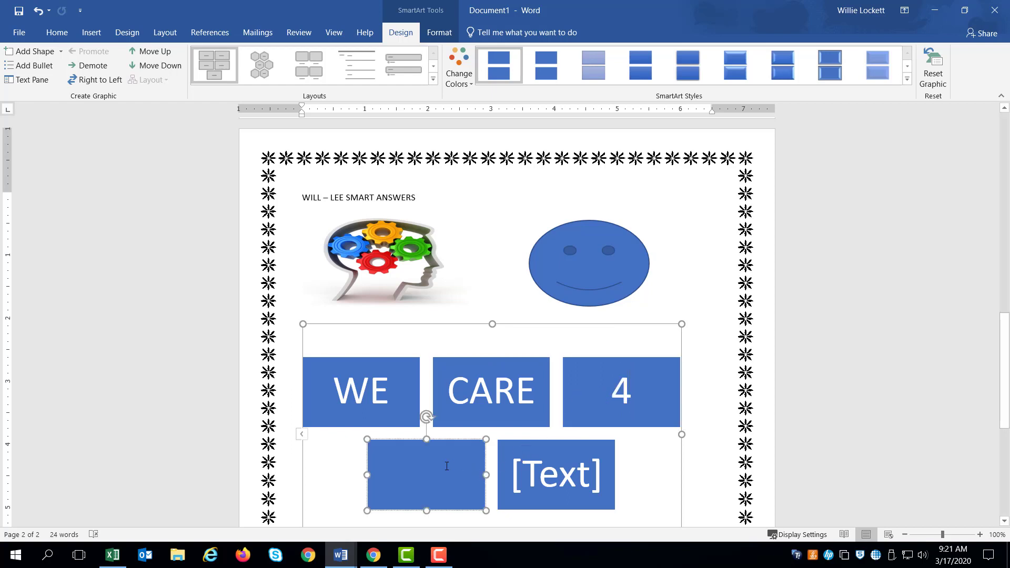
text(U)
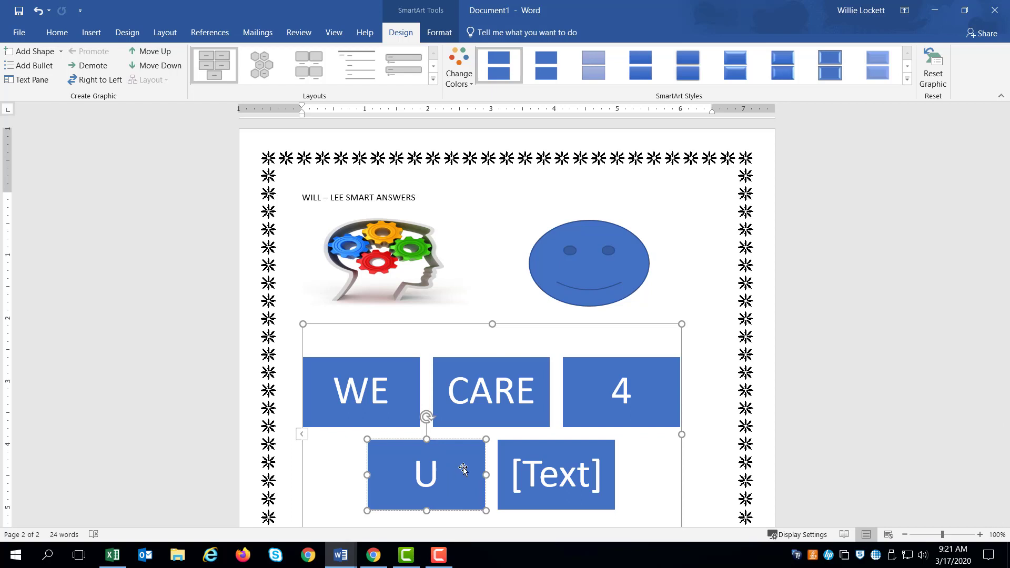
click(555, 474)
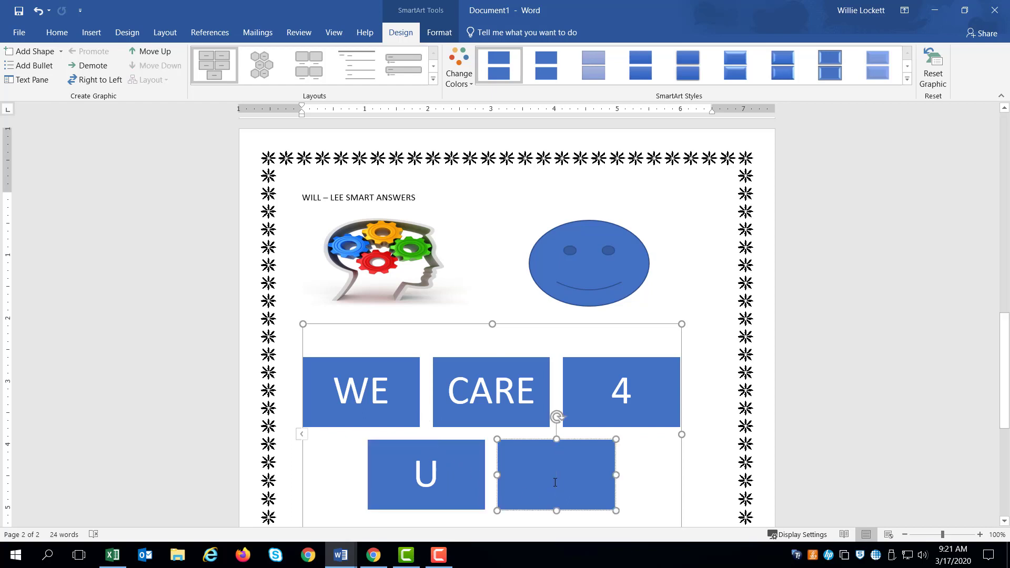
text(!!!)
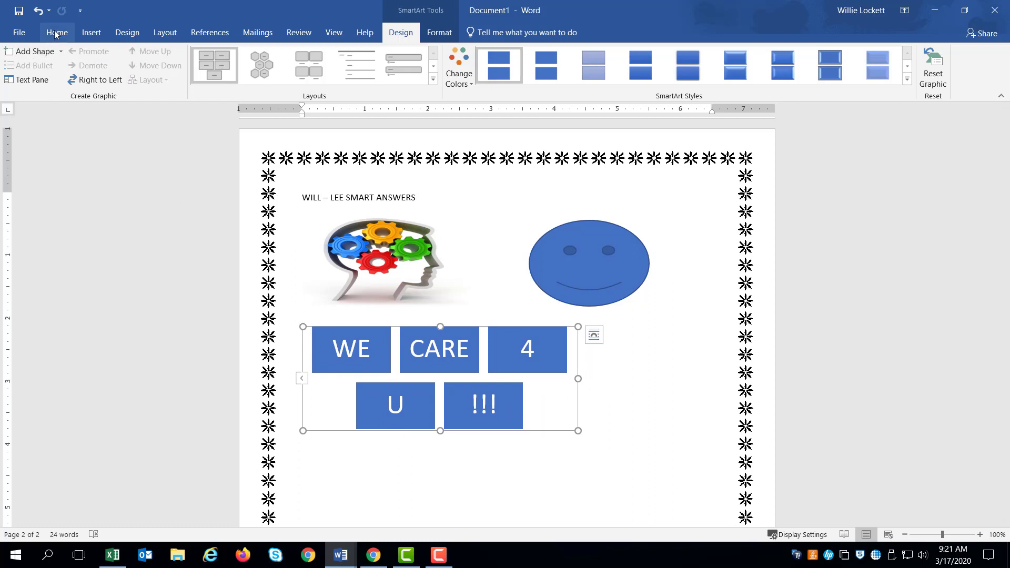
- Center the WE CARE 4 U !!! SmartArt graphic on the page
click(57, 33)
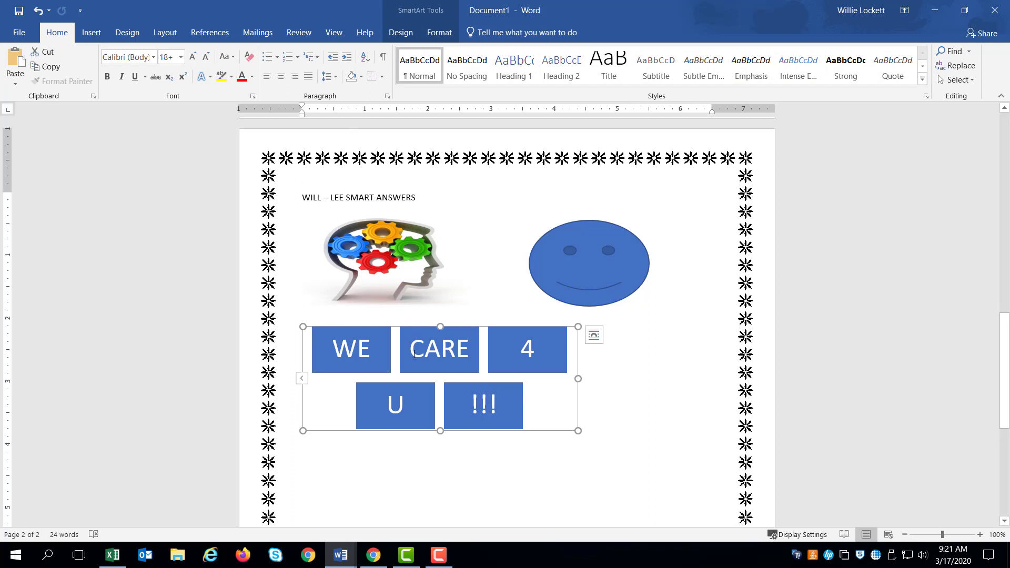
mouse_move(417, 327)
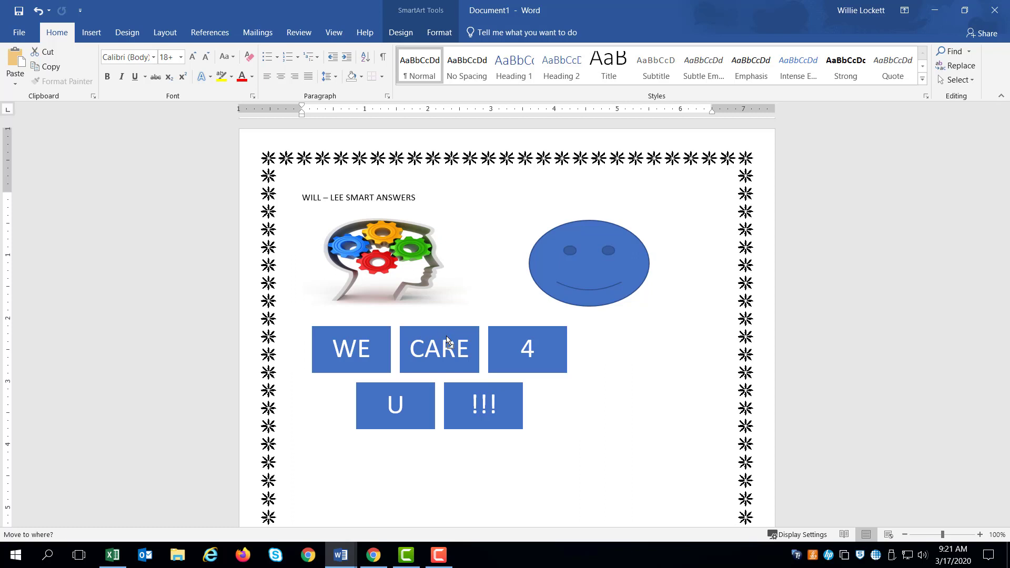
click(439, 350)
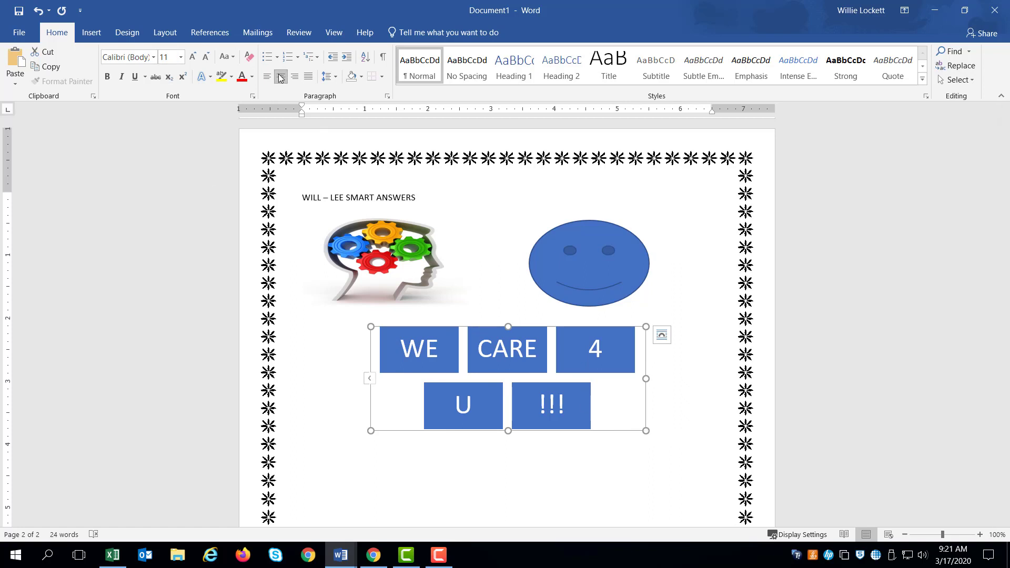
mouse_move(279, 77)
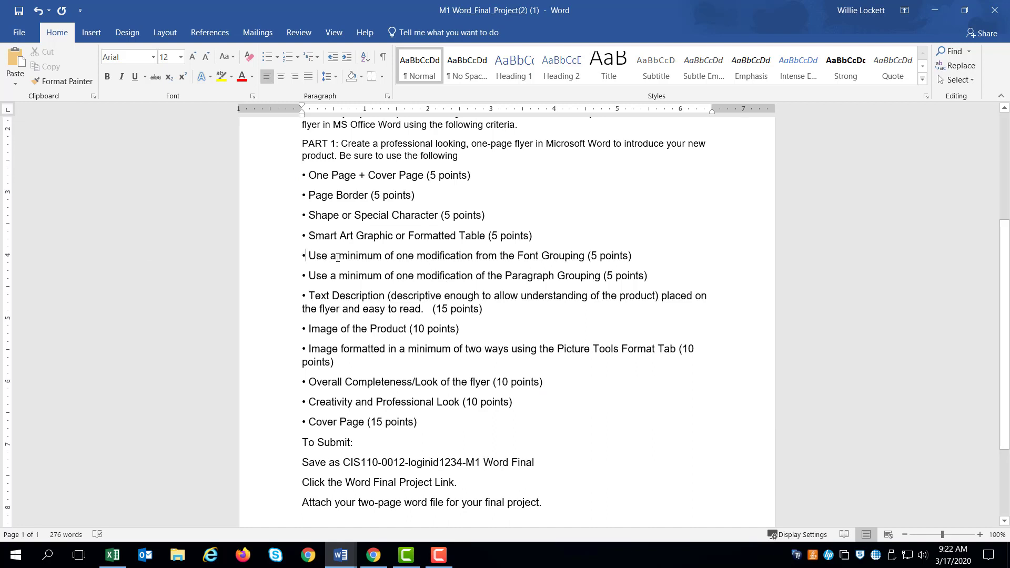
mouse_move(535, 272)
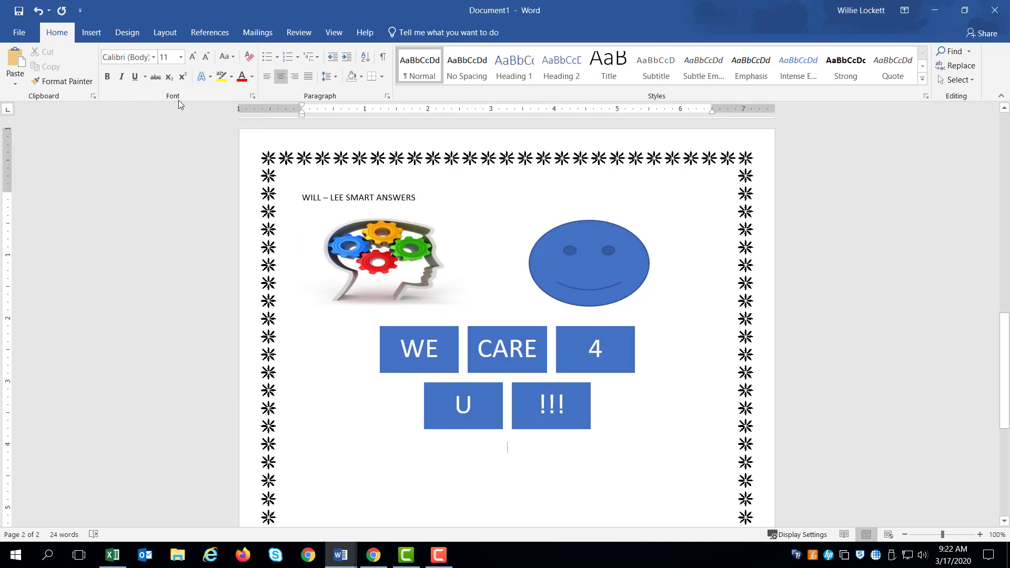
mouse_move(175, 102)
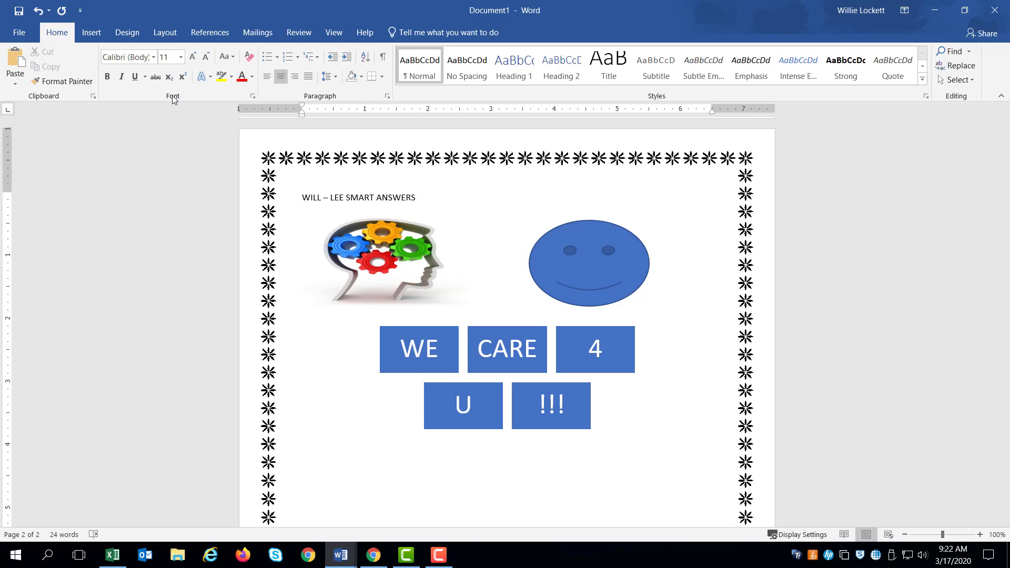
- Format the WILL – LEE SMART ANSWERS heading as bold, italic, red, 22 pt
click(507, 448)
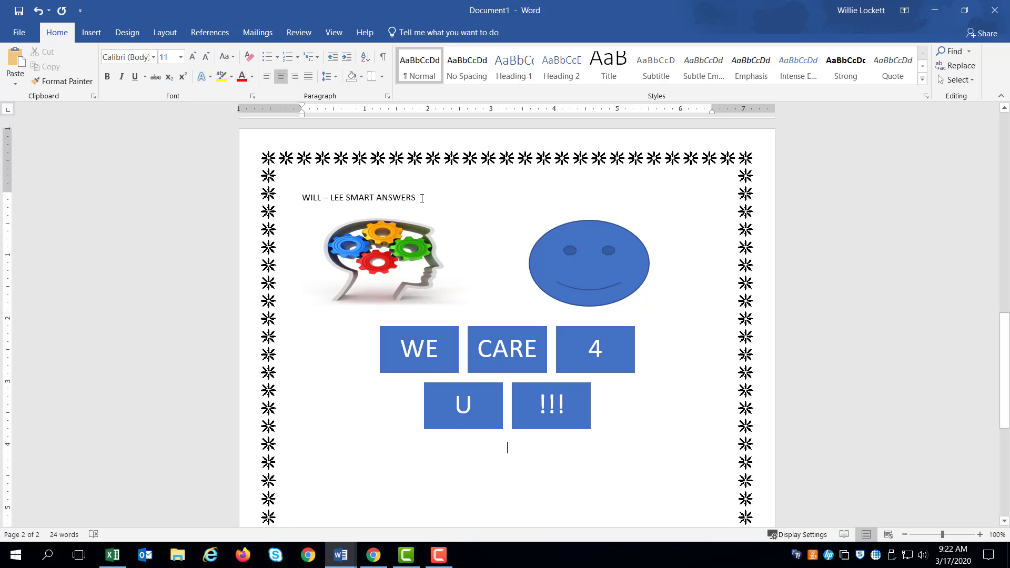
drag(347, 198, 415, 197)
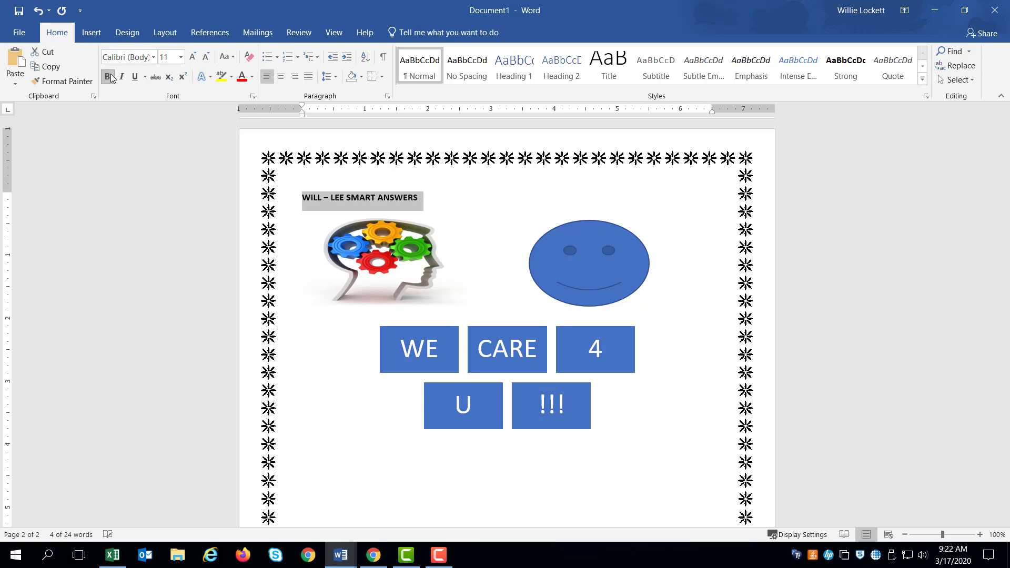
click(121, 77)
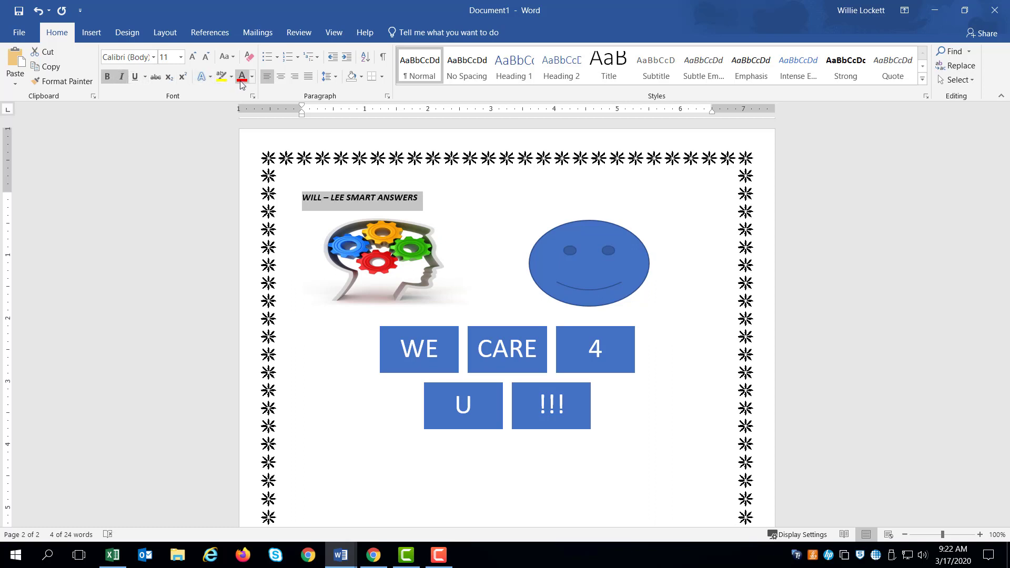
click(240, 77)
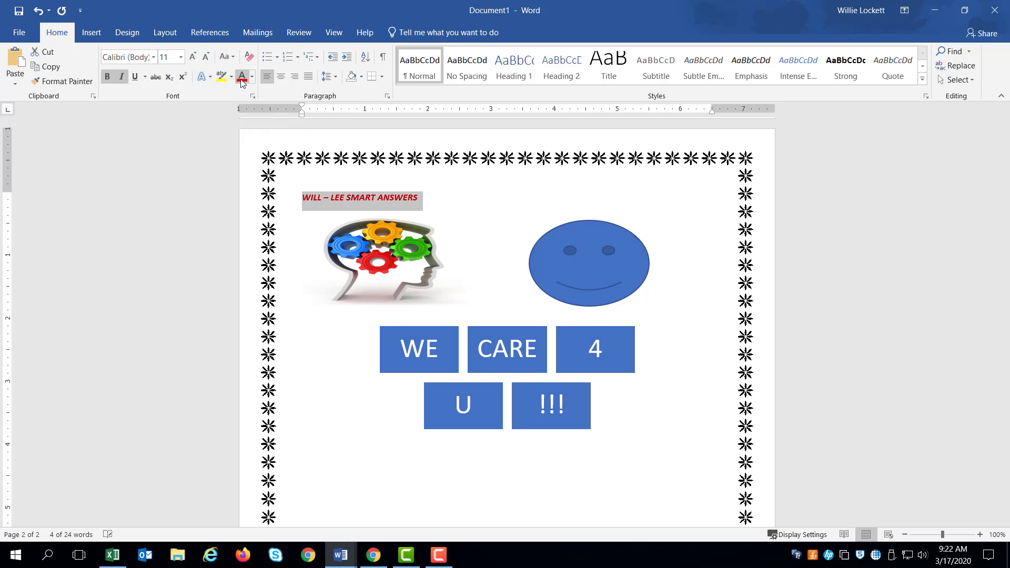
click(181, 57)
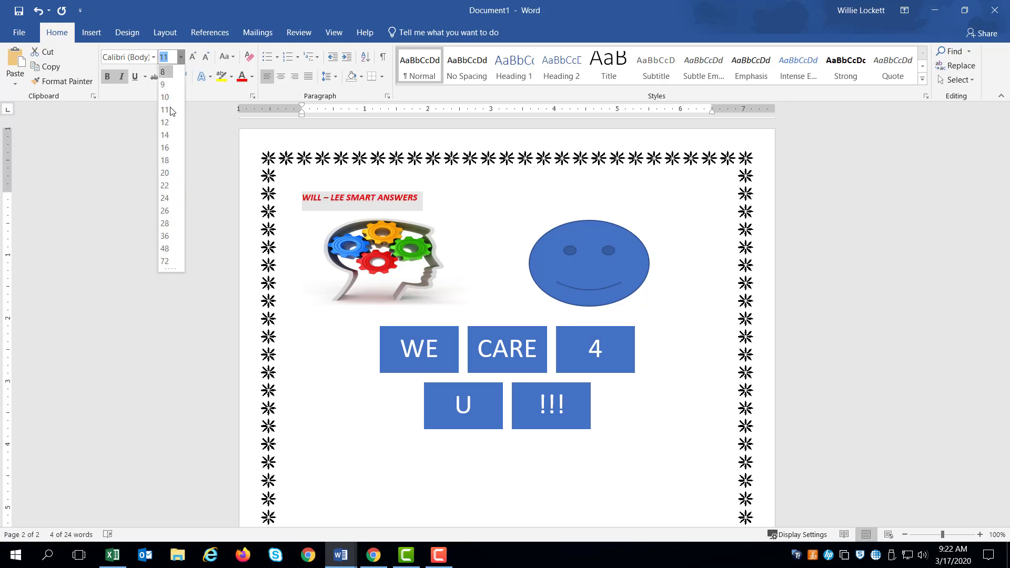
click(165, 185)
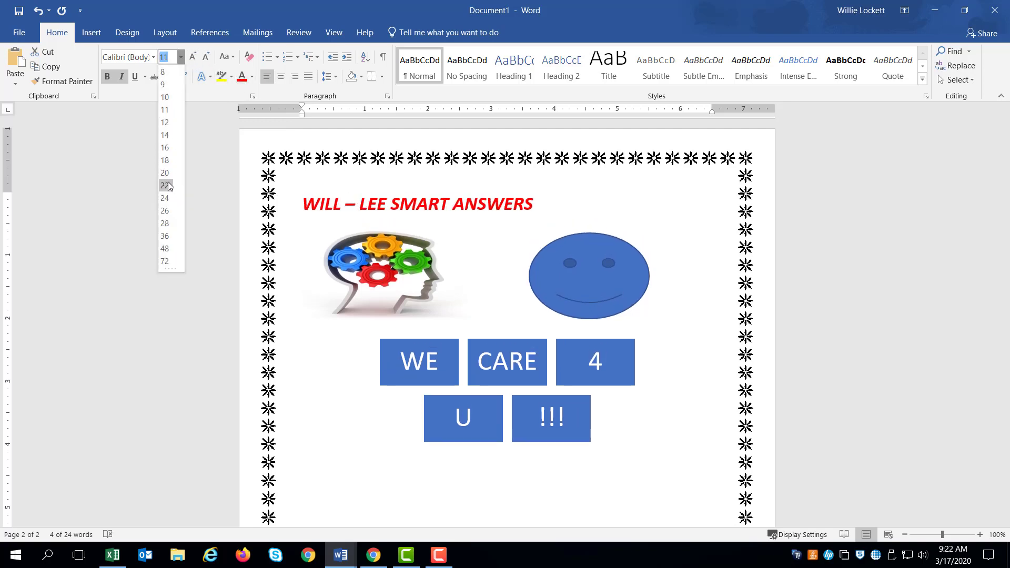
click(166, 185)
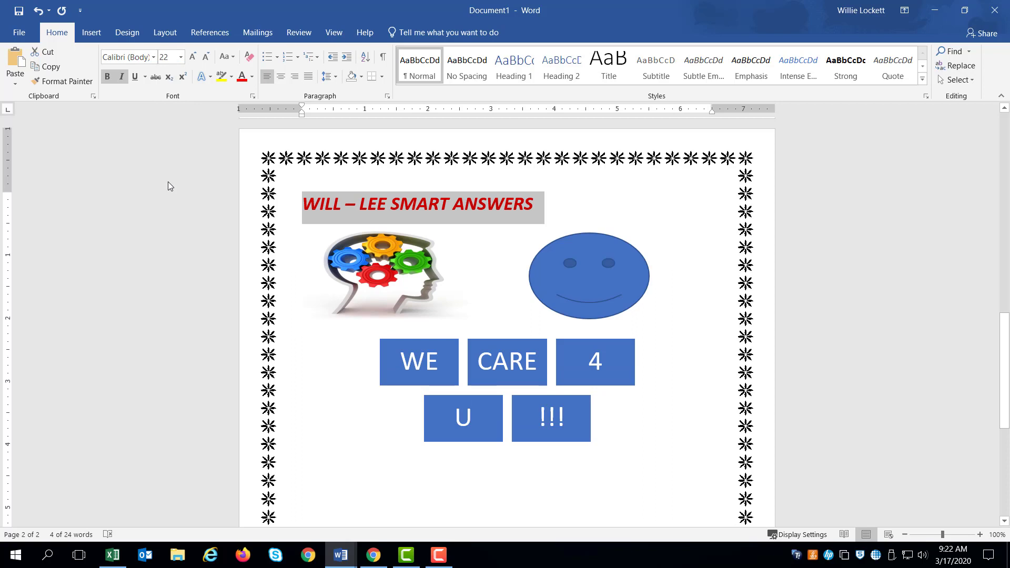
click(281, 75)
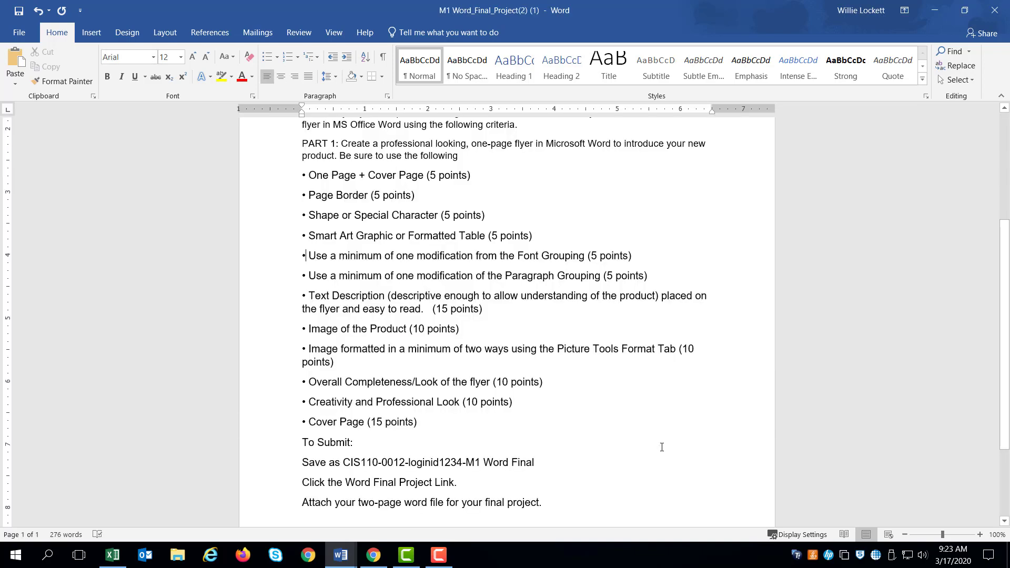
- Center the red WILL – LEE SMART ANSWERS heading at the top of the flyer
click(309, 276)
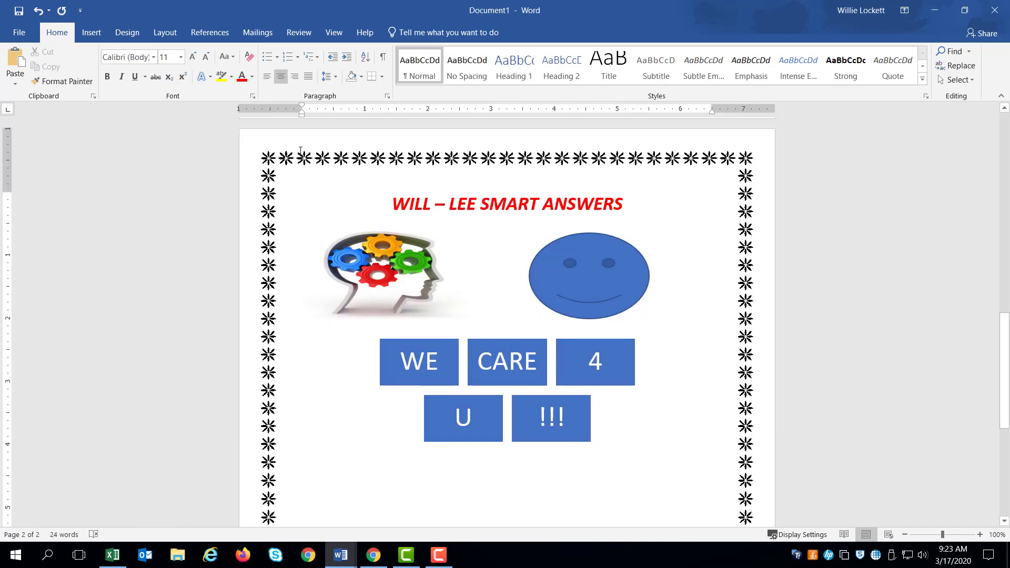
- Write the paragraph about 20 years in business and offering military discounts
click(507, 460)
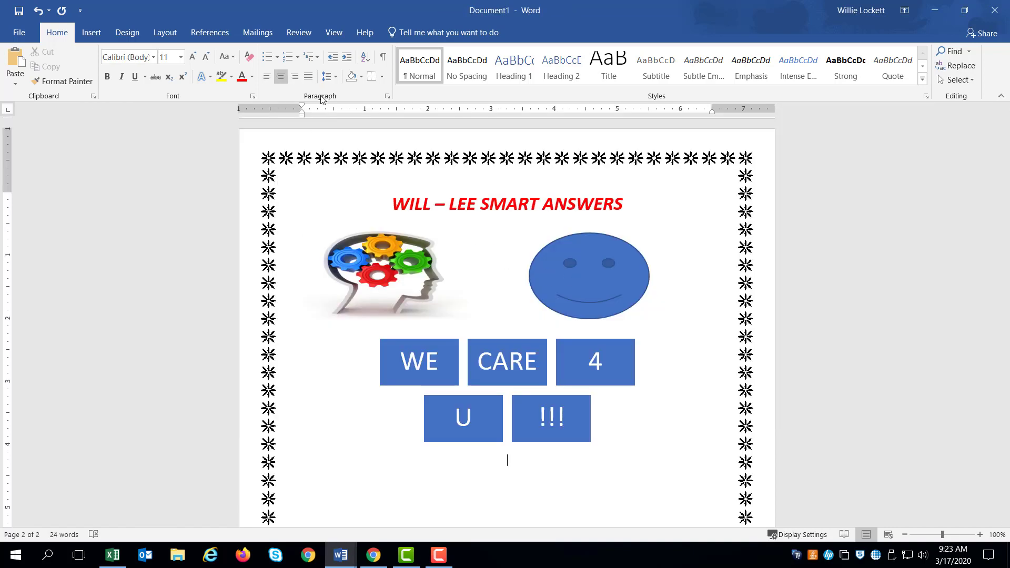
mouse_move(322, 99)
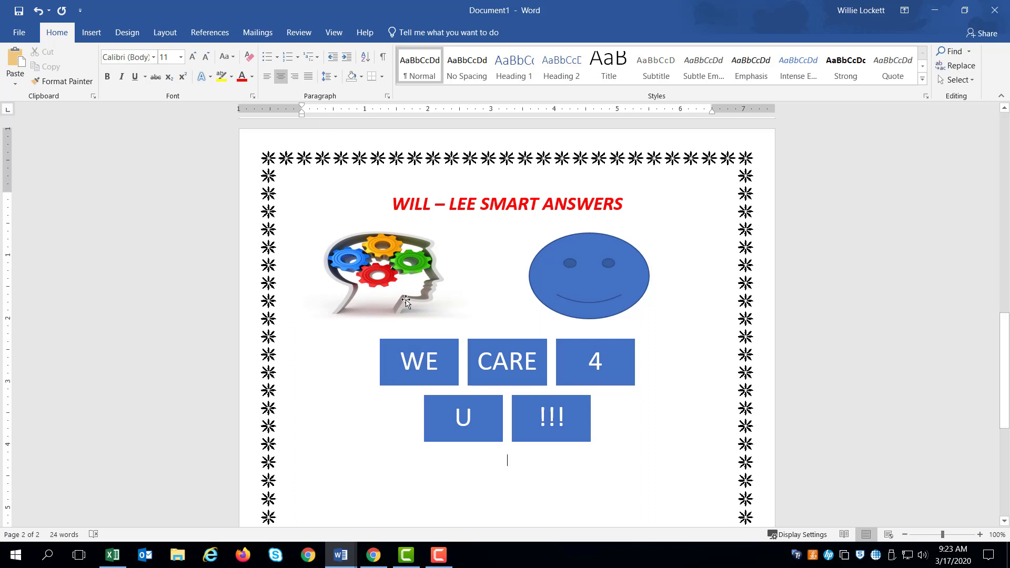
mouse_move(520, 459)
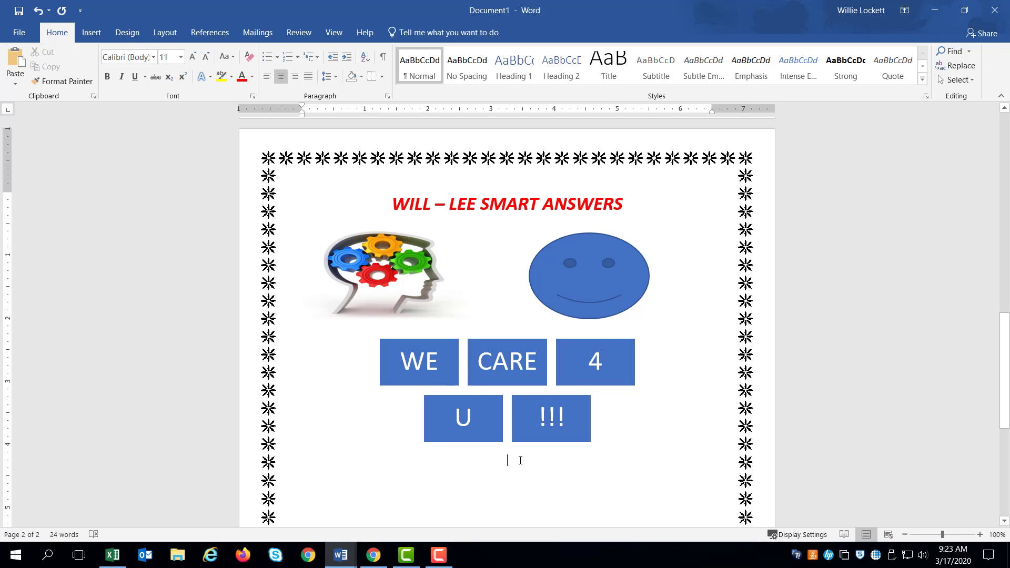
text(We)
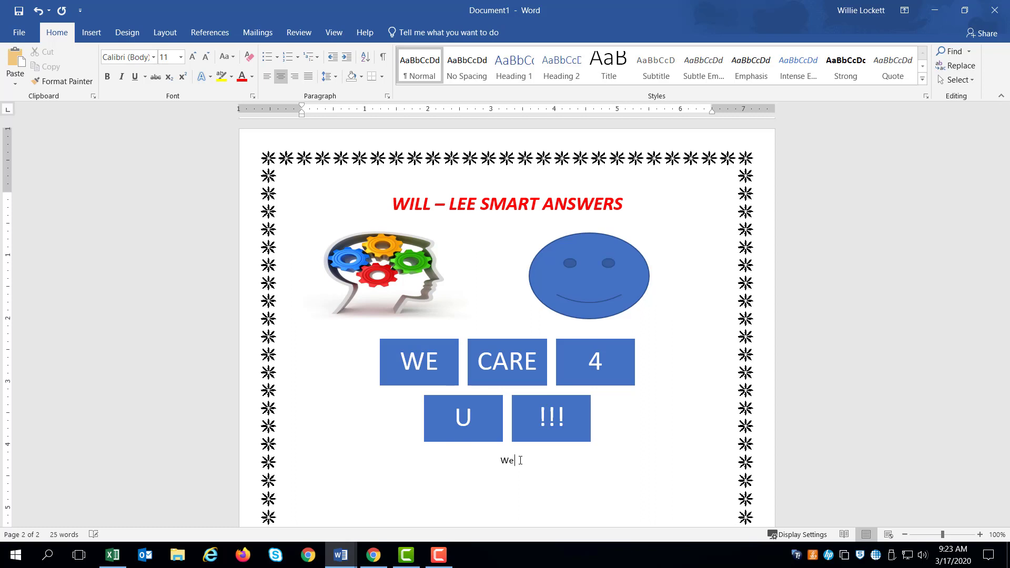
text(hav)
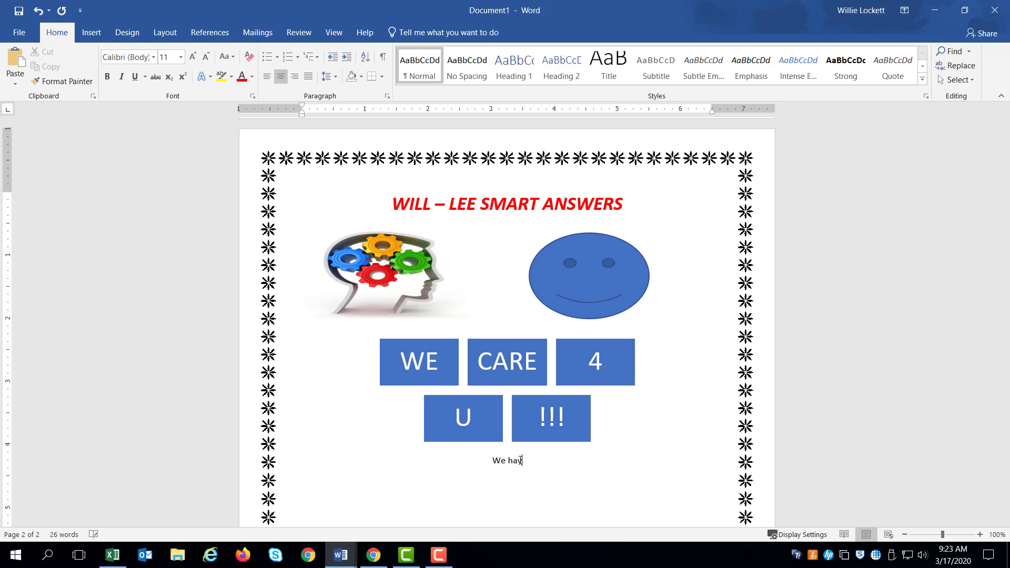
text(e)
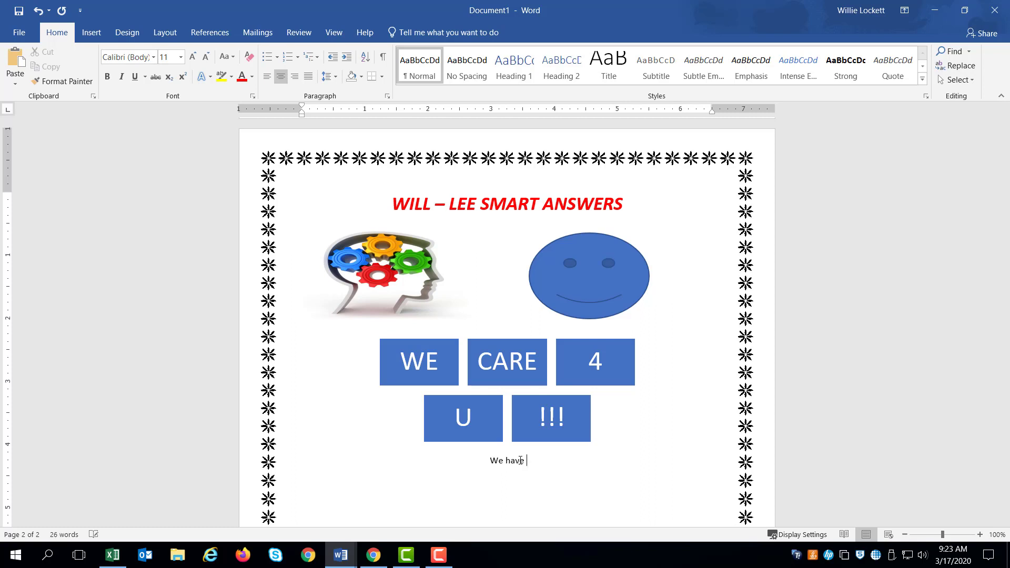
text(been in business for)
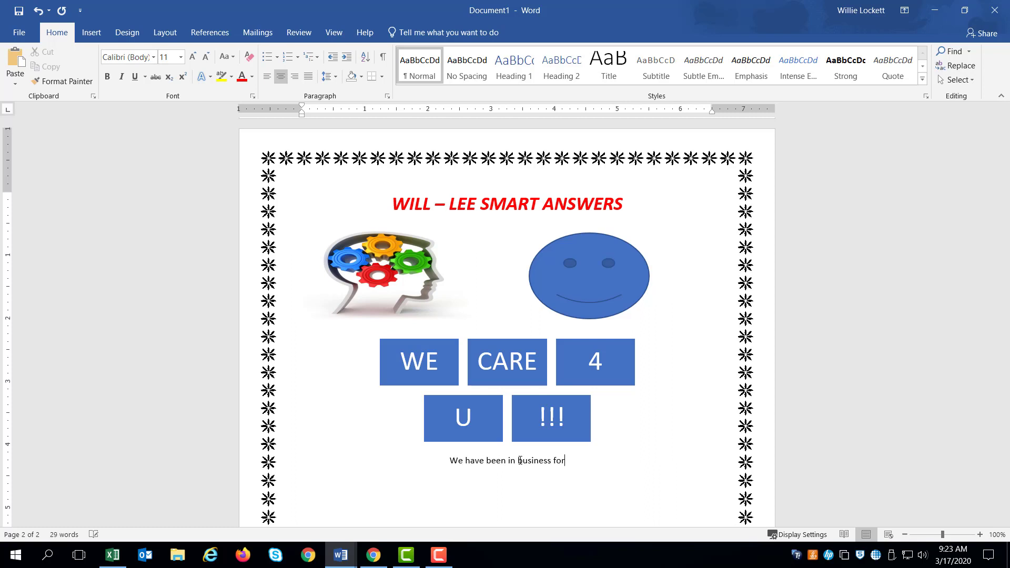
text(20)
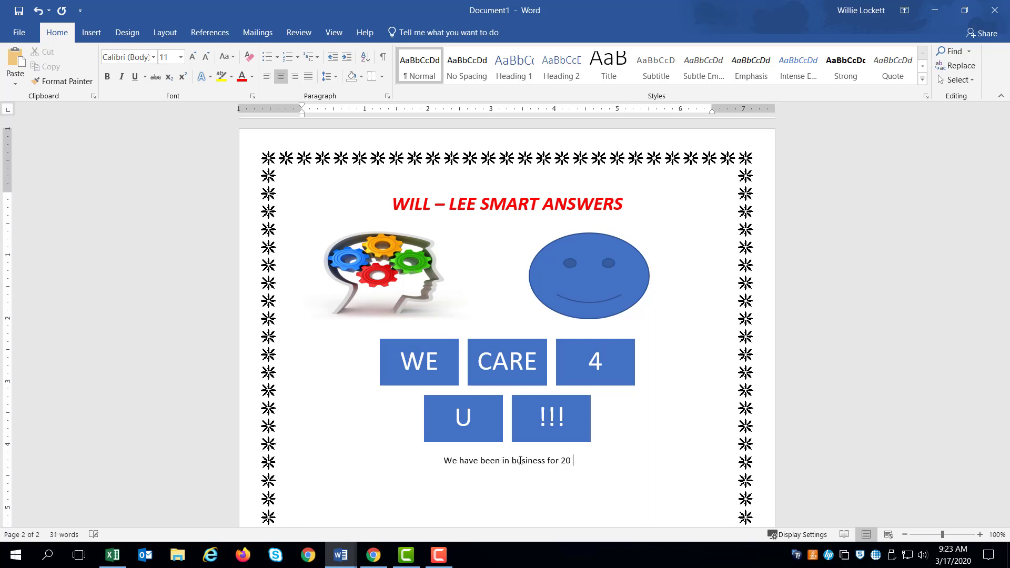
text(years.)
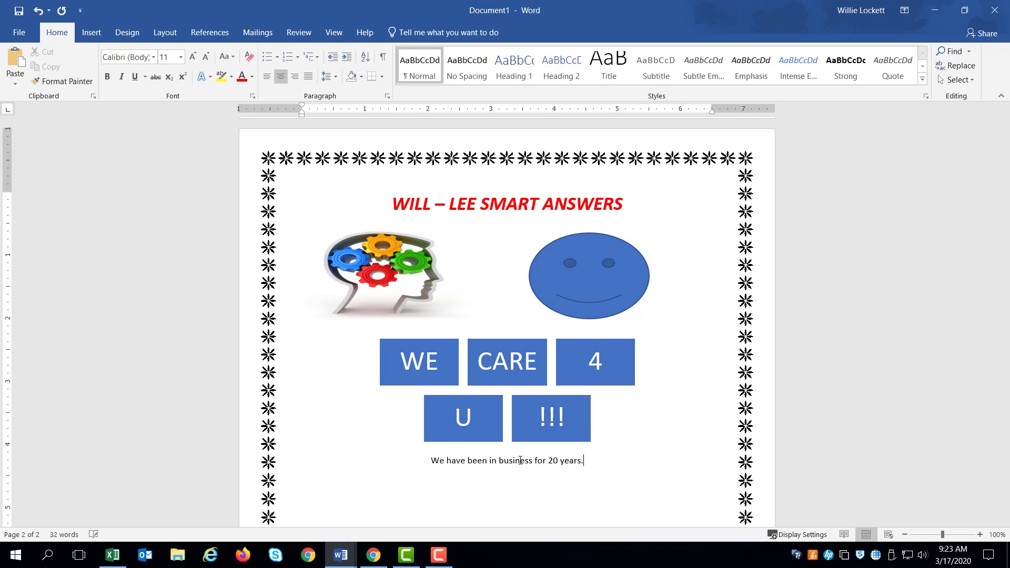
text(We off)
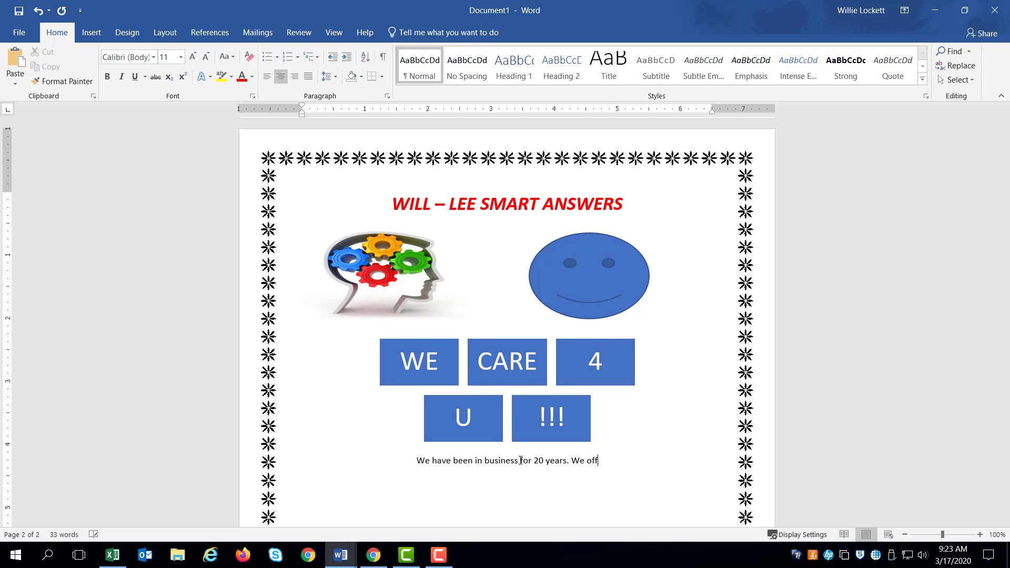
text(er the bes)
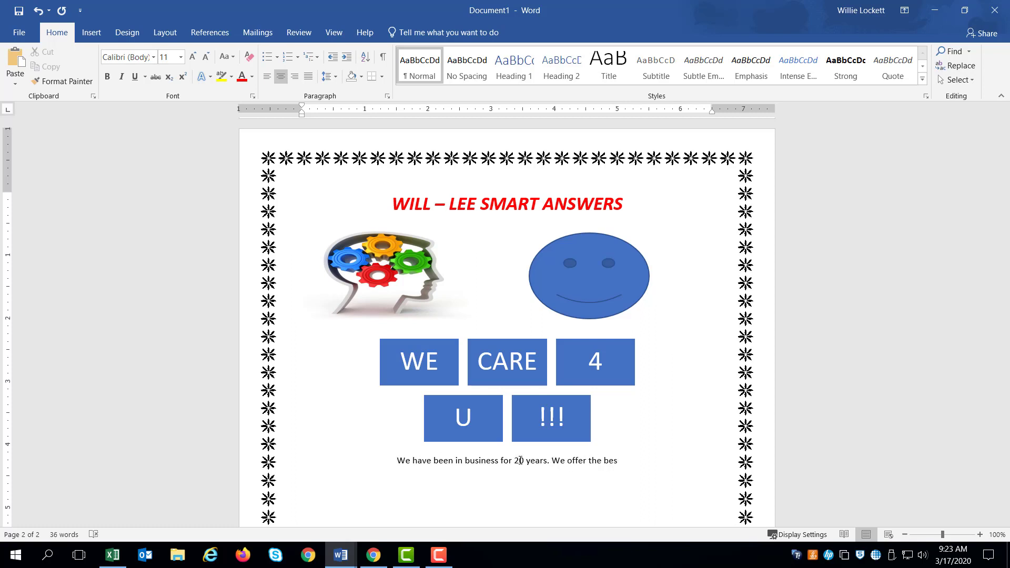
text(t pro)
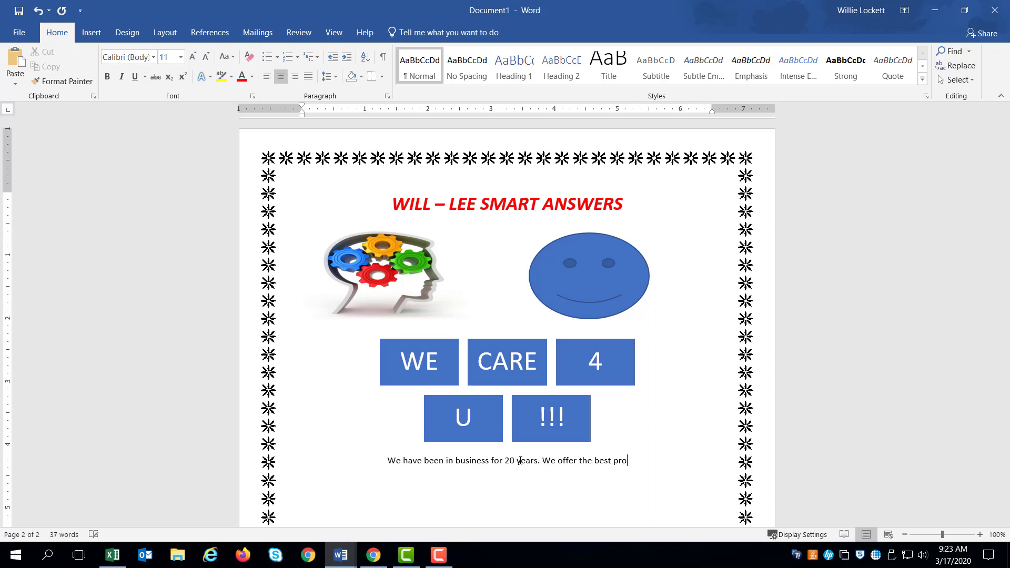
text(ices)
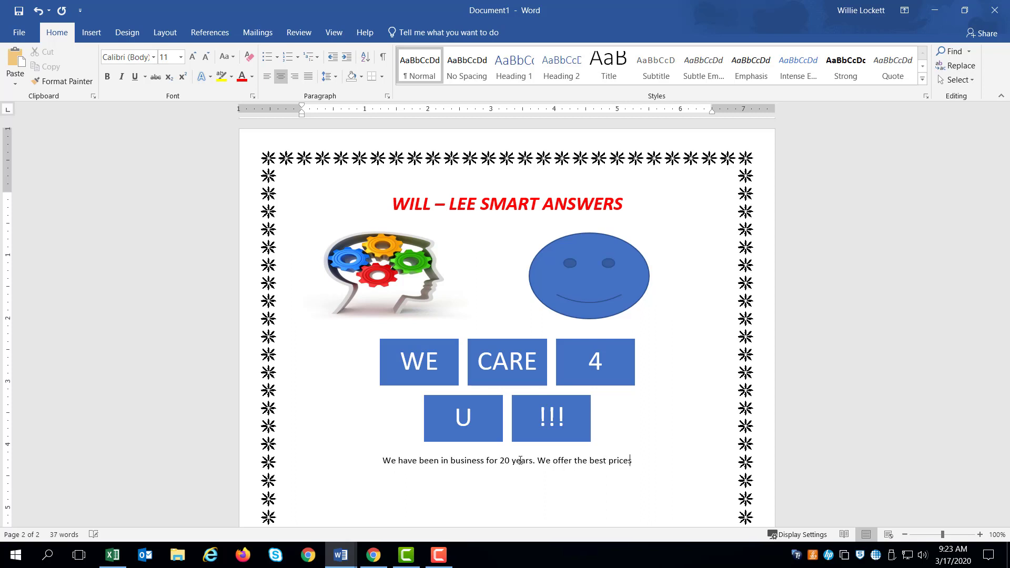
text(and)
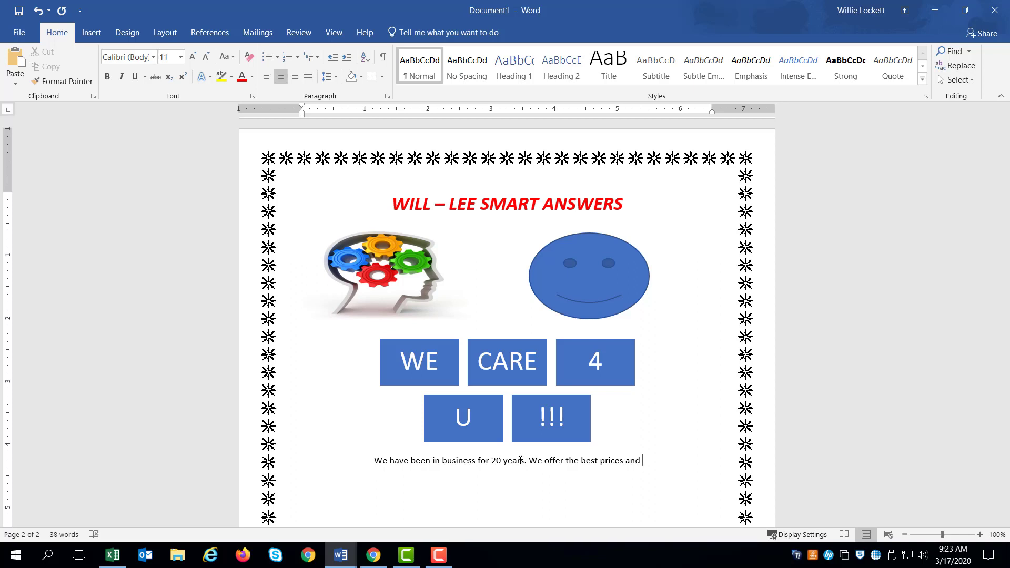
text(military d)
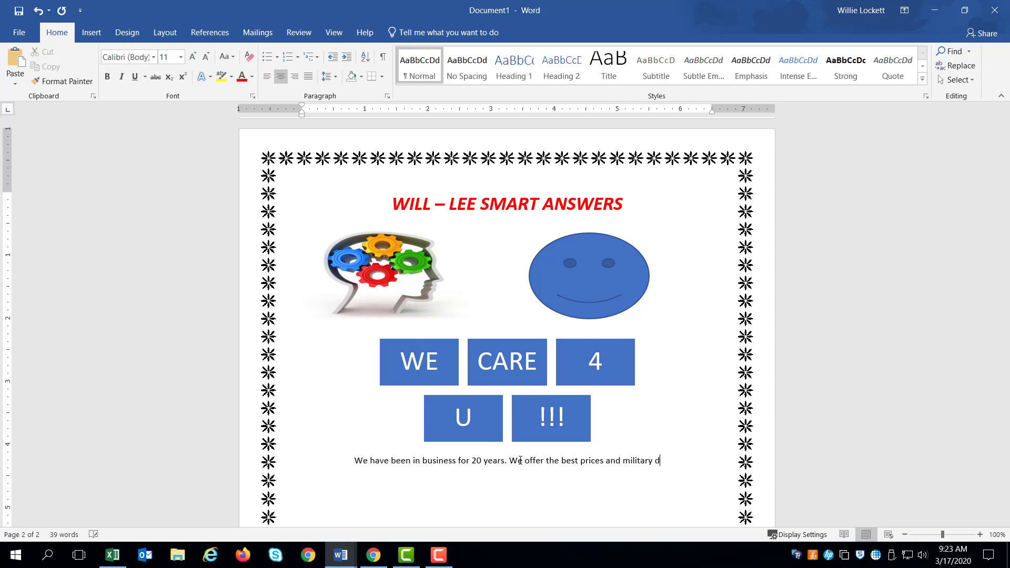
text(iscounts.)
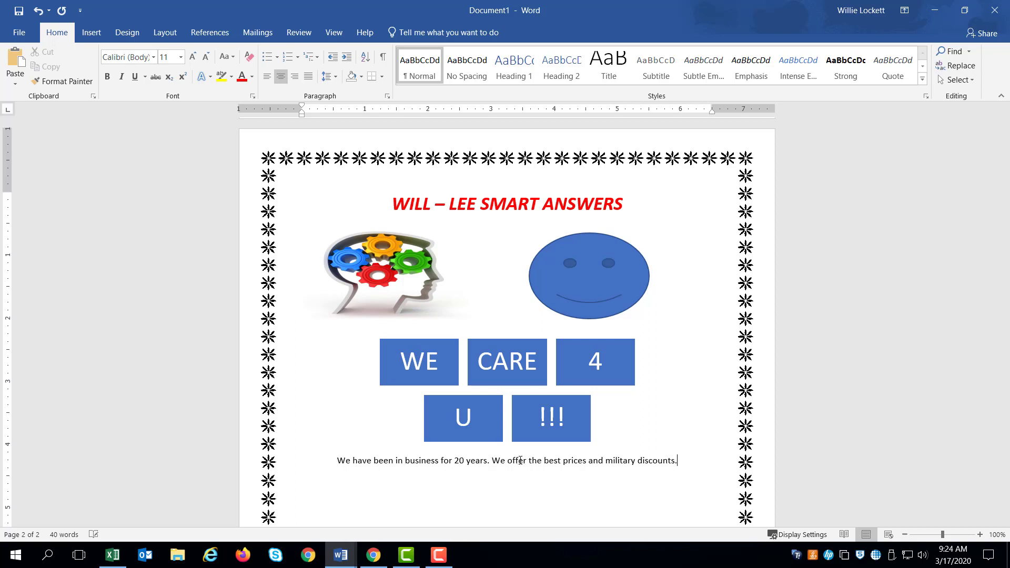
- Add that they provide the best and smartest answers for any subject, and justify the paragraph
text(We)
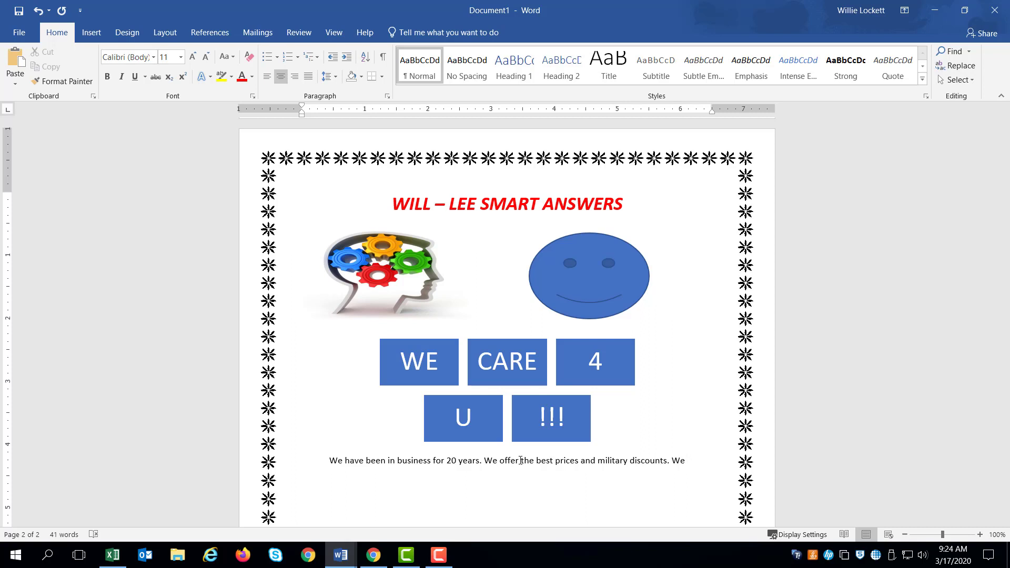
text(provide the)
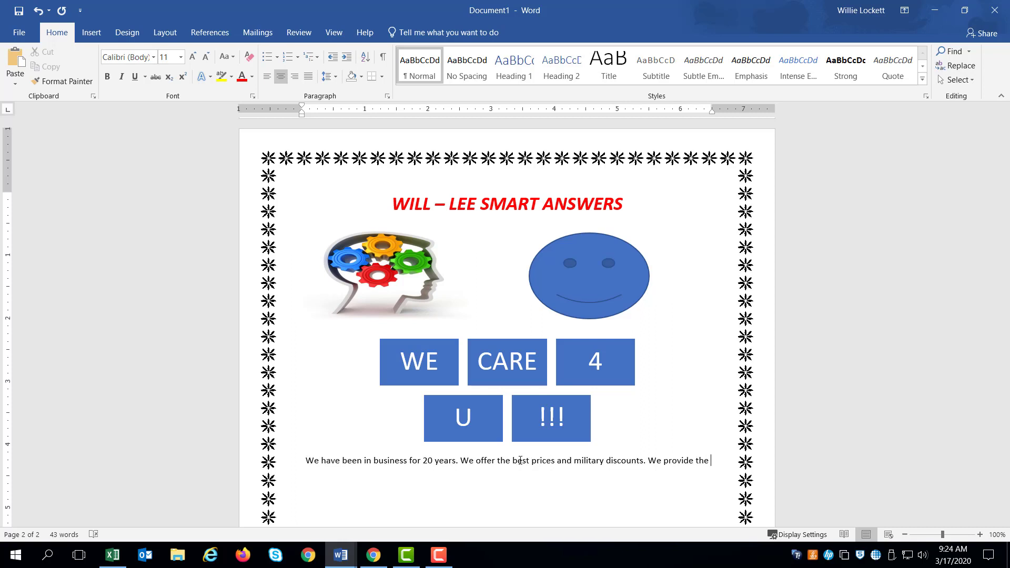
text(best)
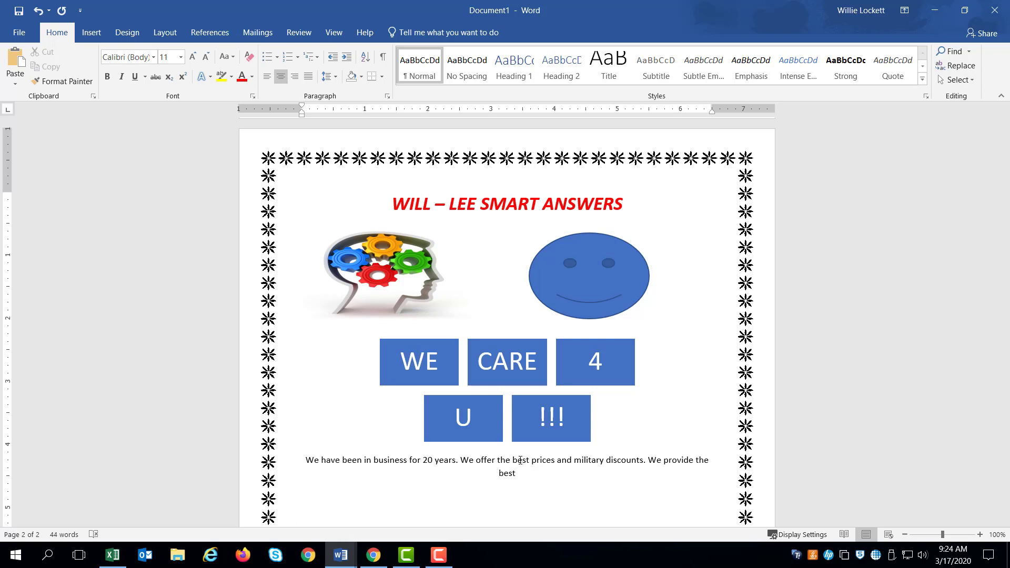
text(and sm)
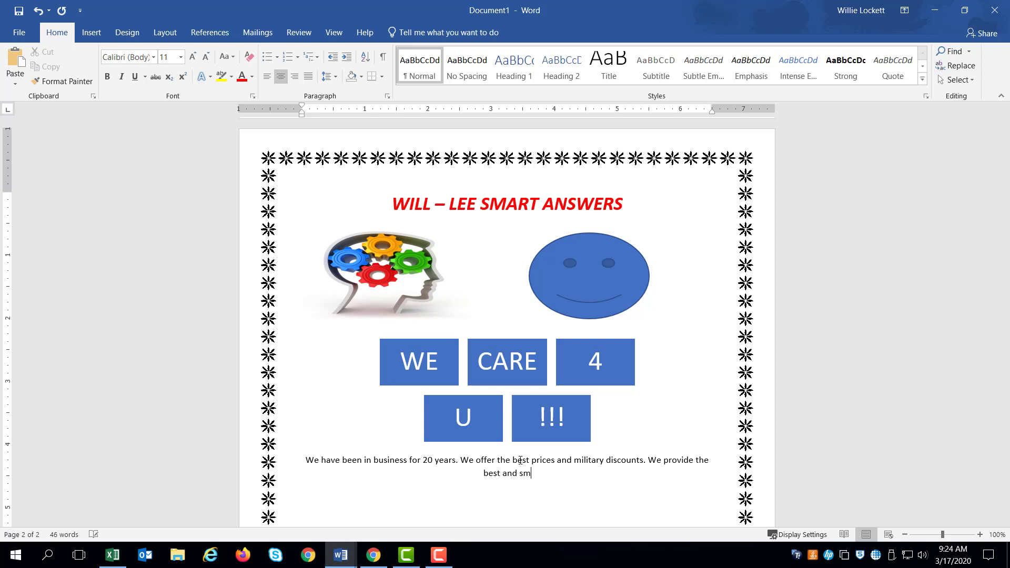
text(artest a)
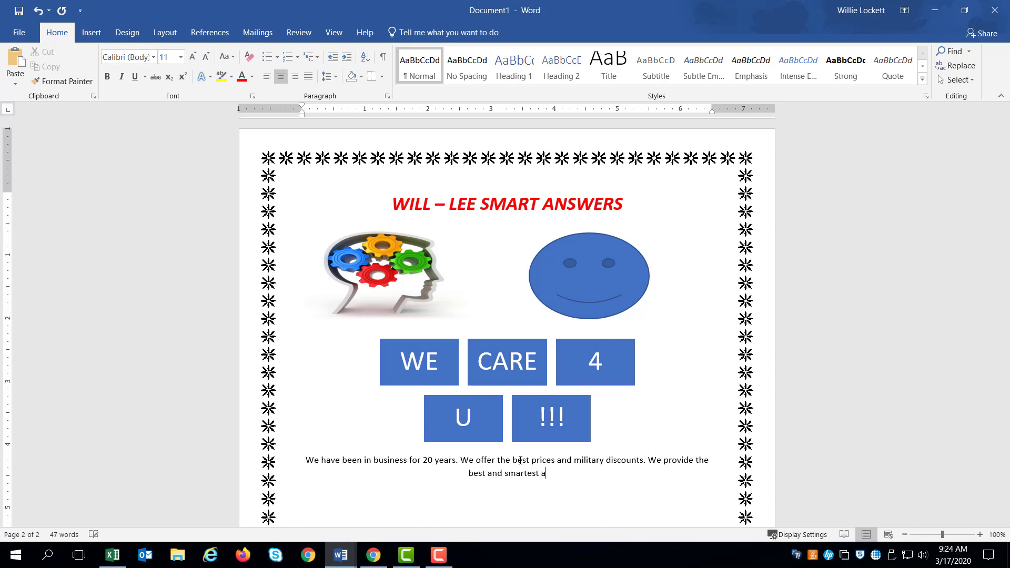
text(nswers)
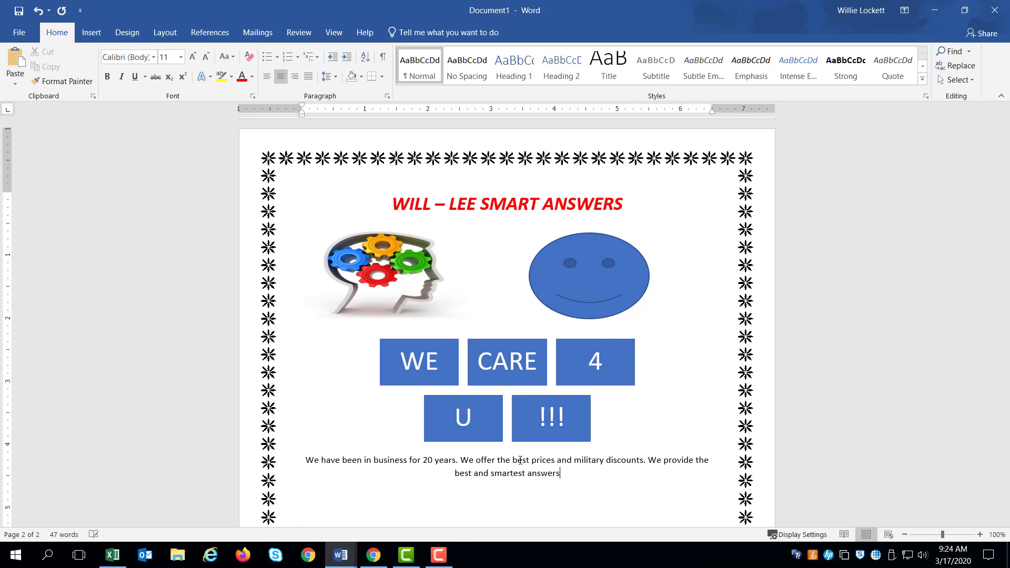
text(for)
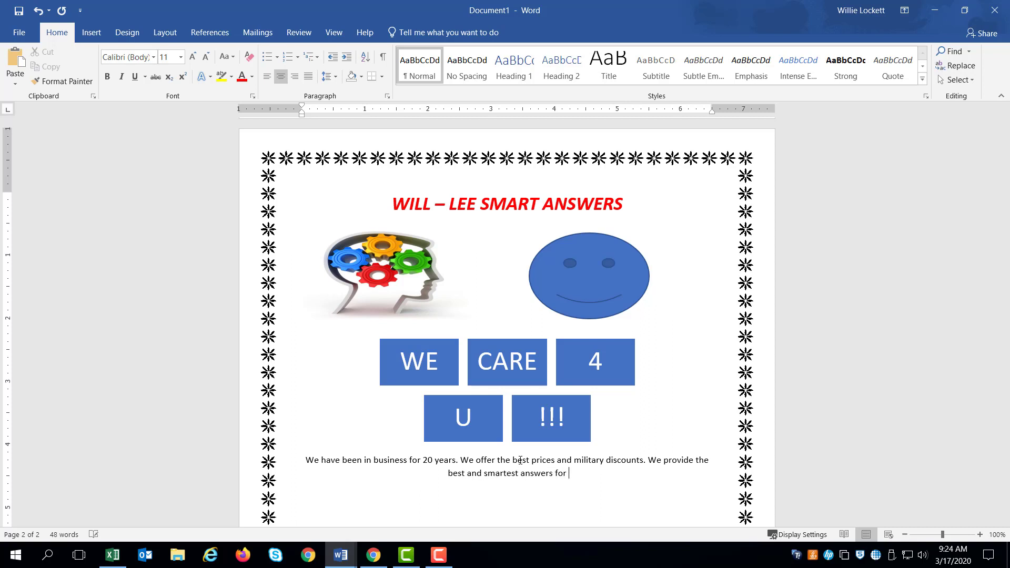
text(any)
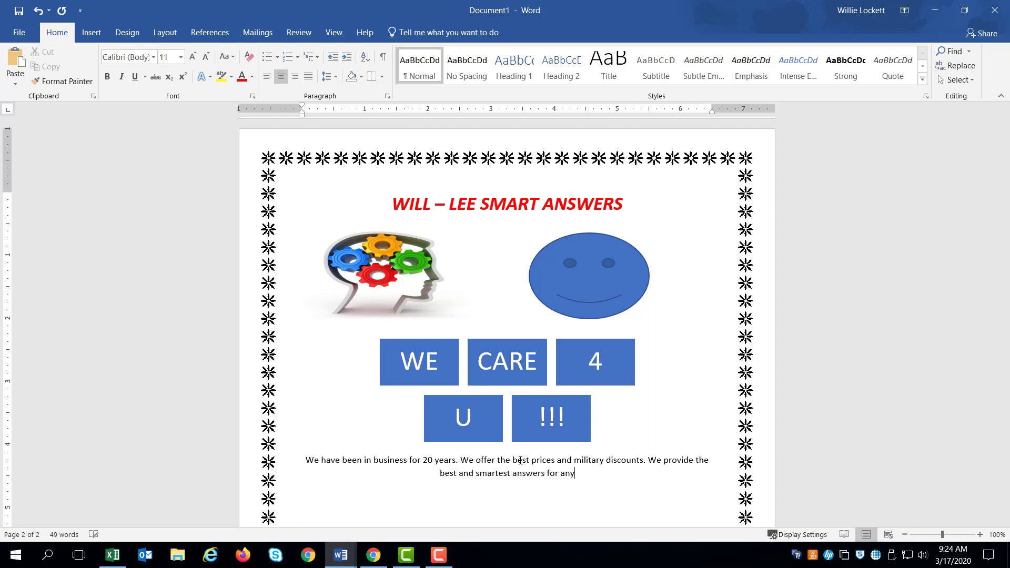
text(sub)
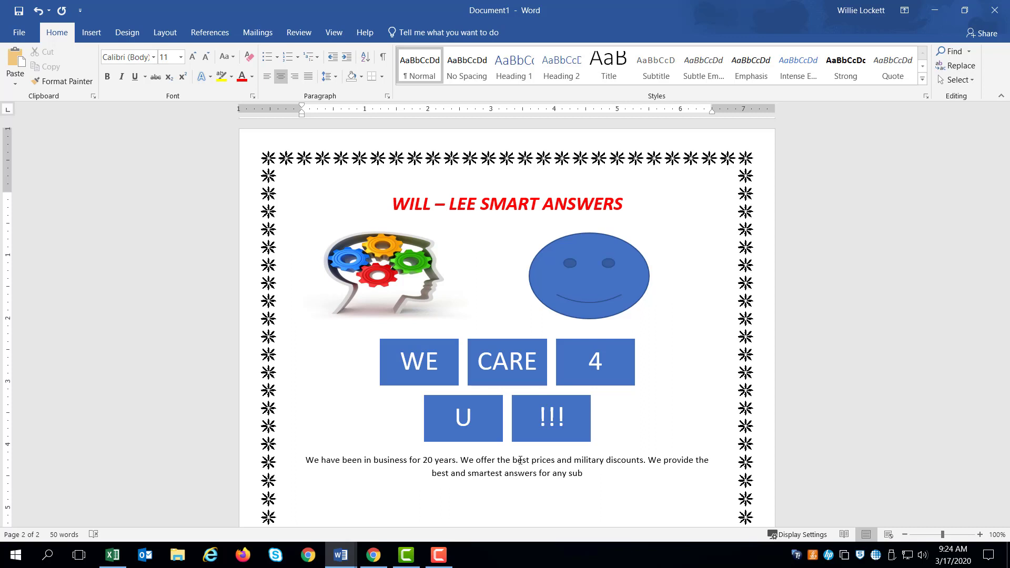
text(jec)
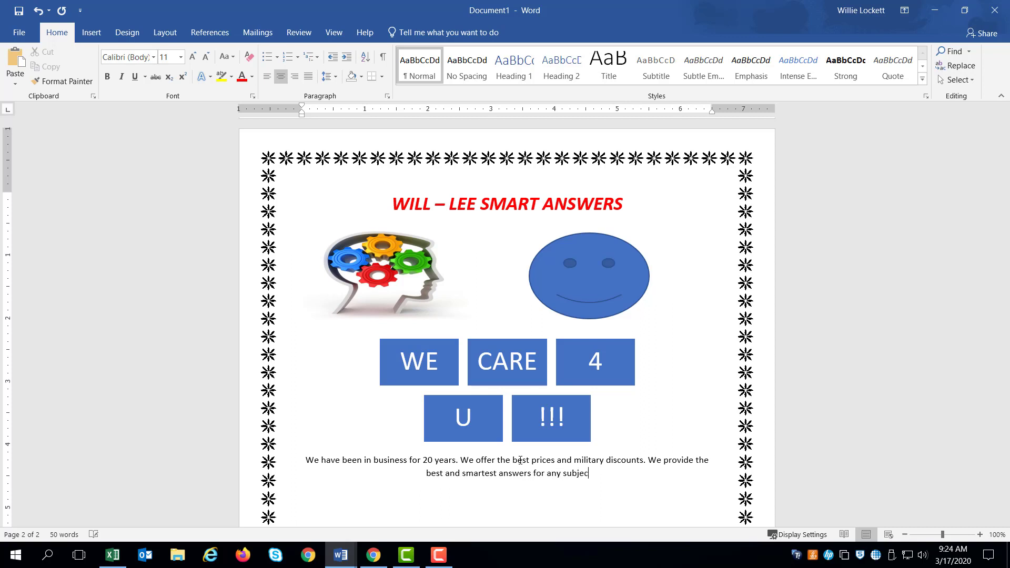
text(t.)
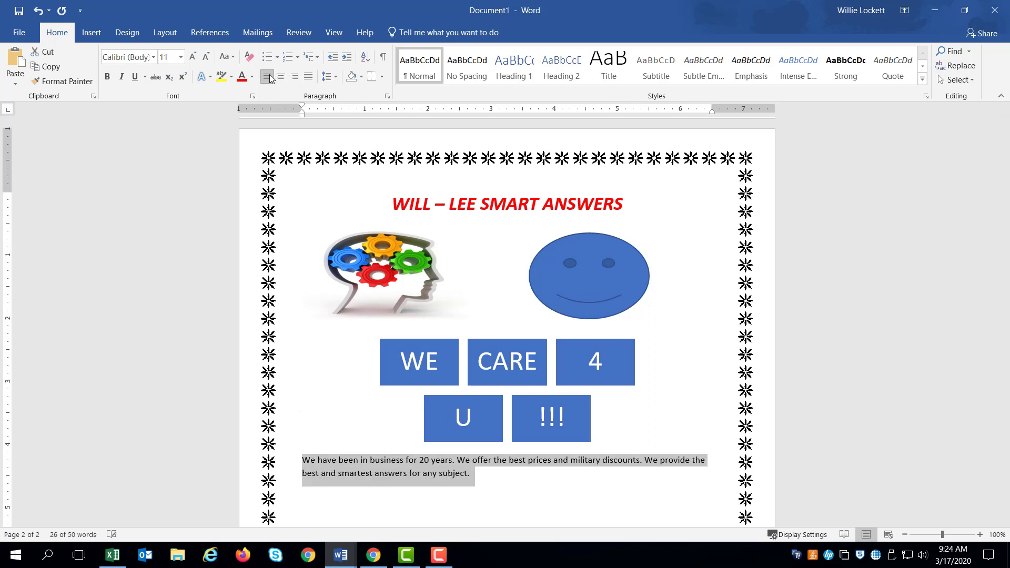
click(308, 76)
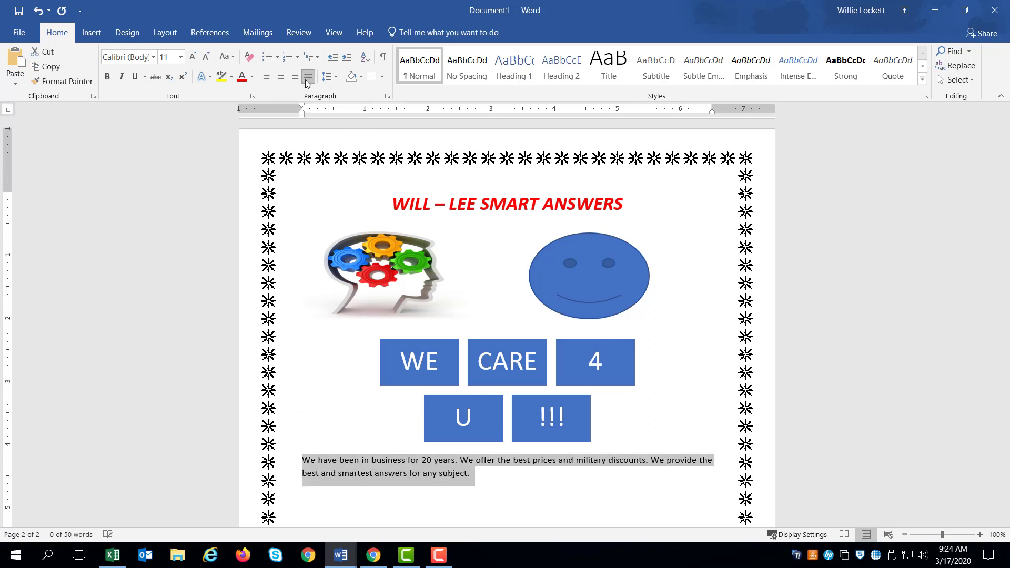
click(308, 76)
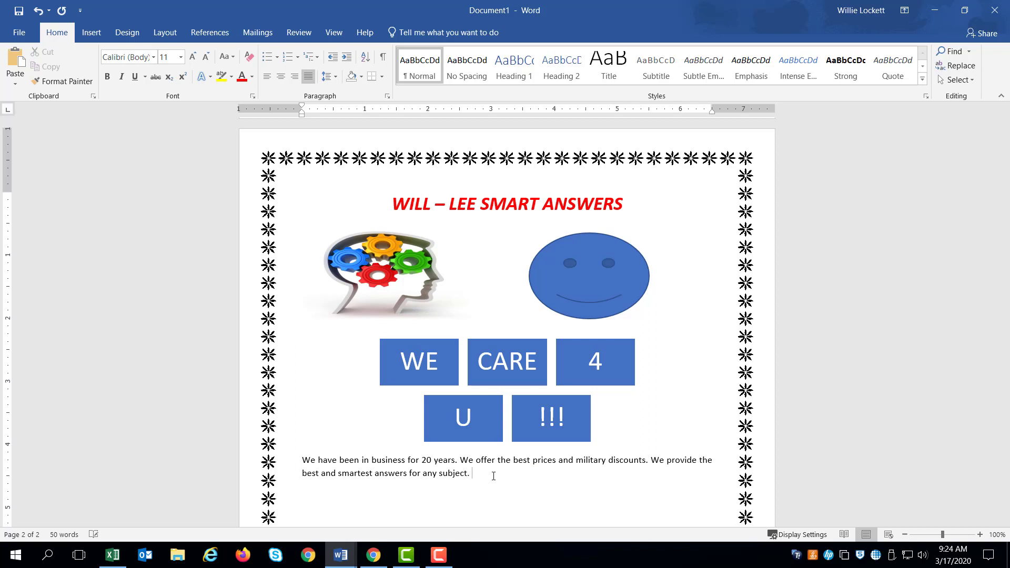
- End the paragraph with 'We are open during the following times.'
text(W)
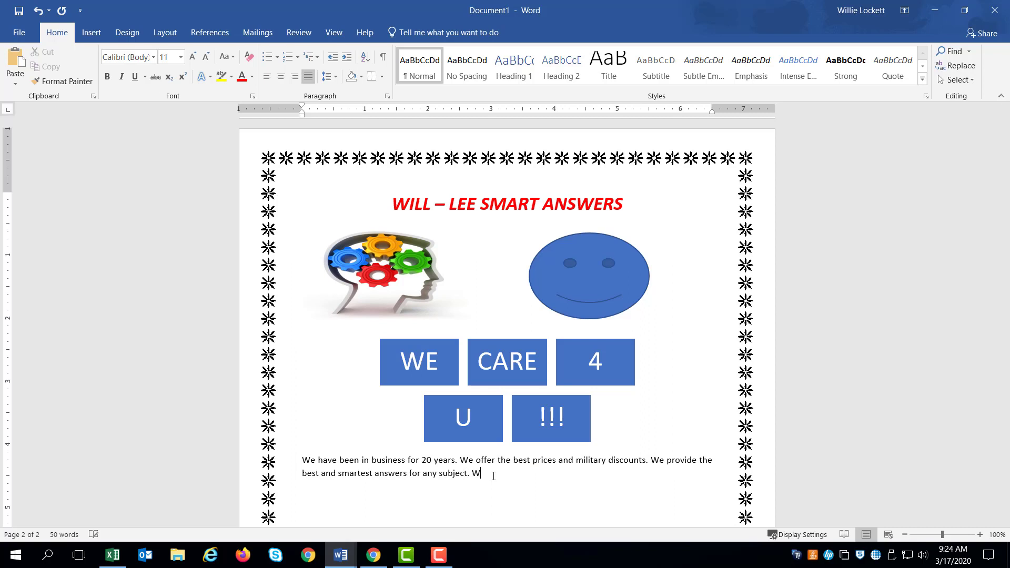
text(e)
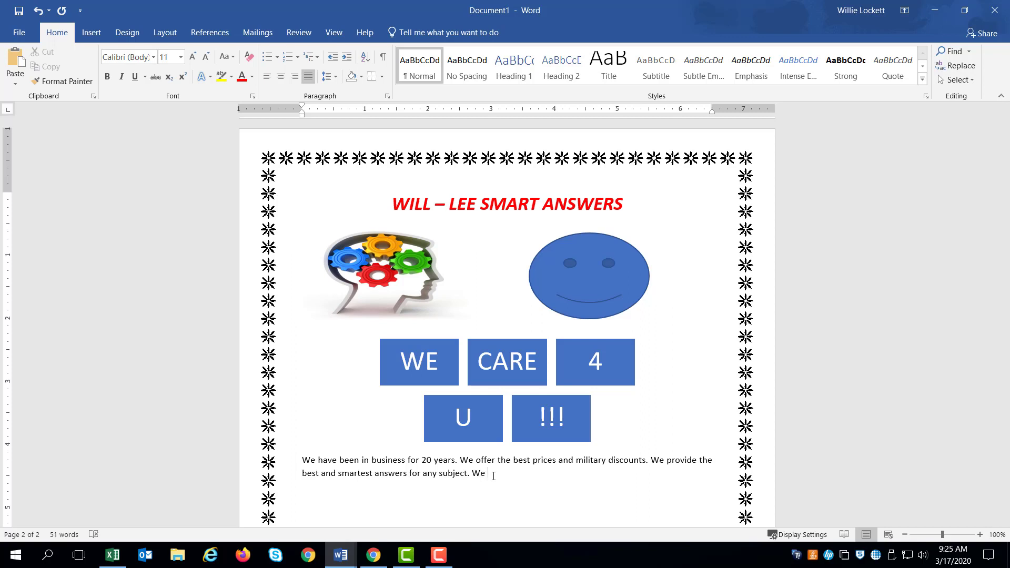
text(are)
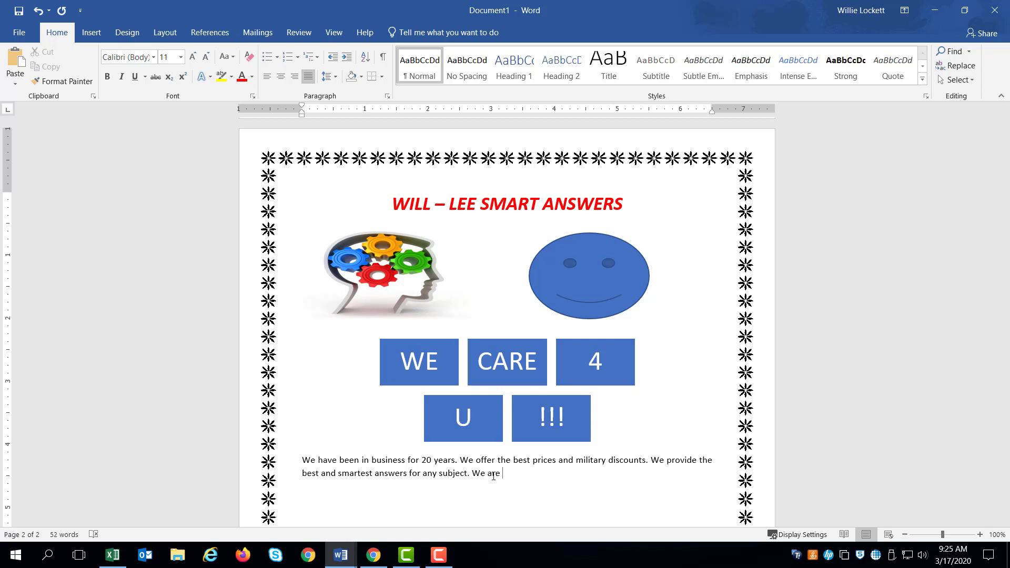
text(op)
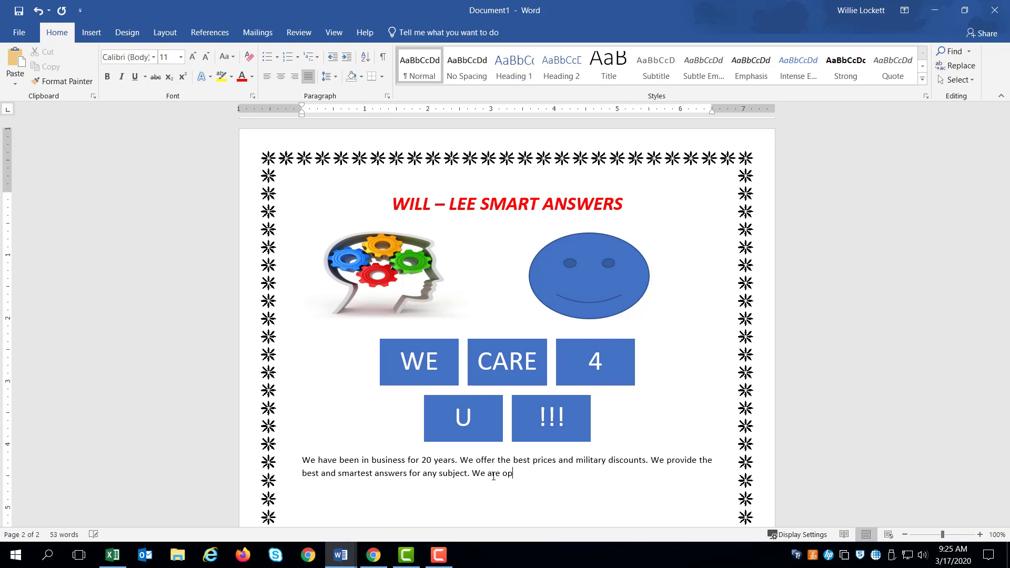
text(ened)
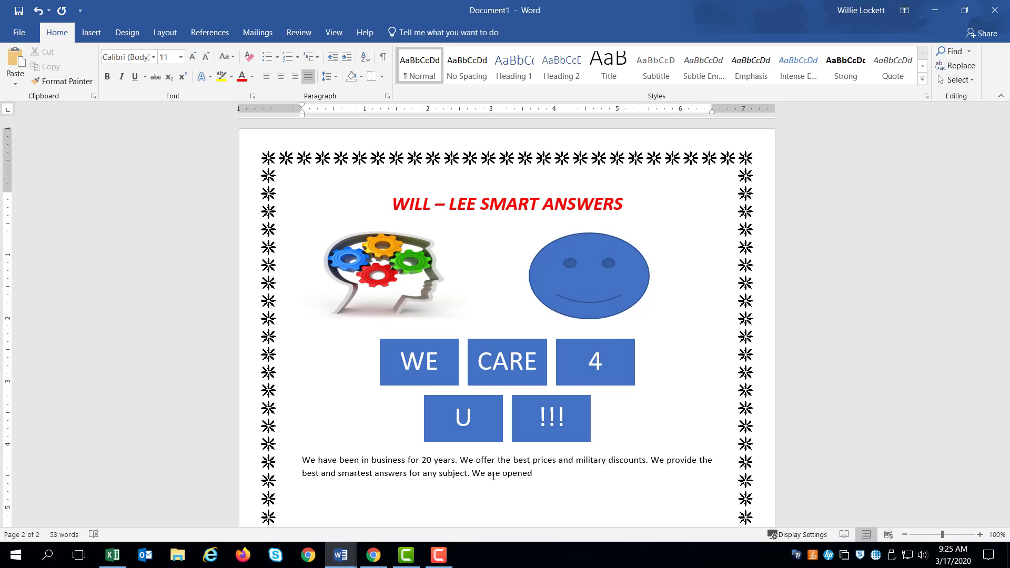
key(BackSpace)
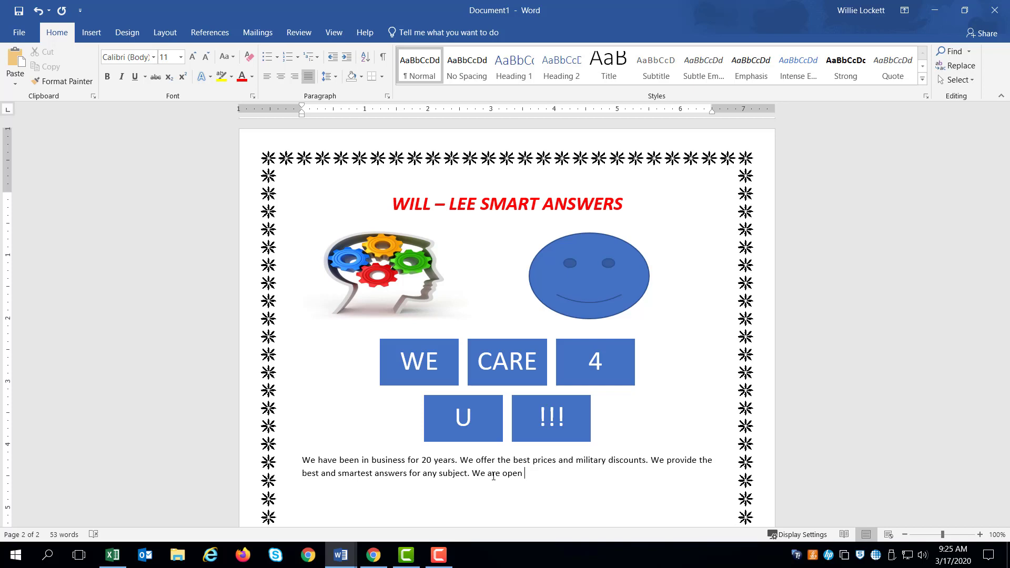
text(during t)
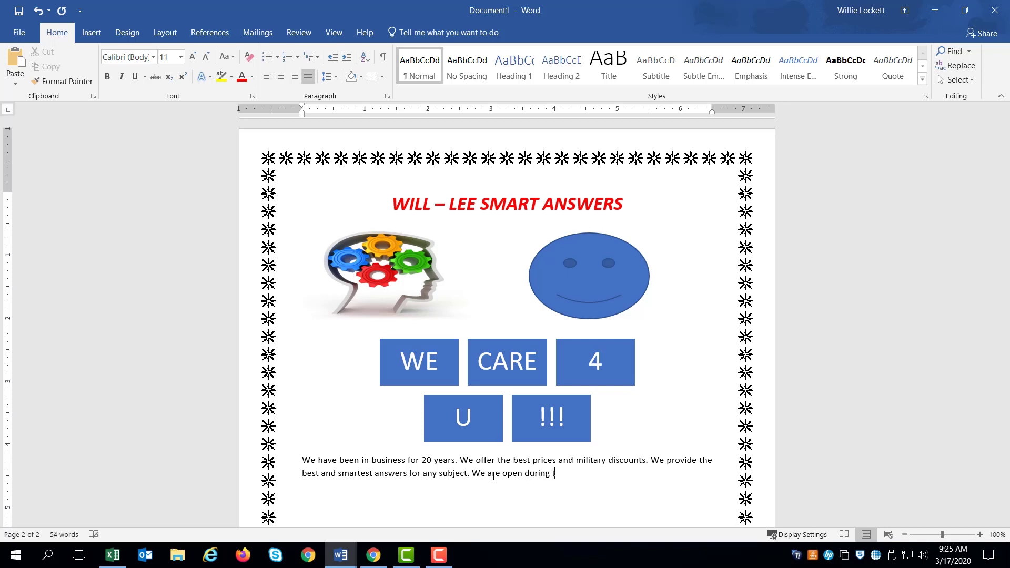
text(he)
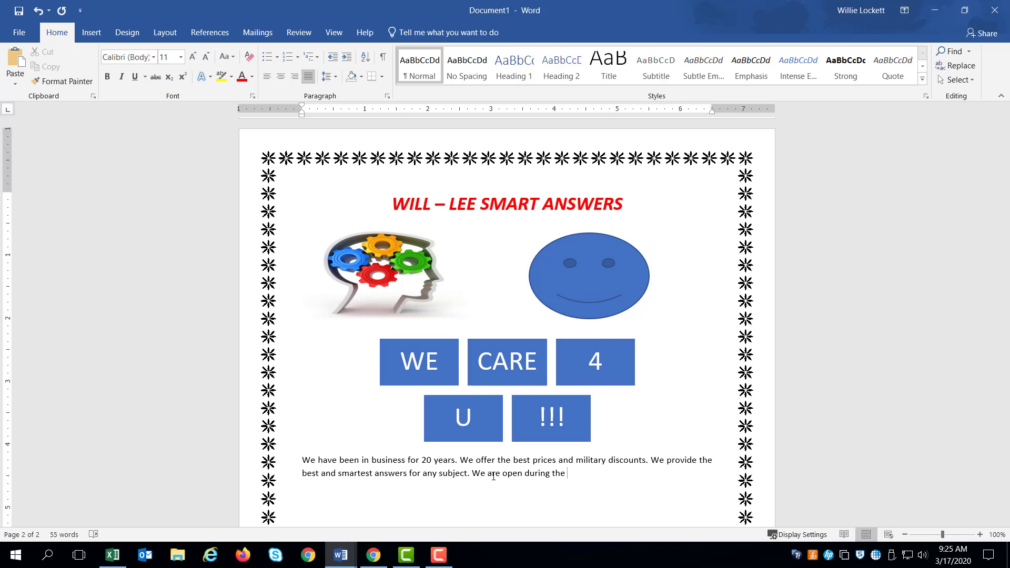
text(fo)
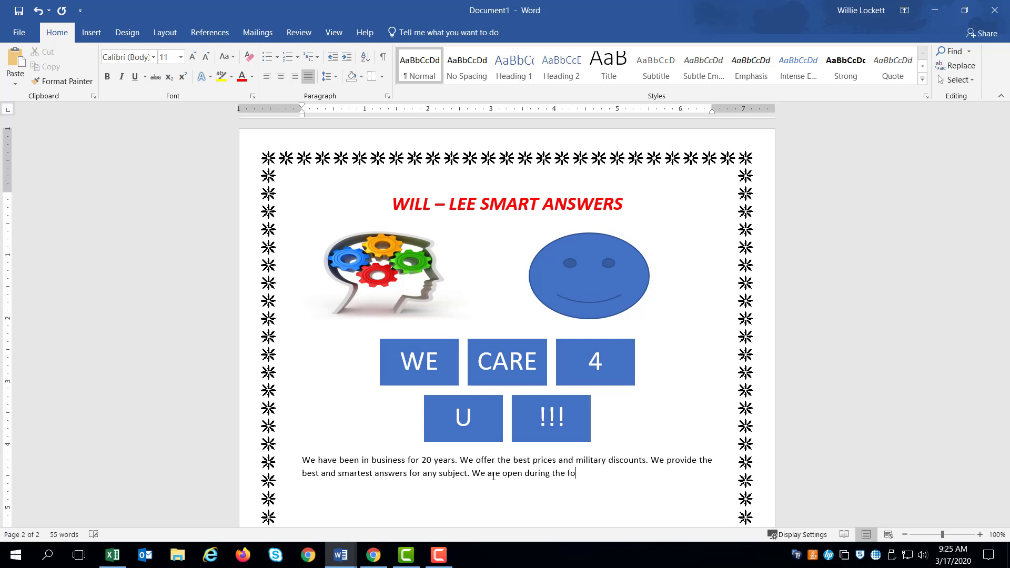
text(llowing)
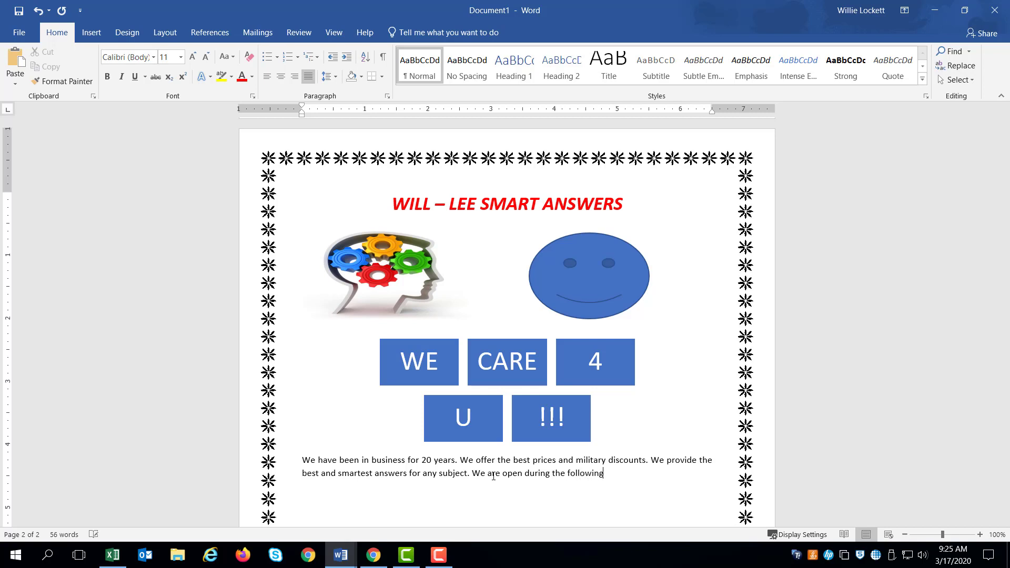
text(times)
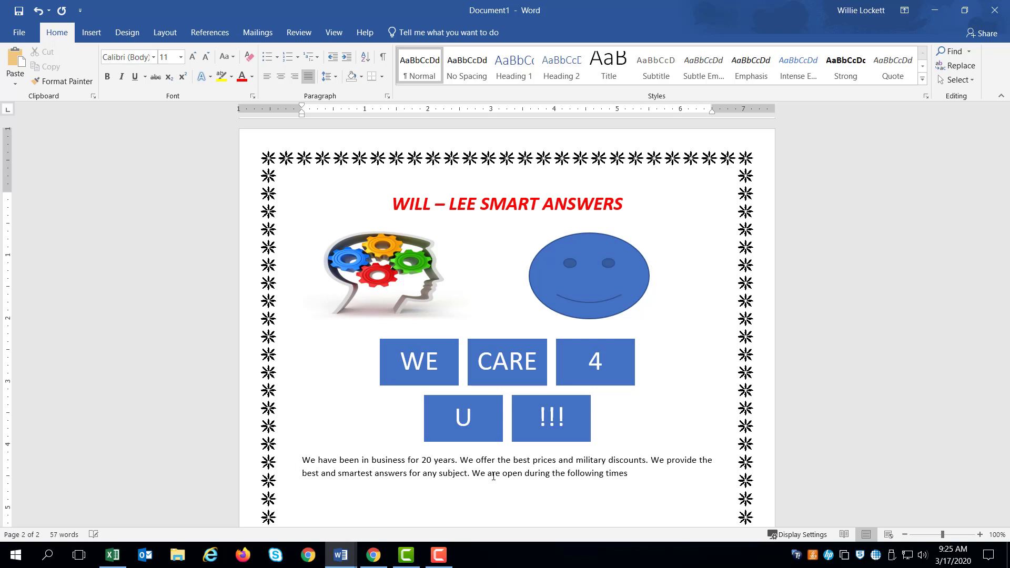
text(.)
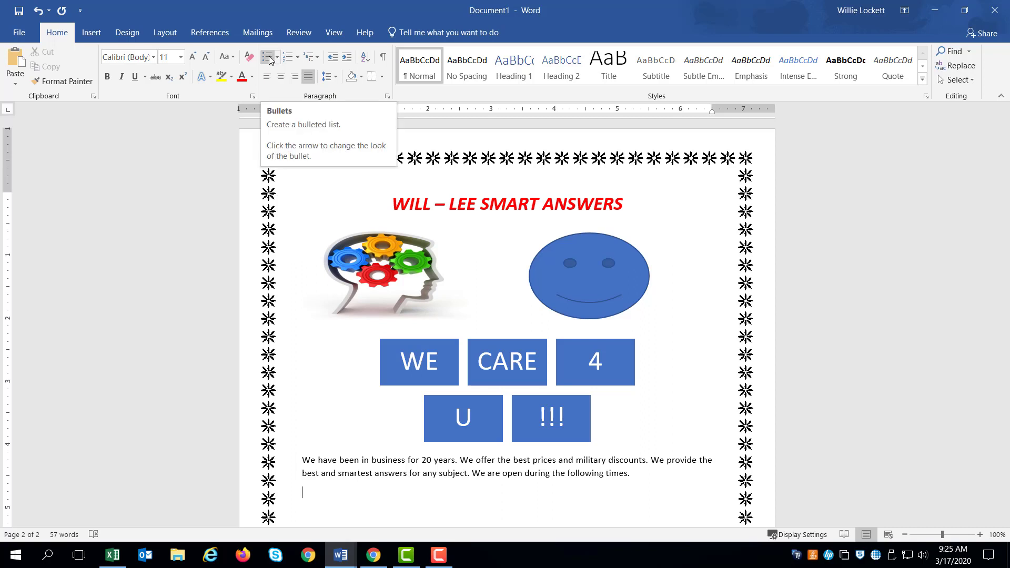
- Add a bulleted hours list: 8-5 Mondays, 2-9 Sundays, Off on Saturdays
click(270, 57)
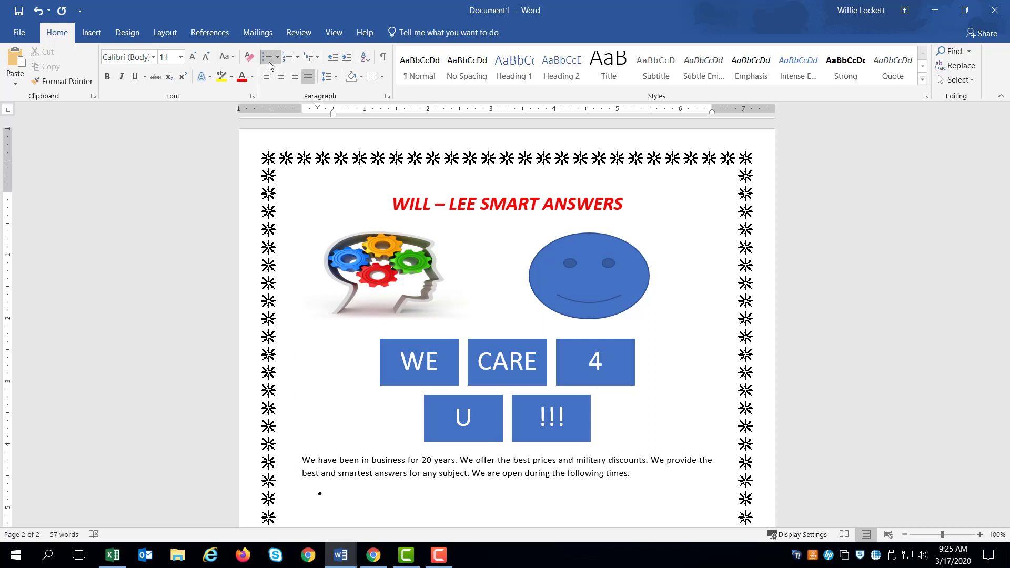
text(2)
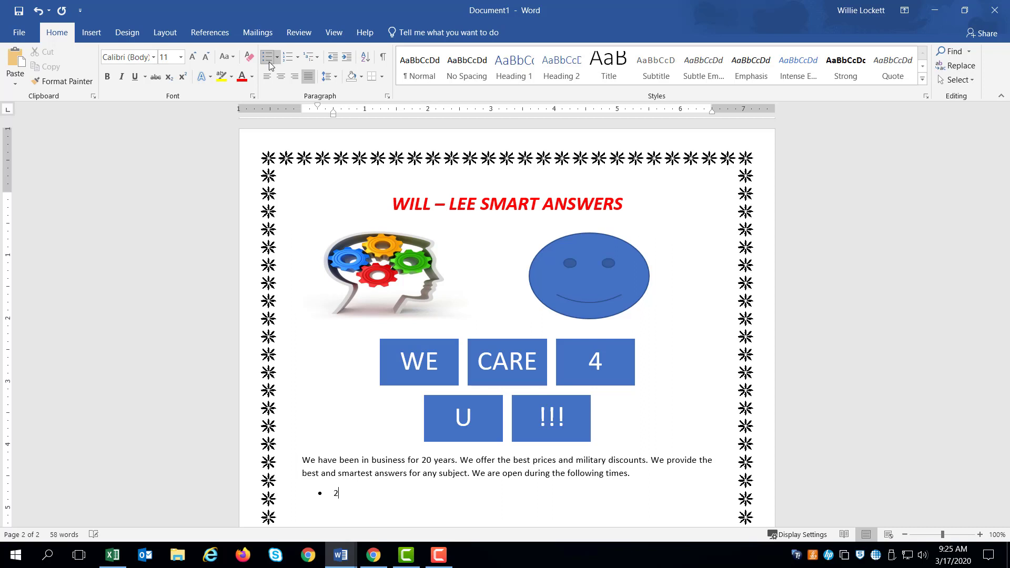
key(Backspace)
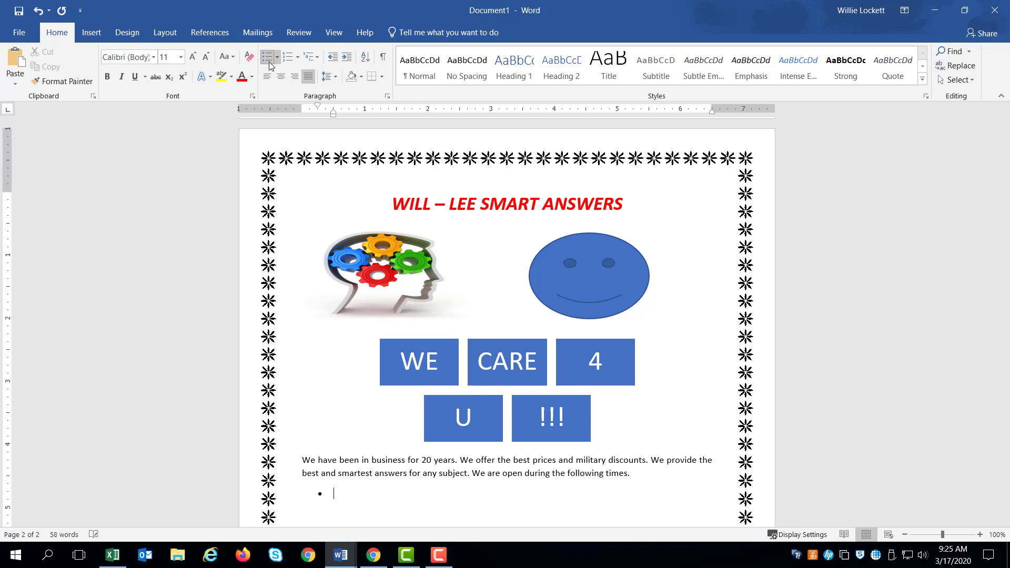
text(8-)
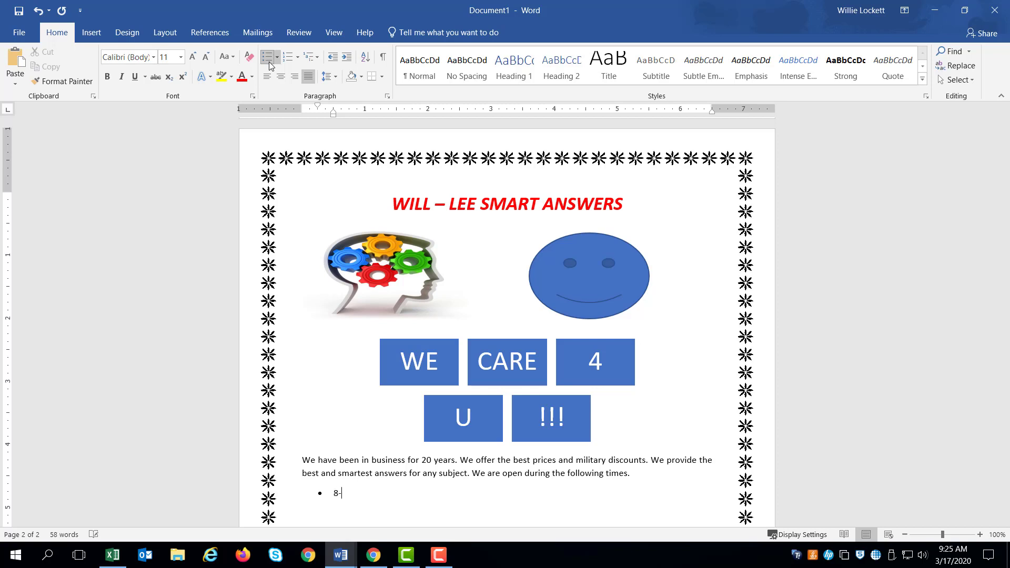
text(-5 m)
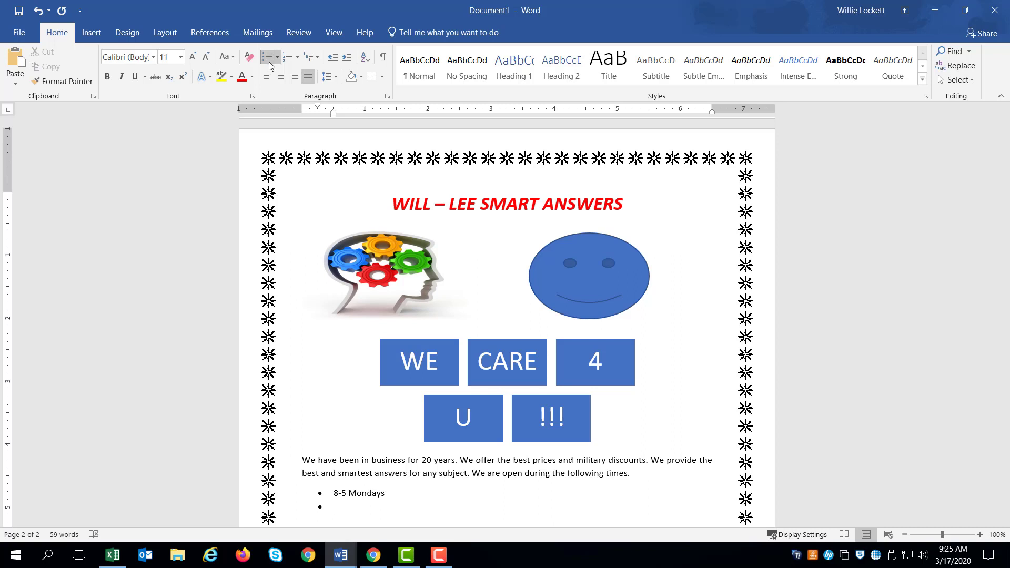
text(2-)
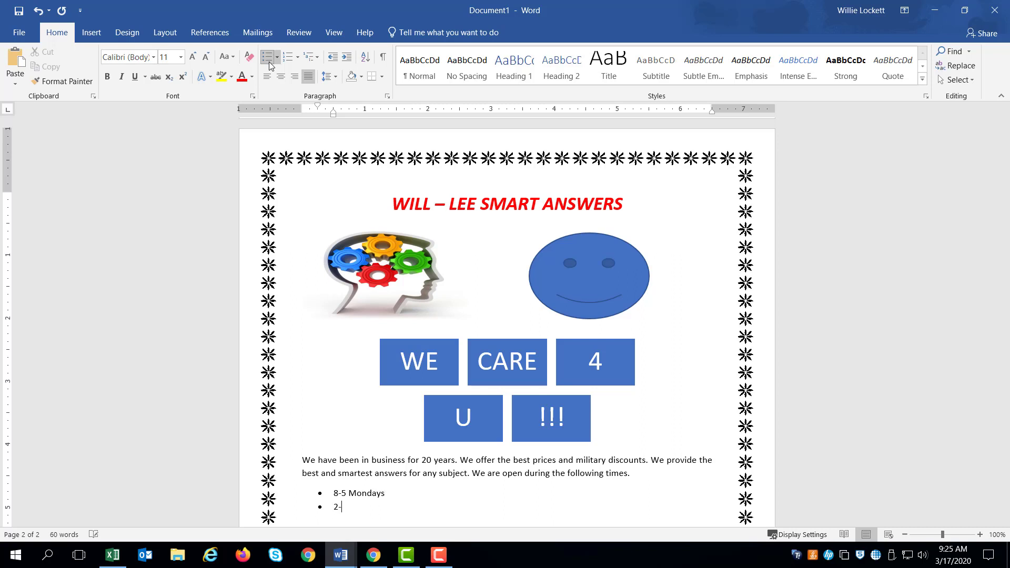
text(9)
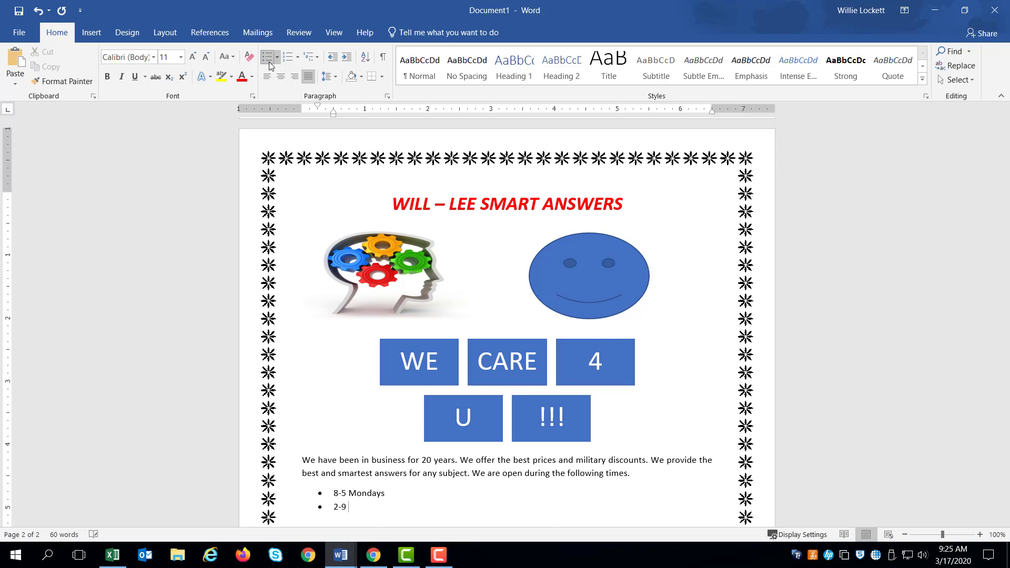
text(Sundays)
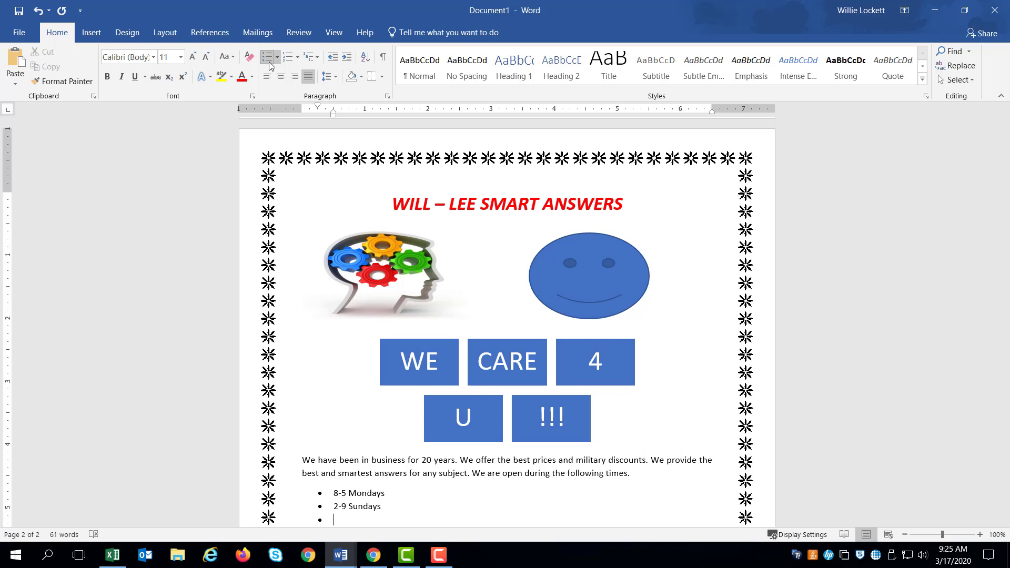
text(Off on)
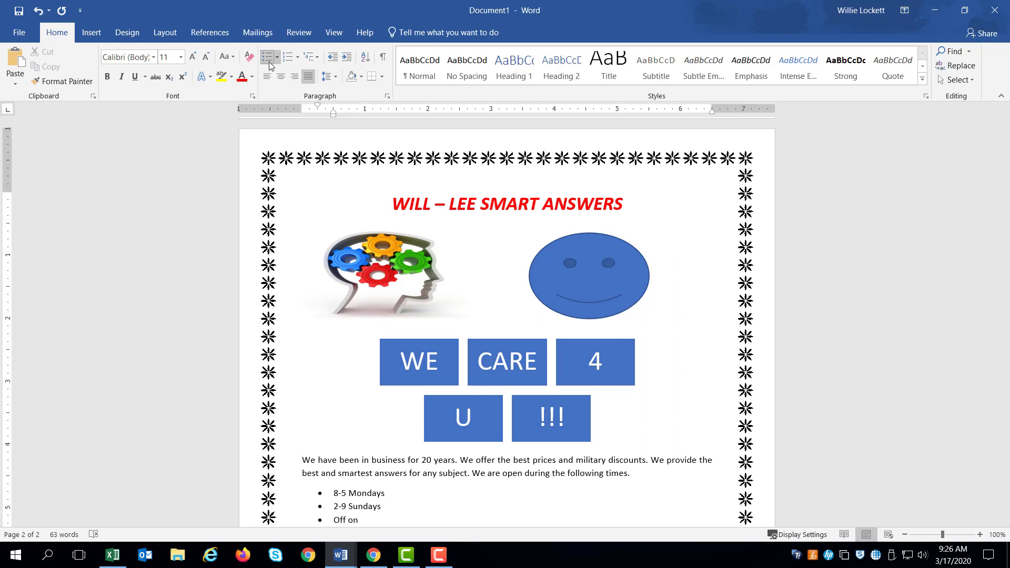
text(Saturdays)
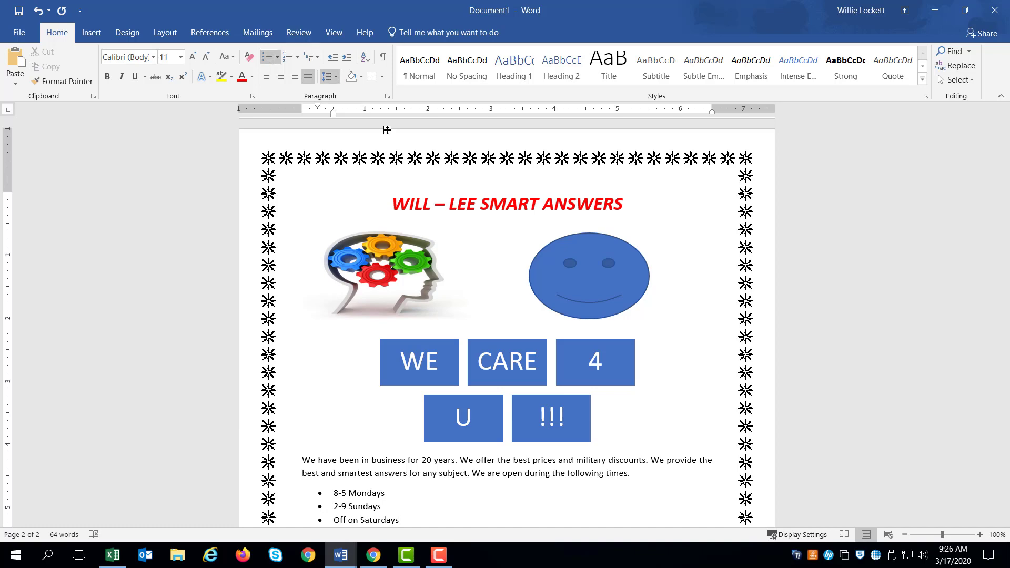
scroll(down, 3)
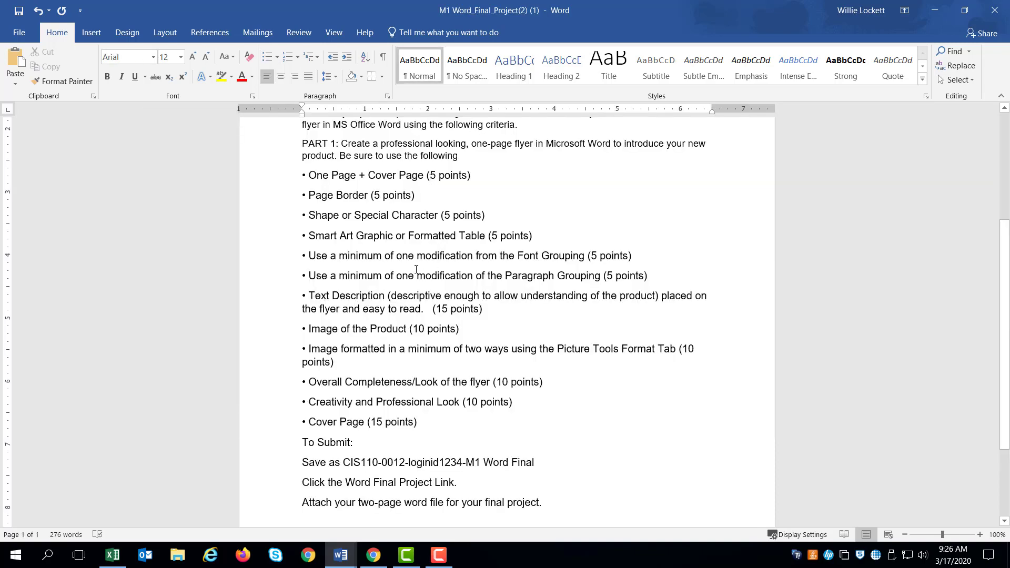
mouse_move(370, 300)
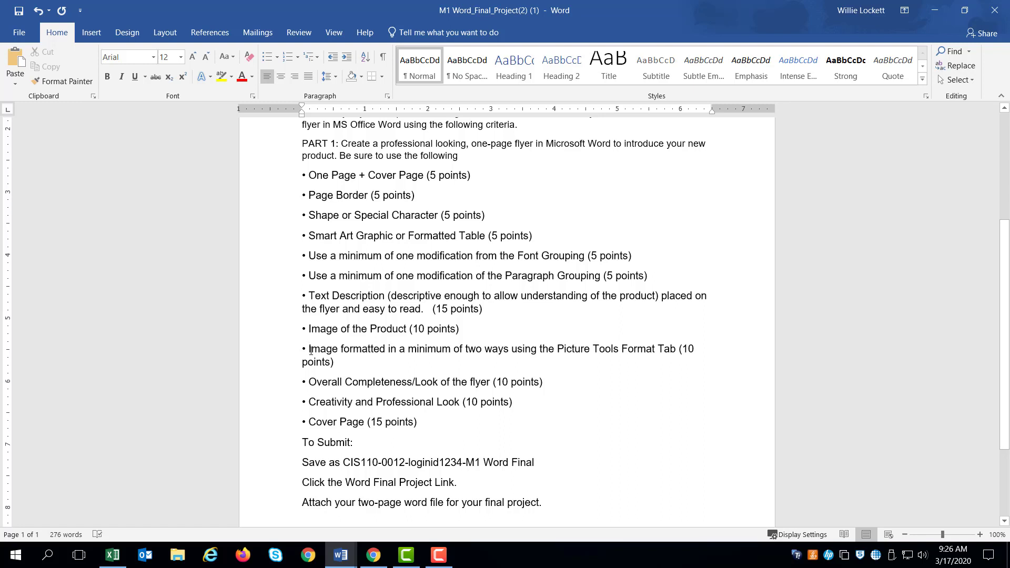
click(309, 348)
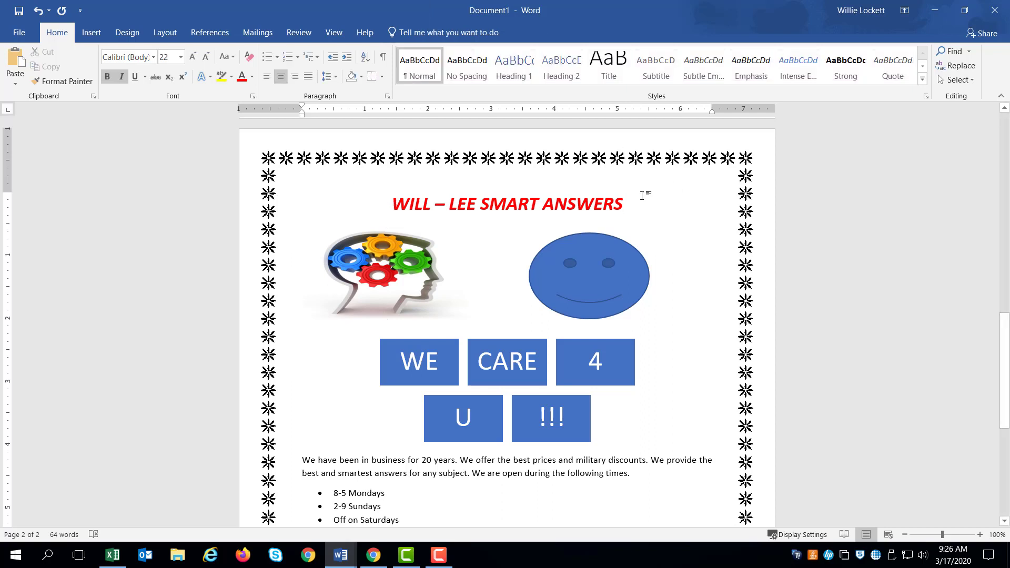
- Give the gears picture a thick black frame picture style
click(386, 276)
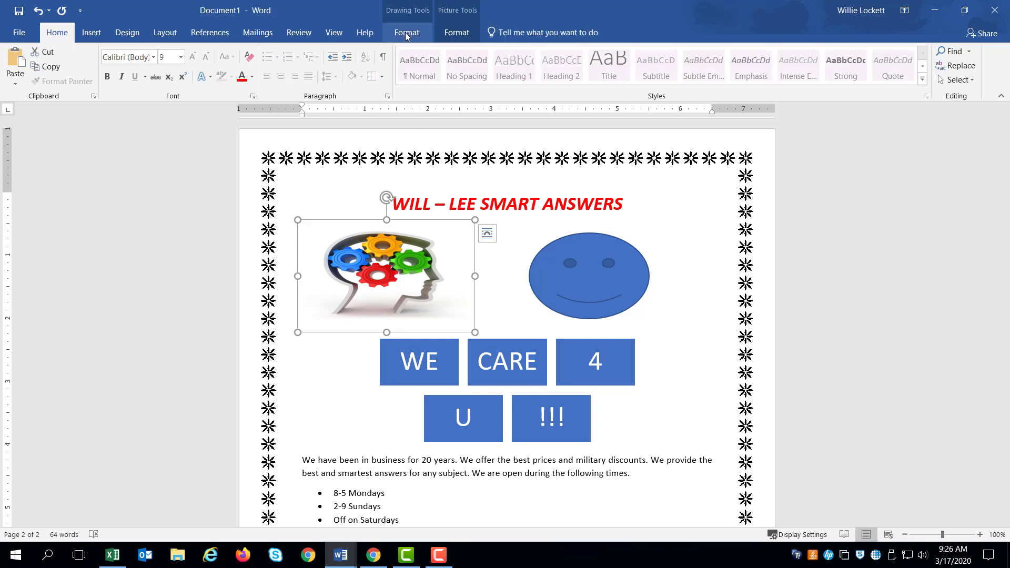
click(408, 33)
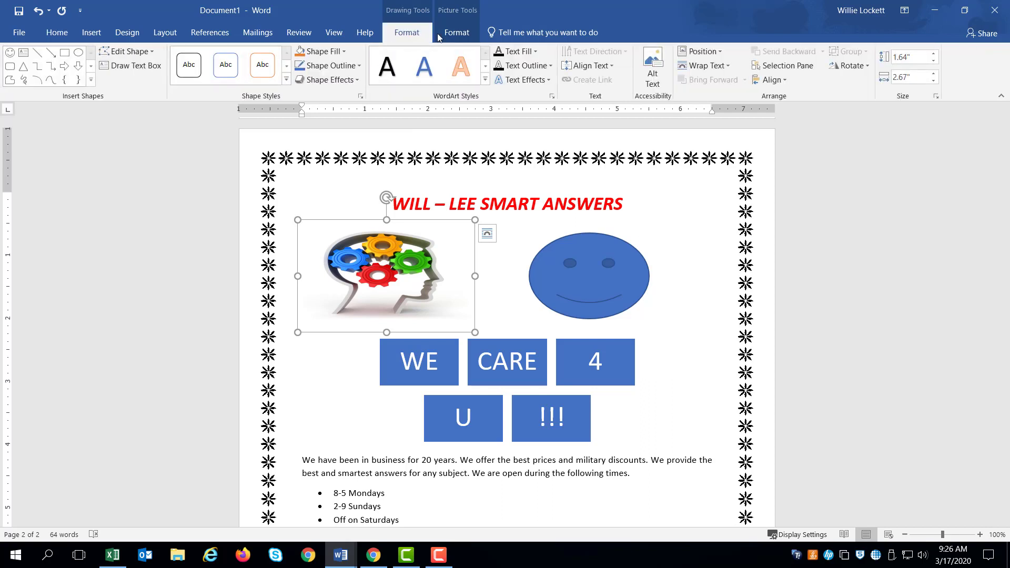
click(456, 33)
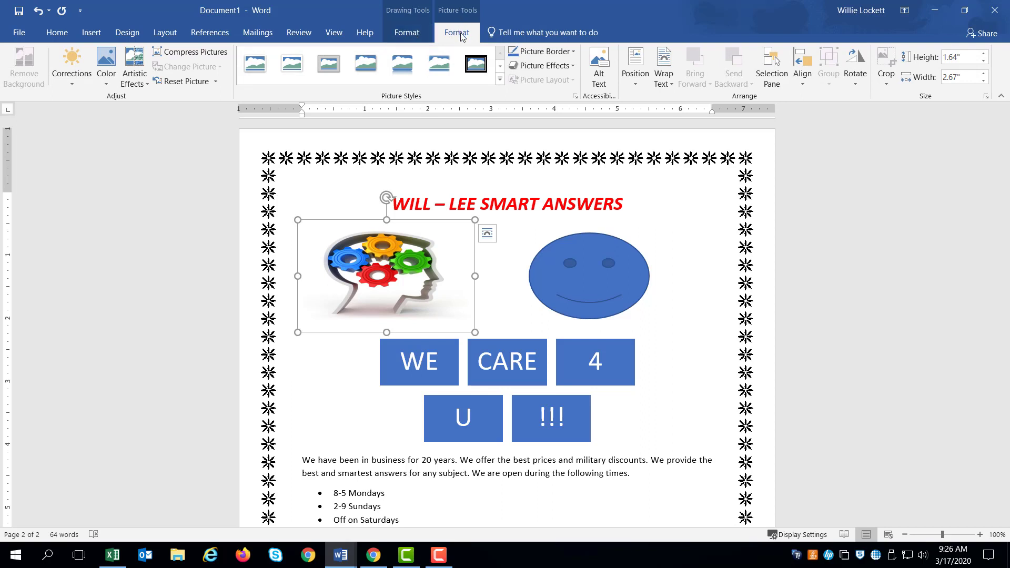
mouse_move(329, 143)
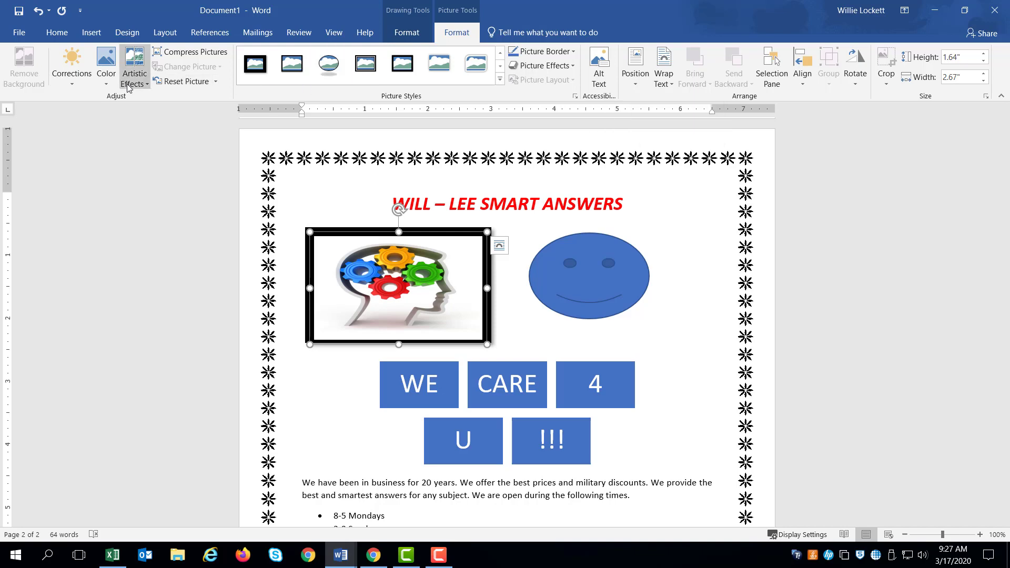
mouse_move(105, 67)
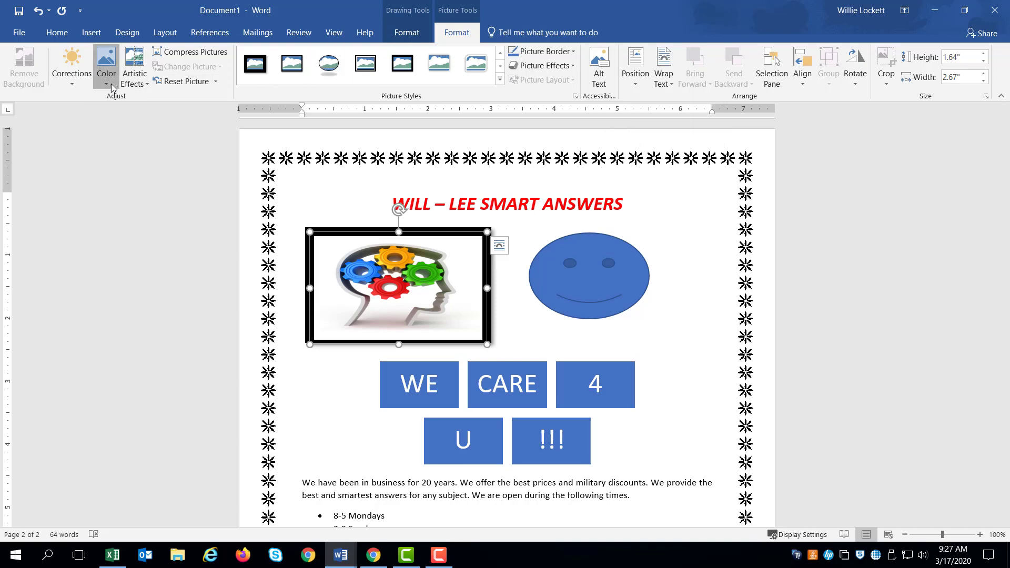
click(105, 61)
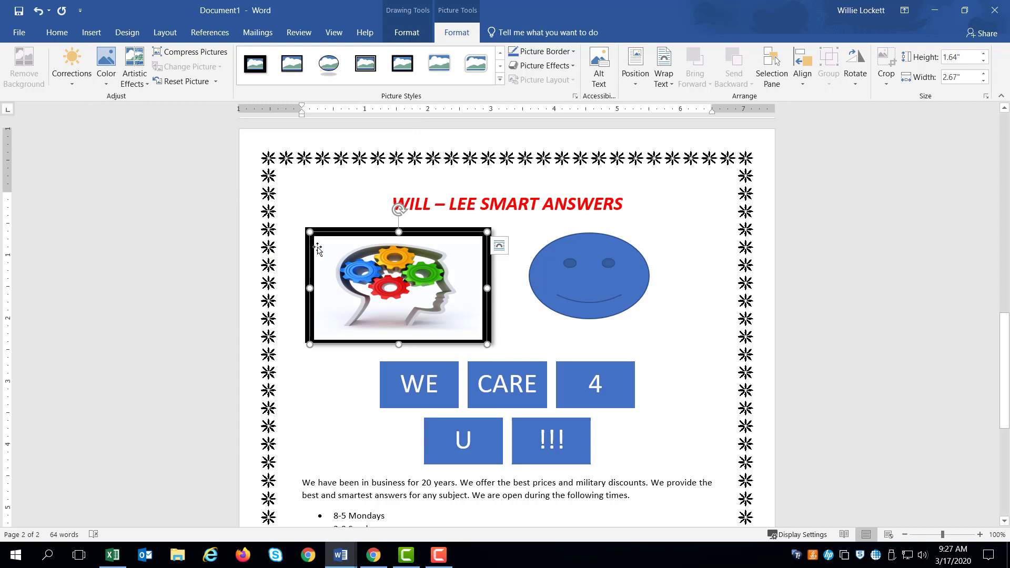
mouse_move(334, 95)
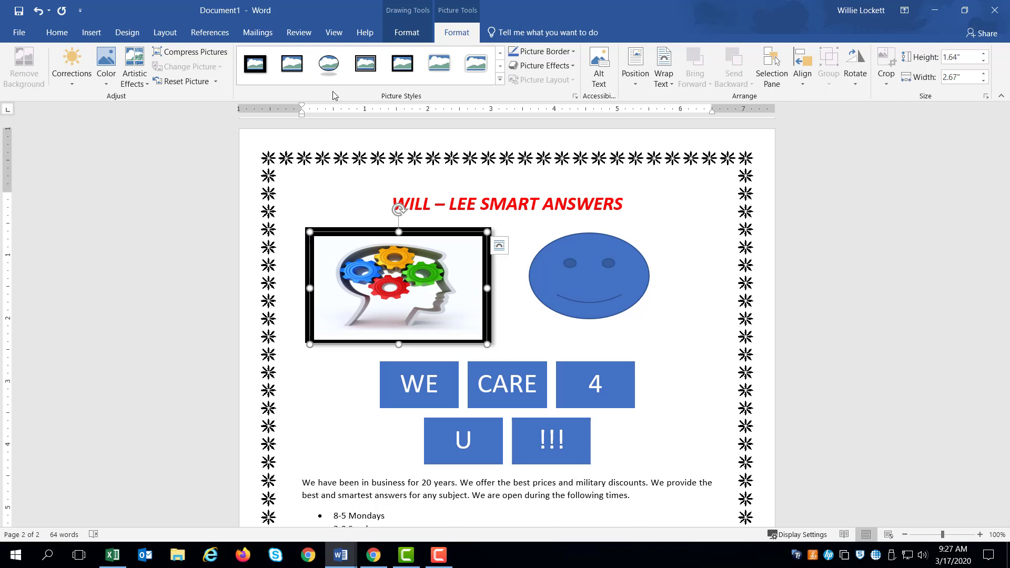
- Apply a parallel 3-D rotation effect to tilt the gears picture
click(542, 66)
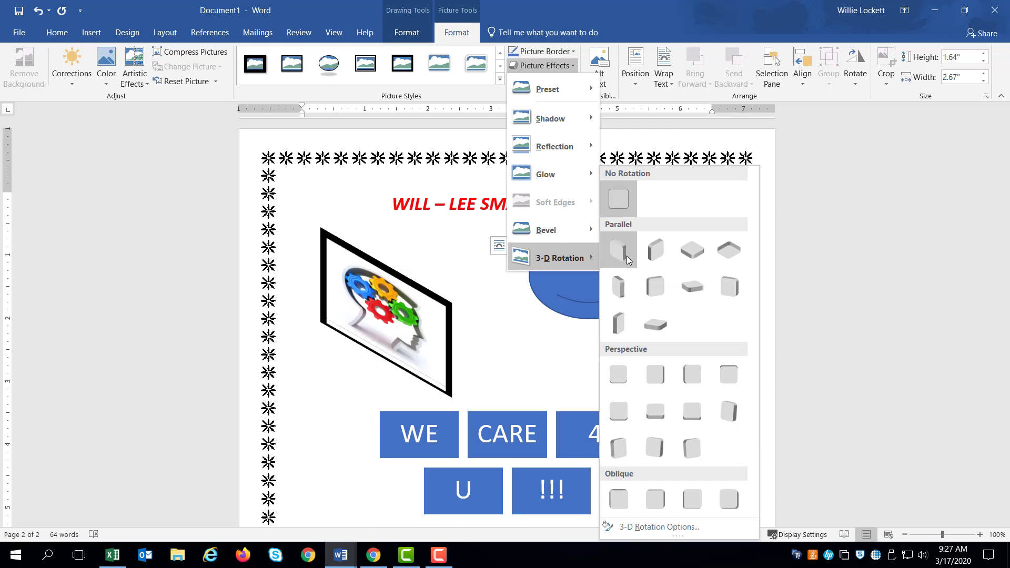
click(616, 199)
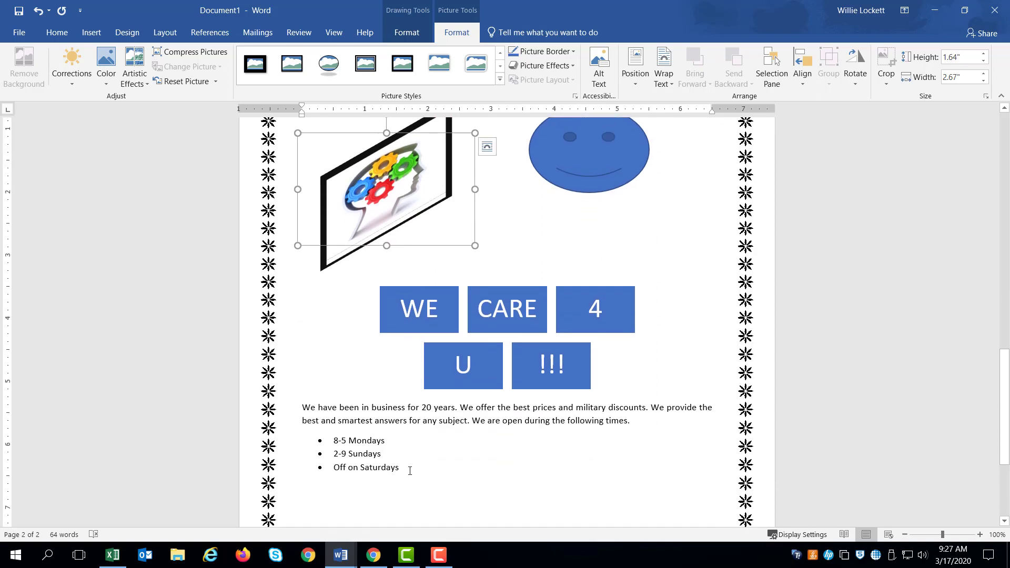
key(alt+tab)
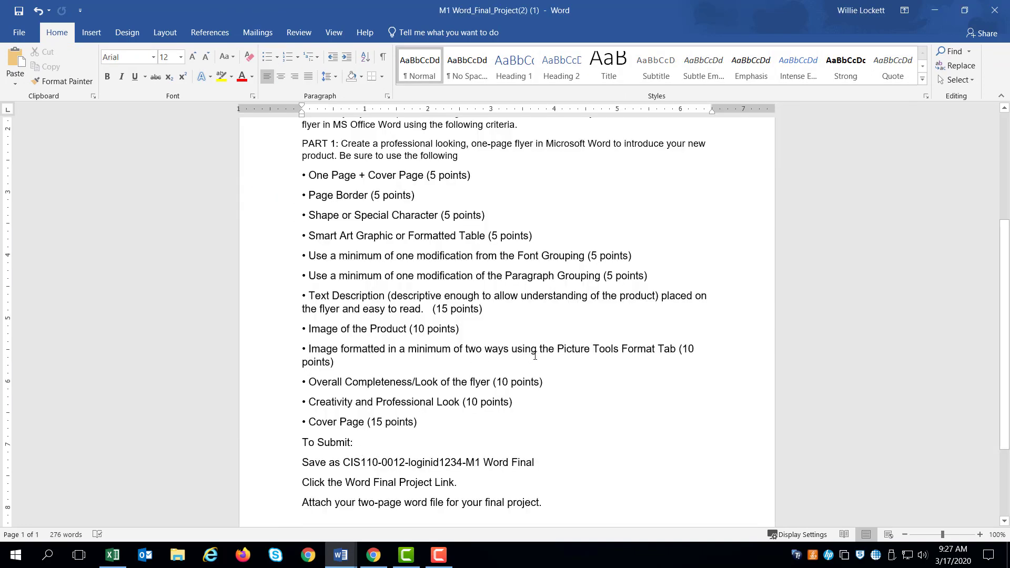
mouse_move(310, 384)
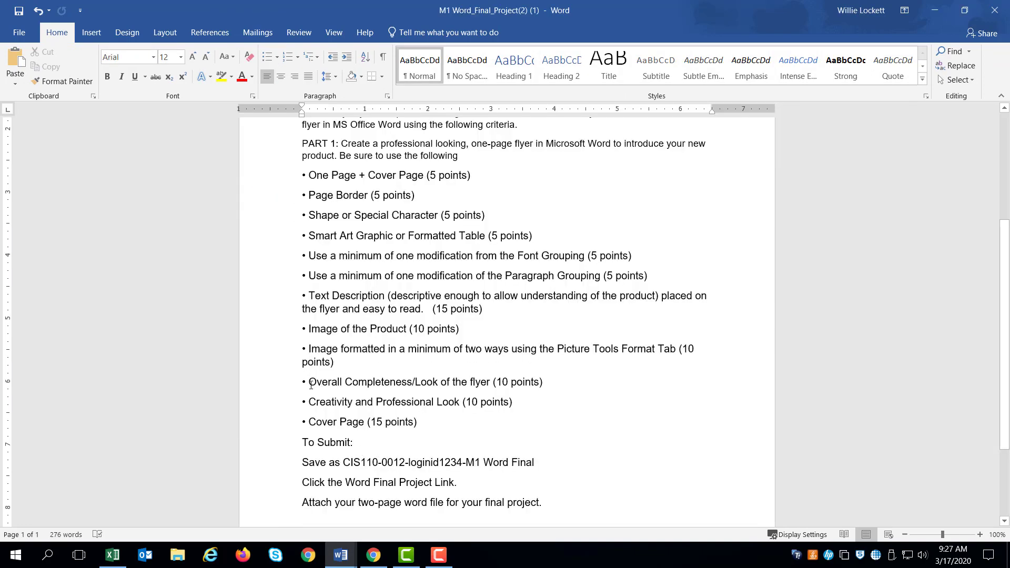
- Return focus to the flyer page with the tilted gears picture
click(309, 348)
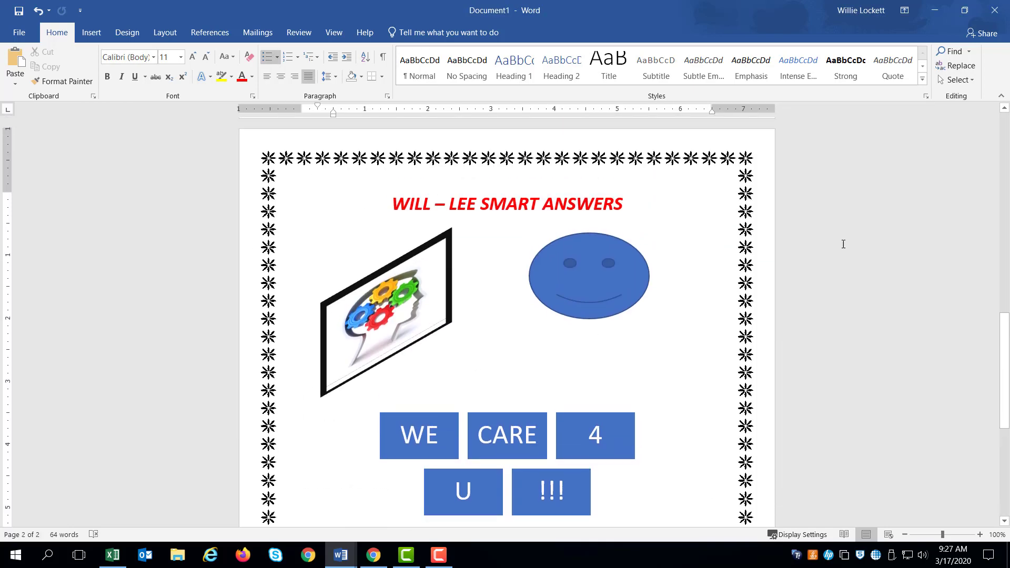
- Try Auto-hide Ribbon, then set Ribbon Display to Show Tabs and Commands
scroll(down, 3)
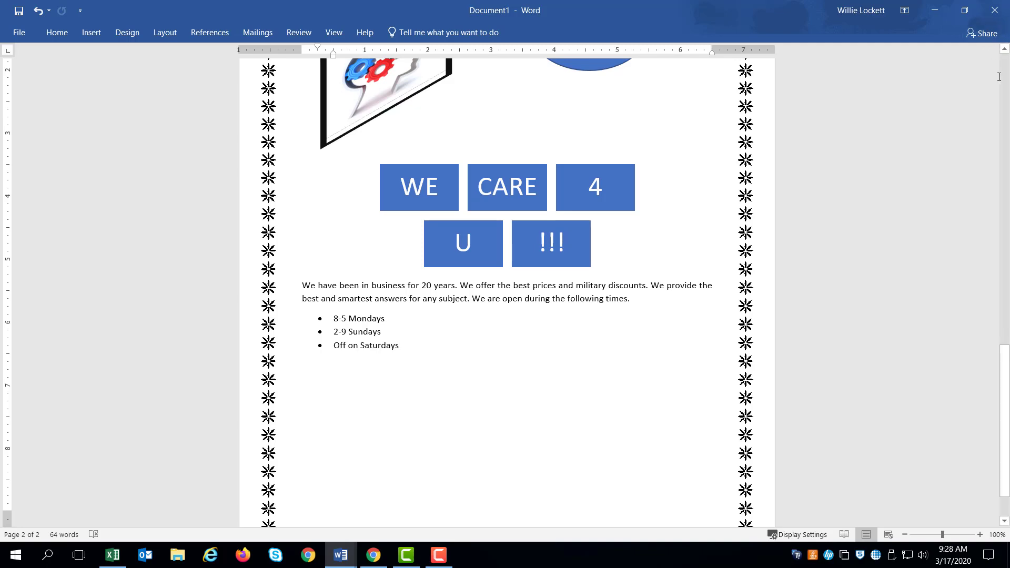
scroll(up, 3)
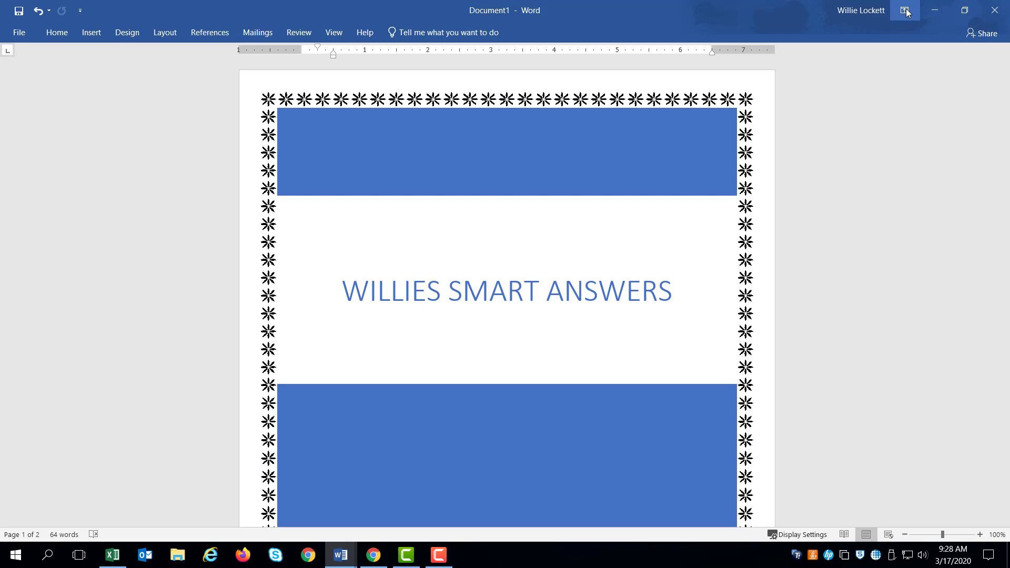
click(904, 11)
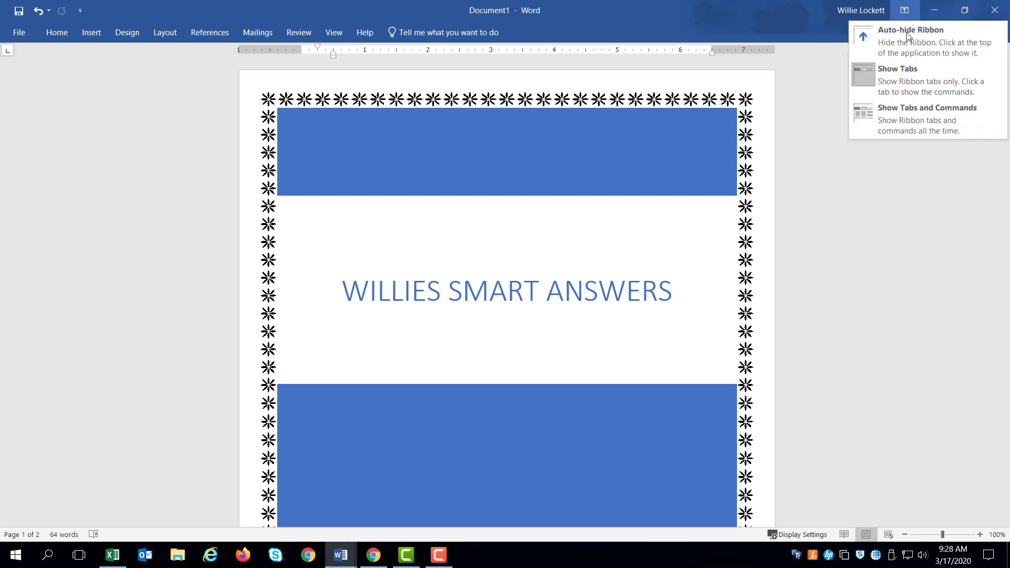
click(911, 30)
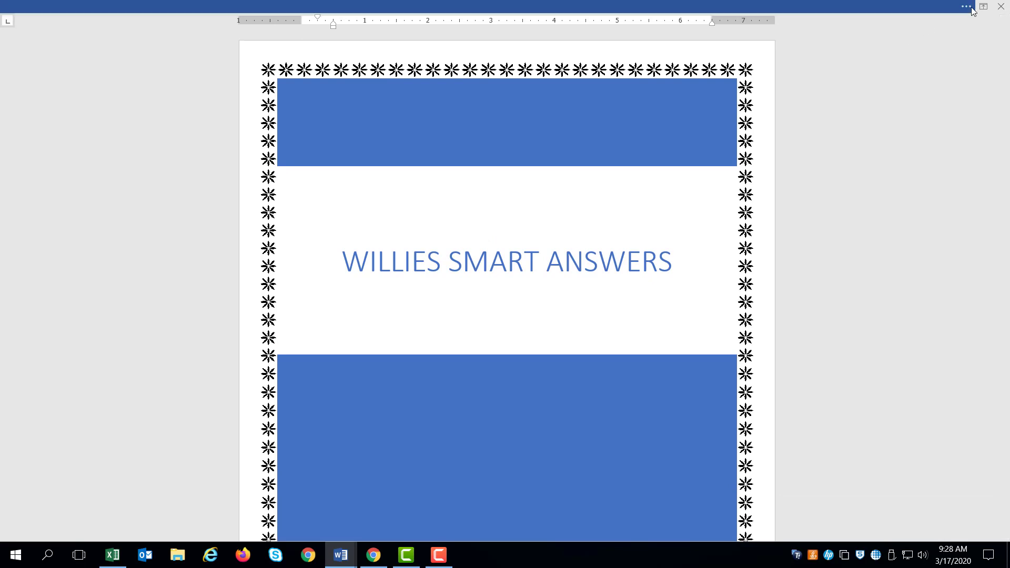
click(983, 6)
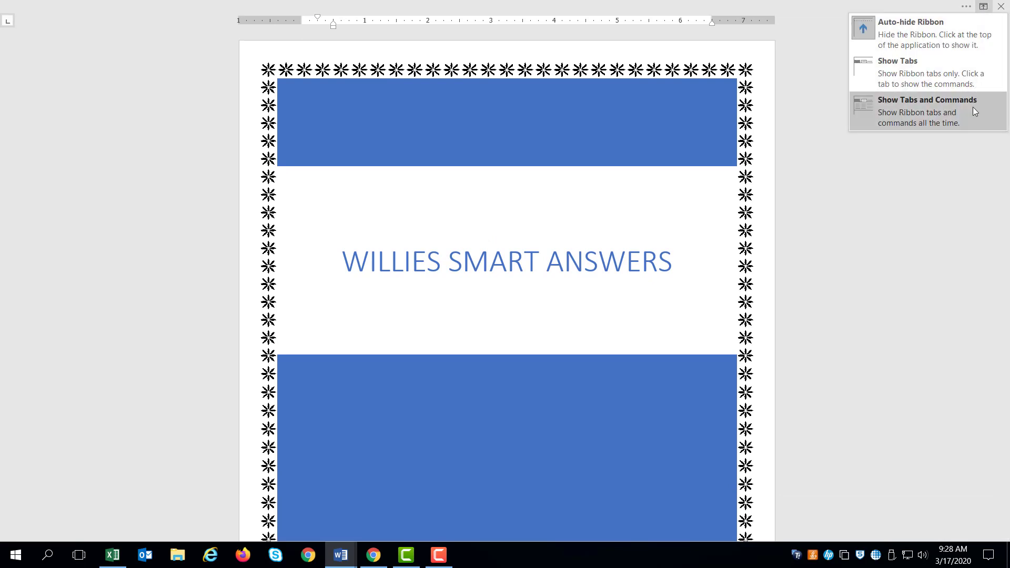
click(926, 100)
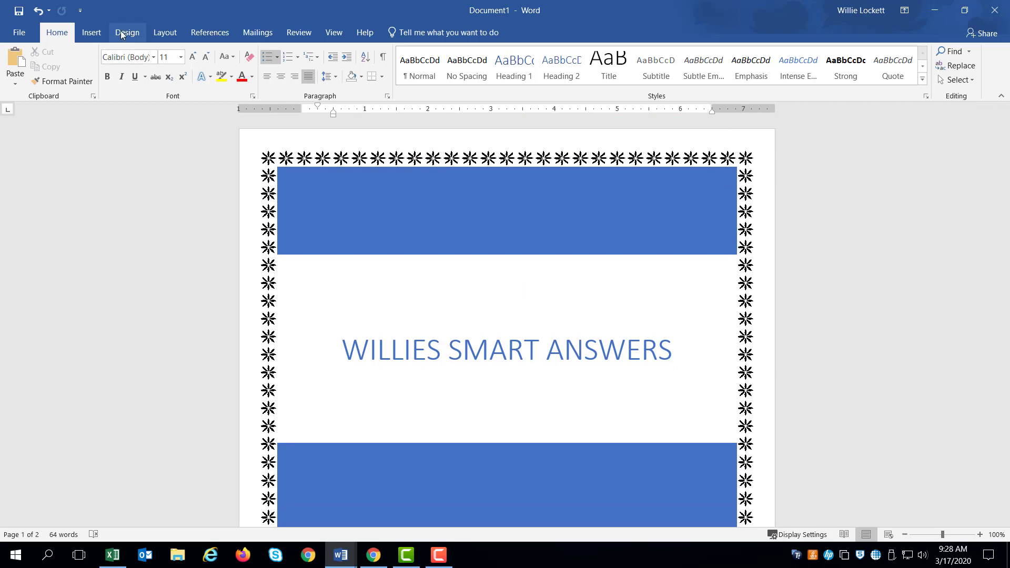
click(127, 32)
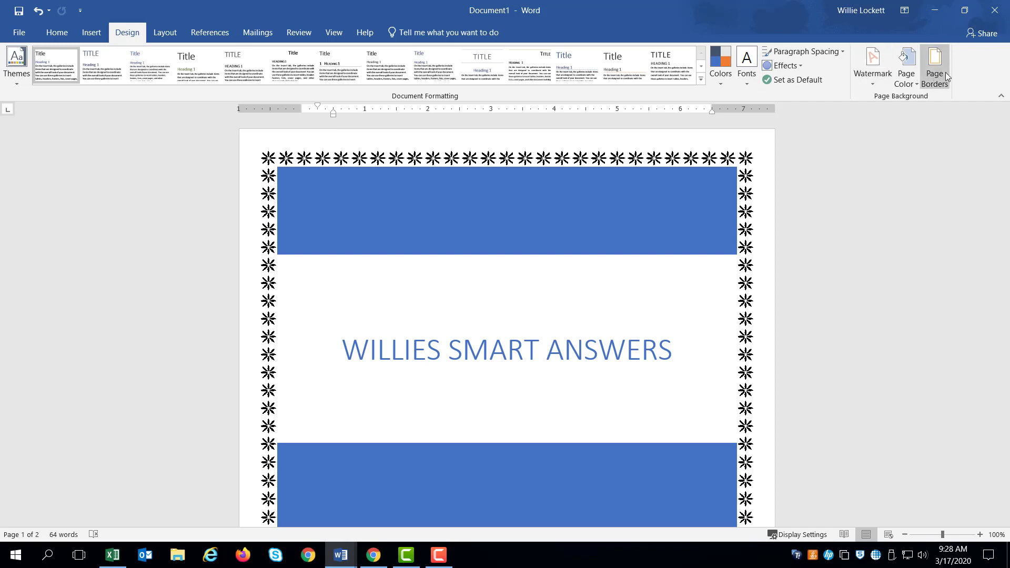
mouse_move(906, 64)
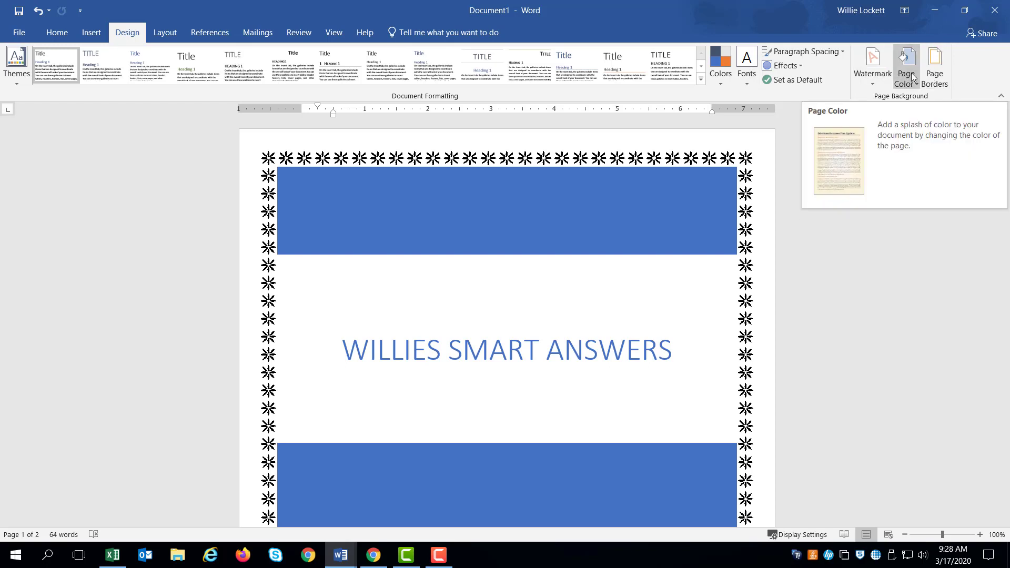
- Set the flyer's page color to dark orange
click(905, 67)
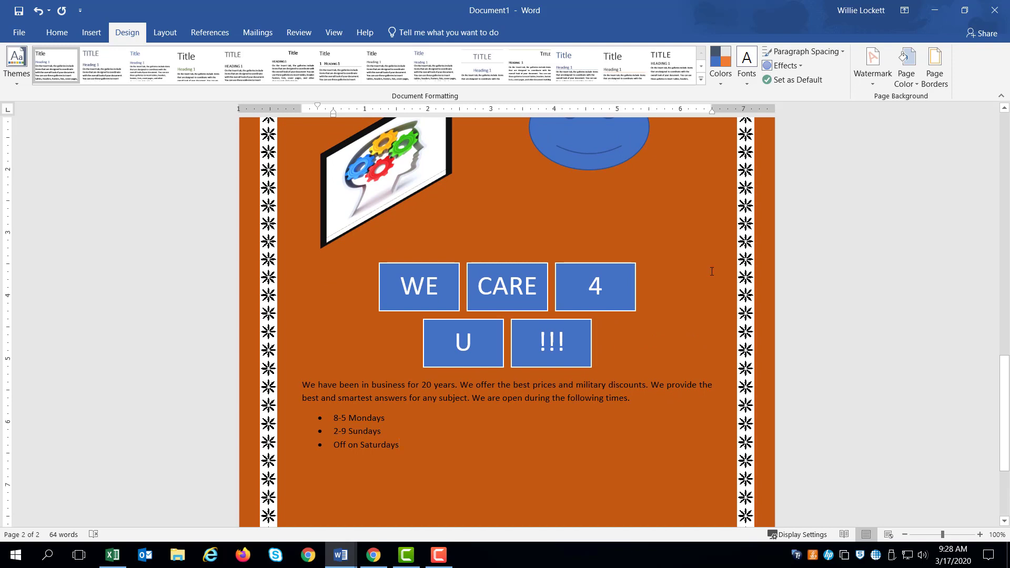
click(593, 286)
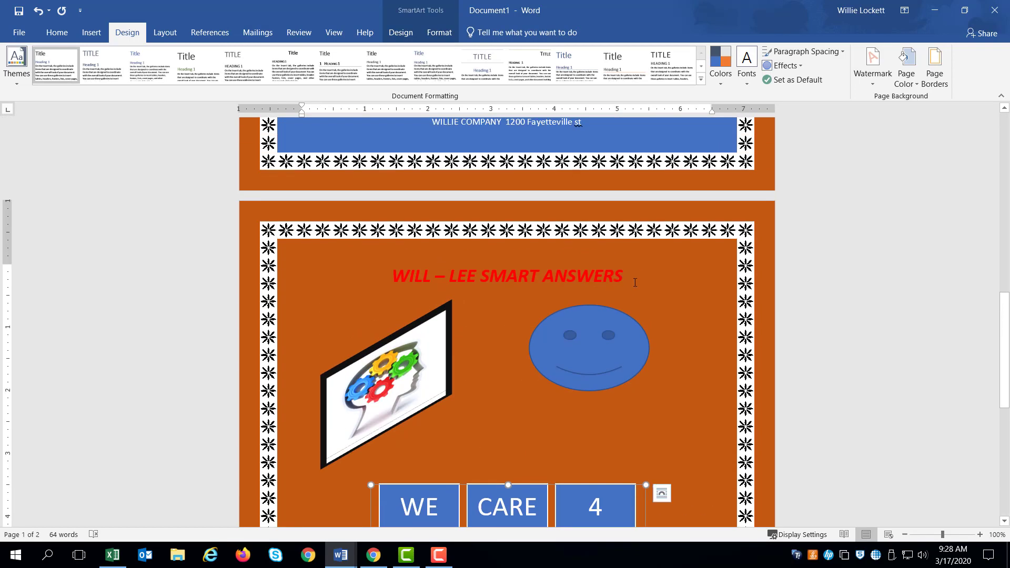
- Add the line COME BY AND SEE US below the opening hours
scroll(down, 3)
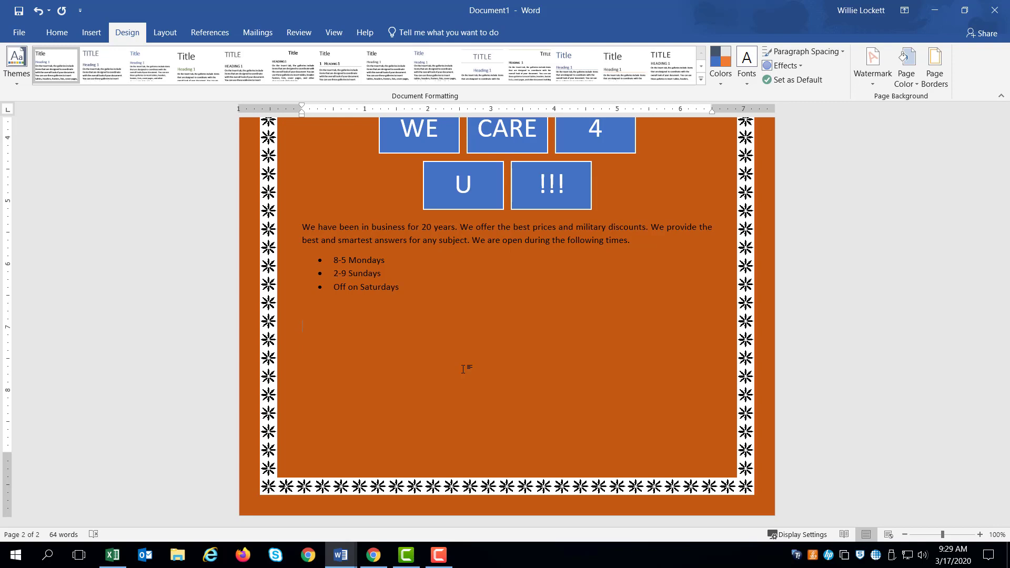
text(S)
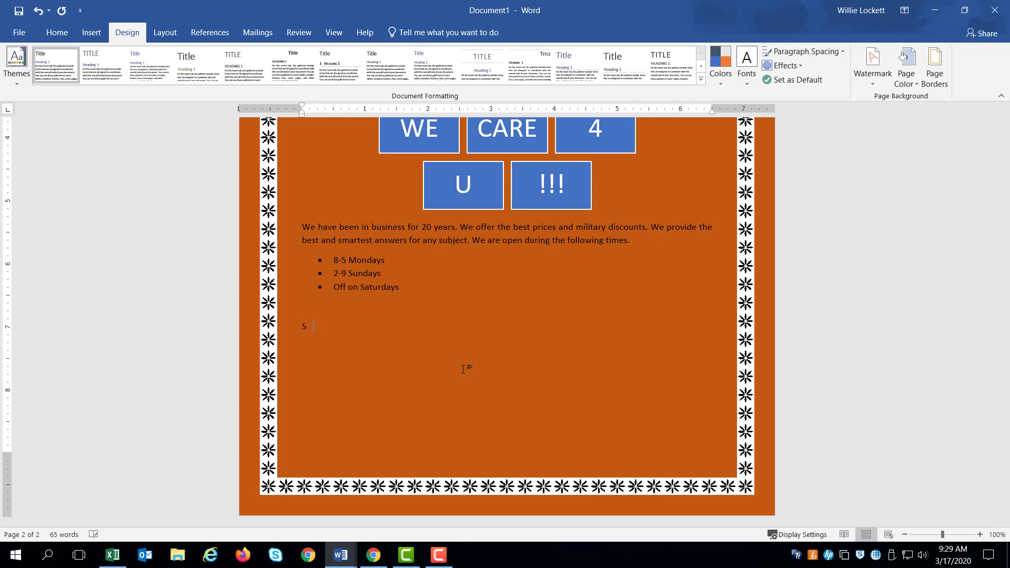
text(OME BY AND)
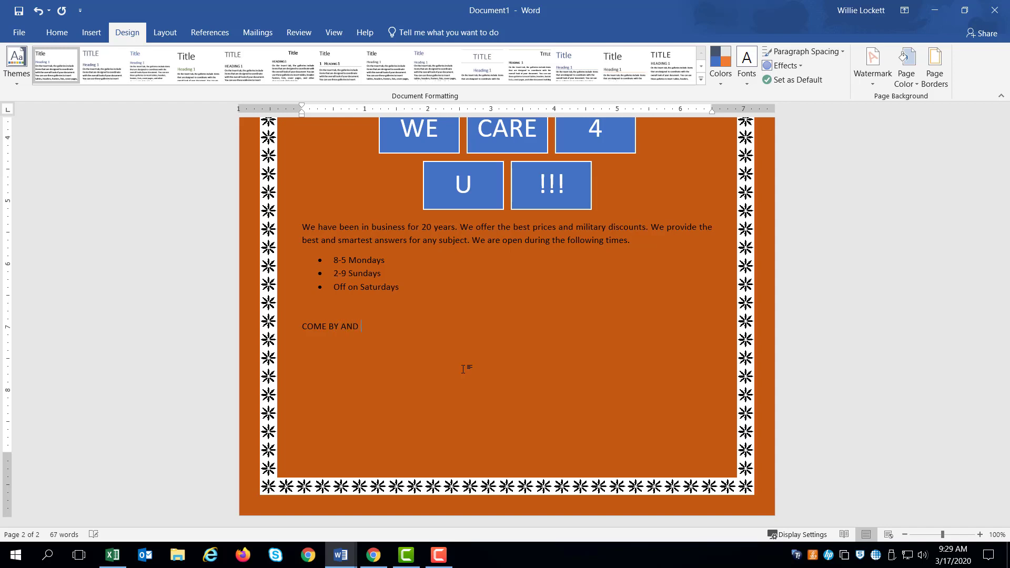
text(SEE US)
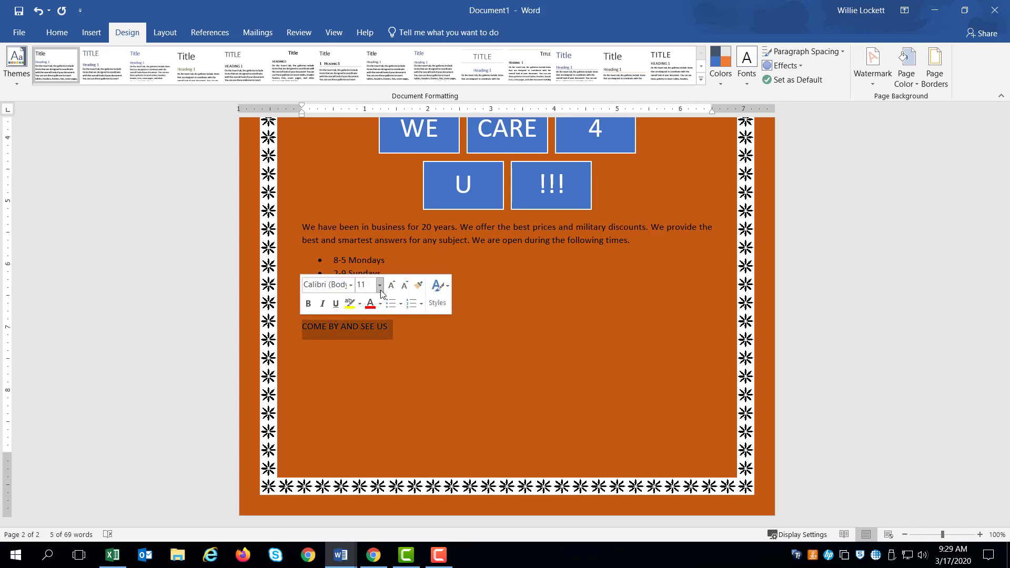
- Make COME BY AND SEE US red and 22 pt
click(380, 285)
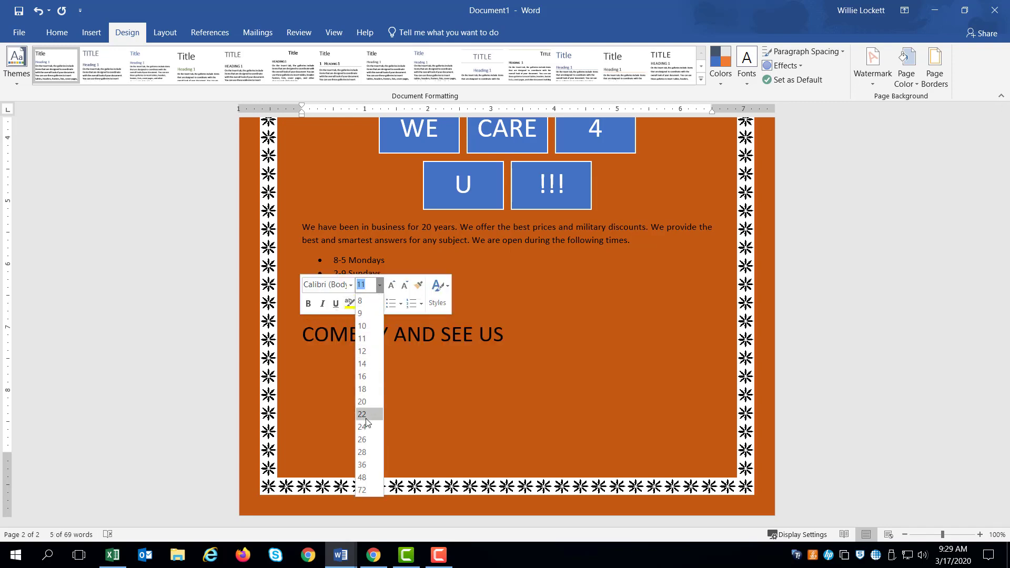
click(362, 415)
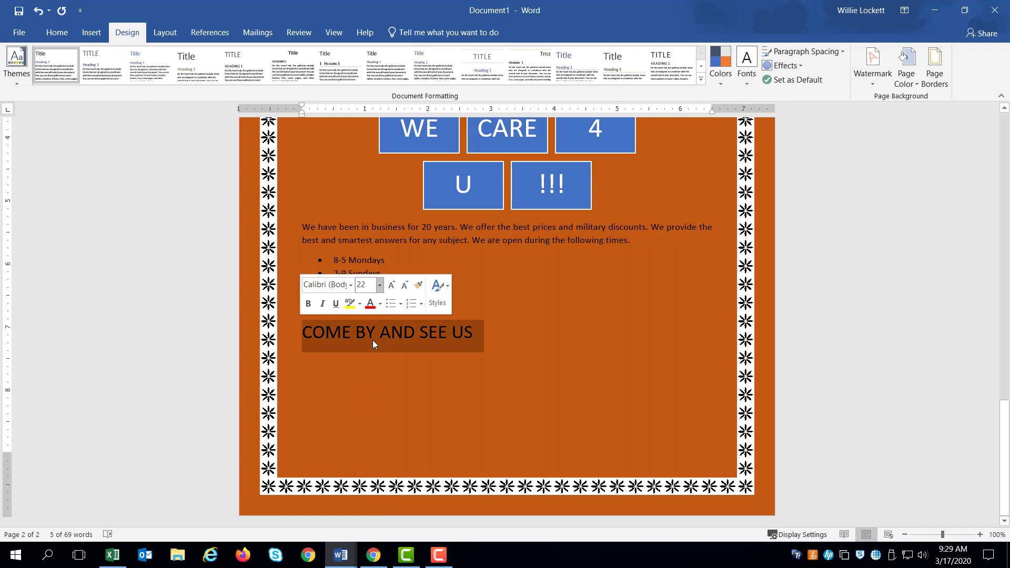
click(369, 303)
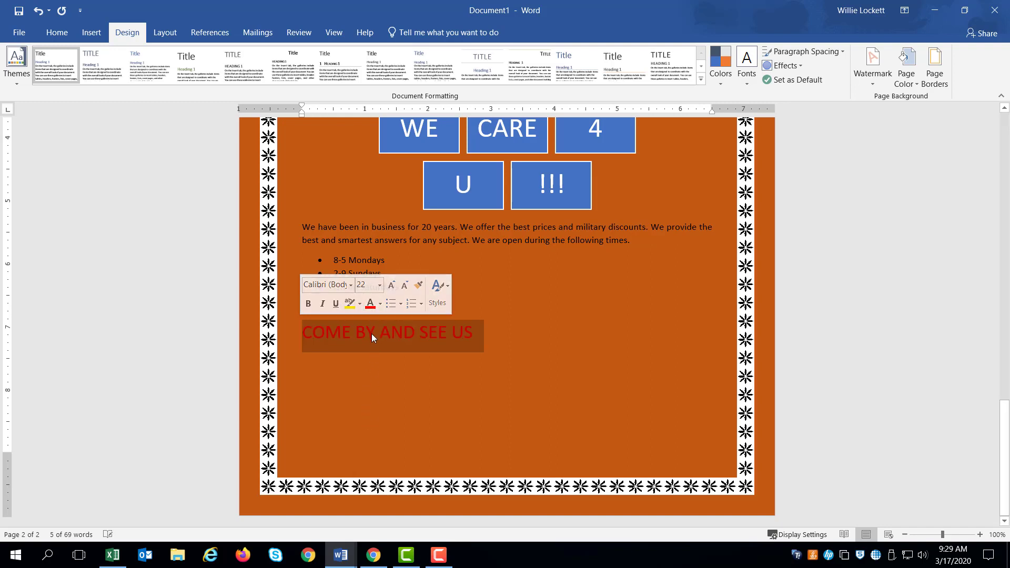
click(493, 340)
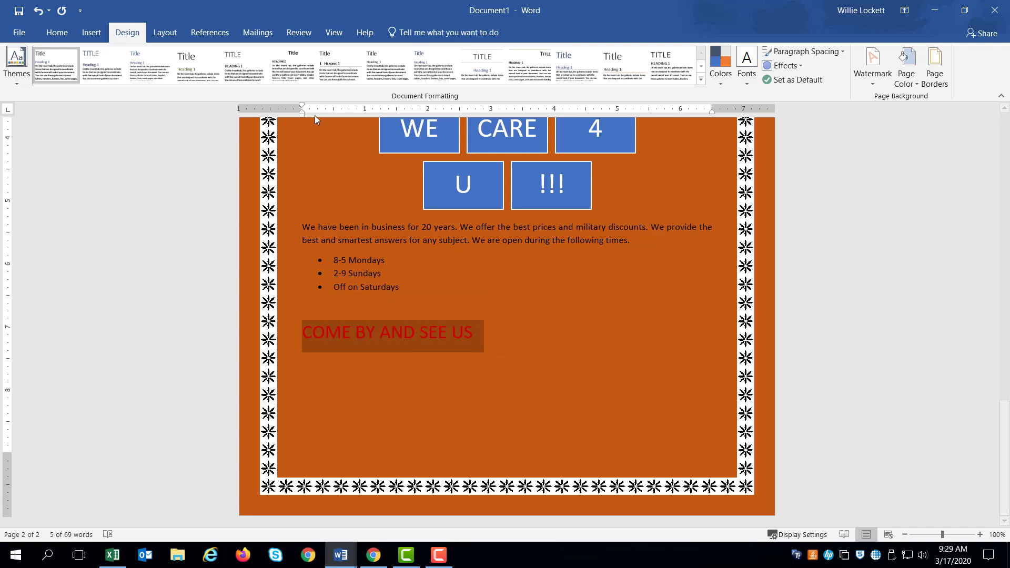
mouse_move(90, 32)
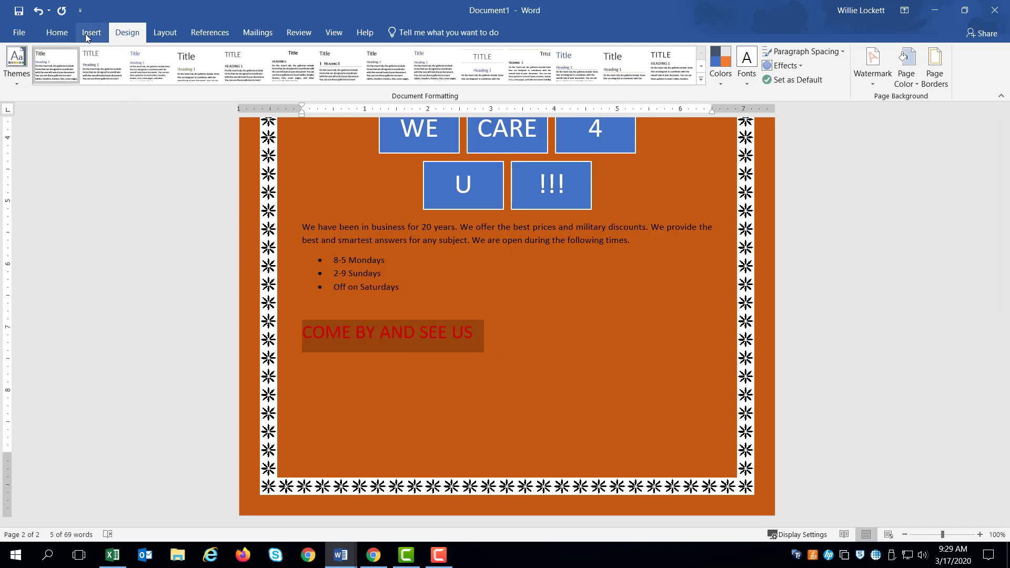
- Check the required file name in the instructions and center the COME BY AND SEE US line
click(57, 32)
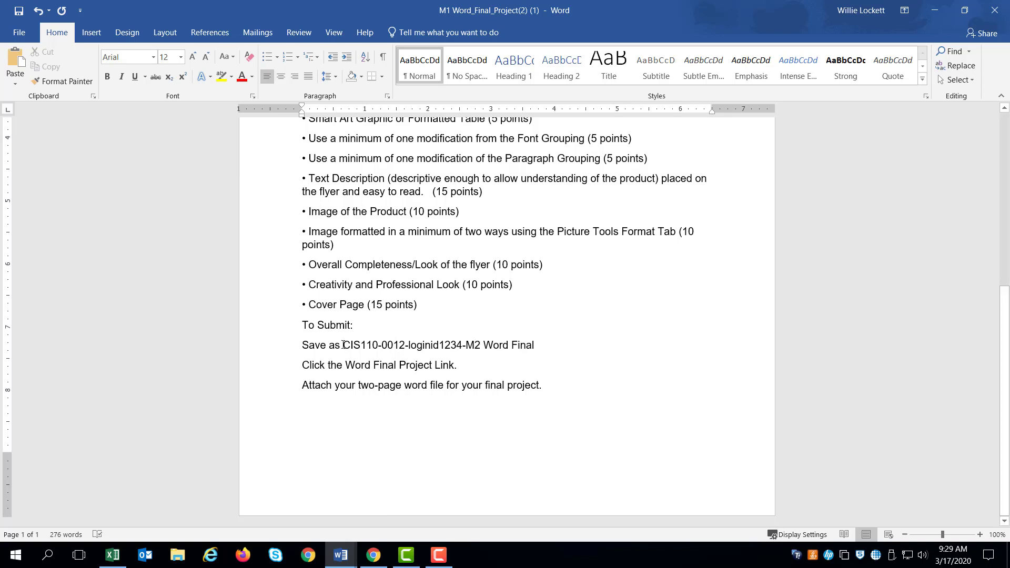
drag(342, 345, 533, 346)
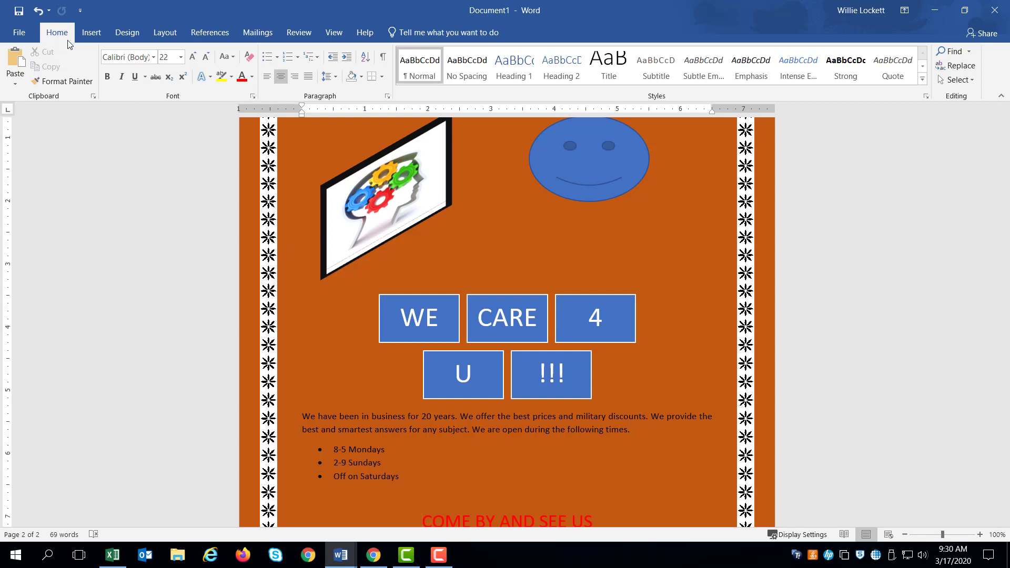
- Bring up the Save As dialog for the flyer via File > Save As > Browse
click(19, 33)
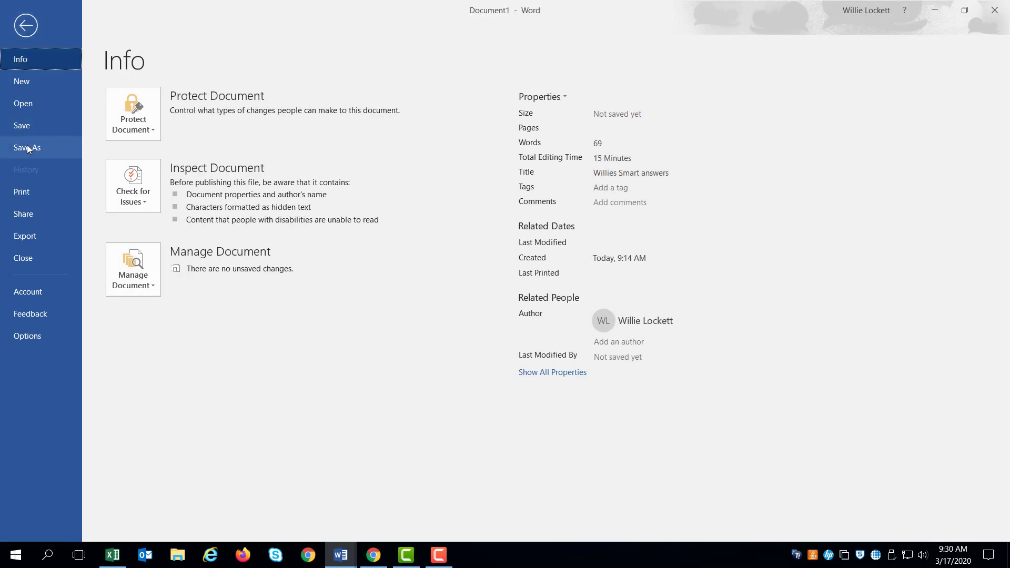
click(27, 148)
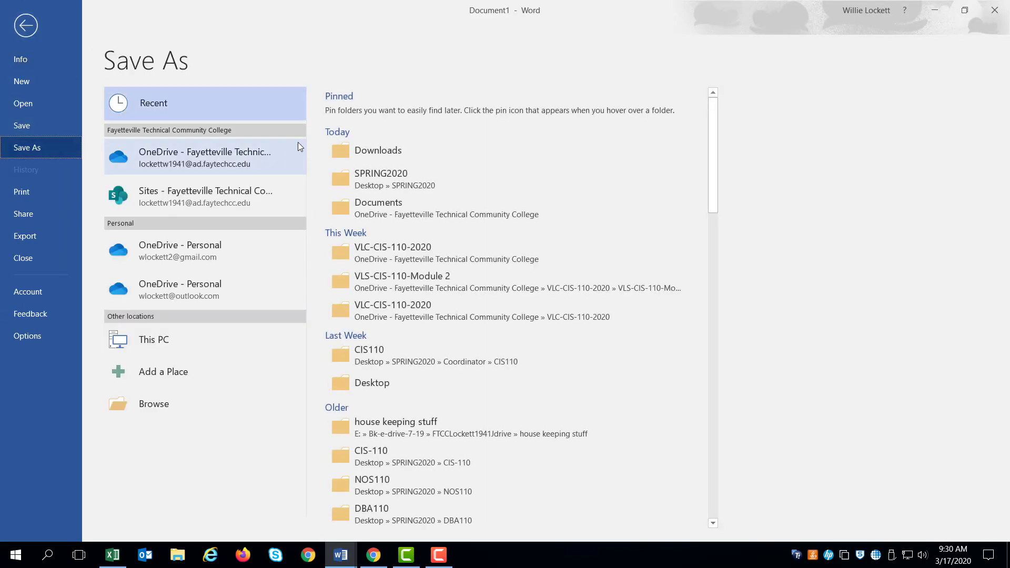
click(154, 340)
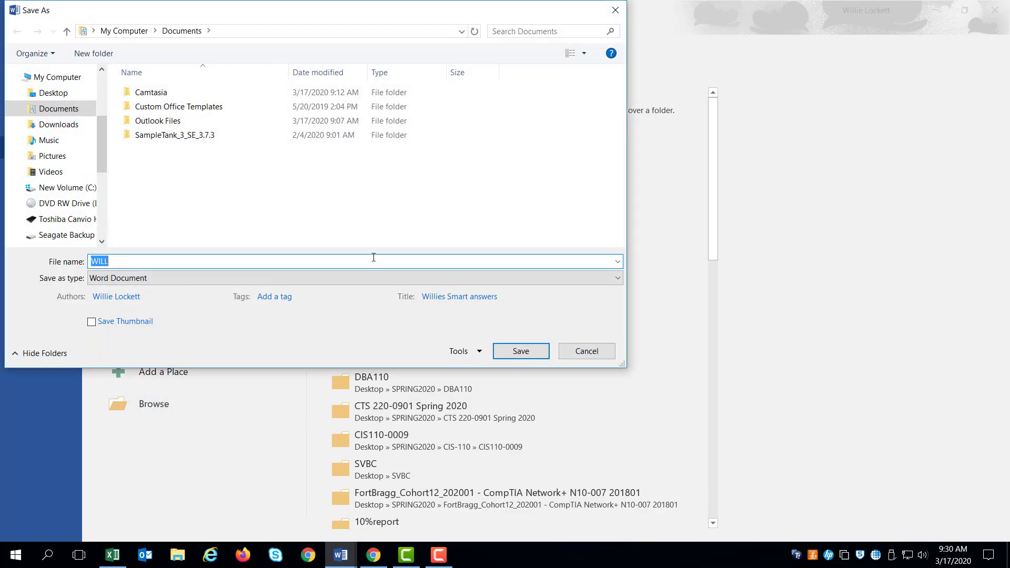
- Save the flyer to the Desktop with a CIS110 section, login id and 'M2 Word Final' file name
click(53, 92)
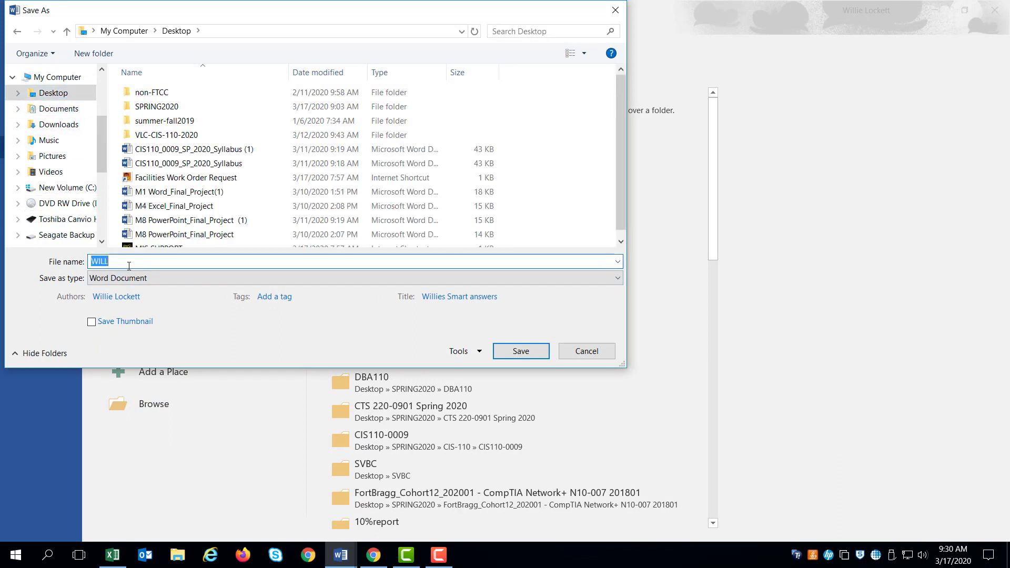
text(CIS110-0012-loginid1234-M2 Word Final)
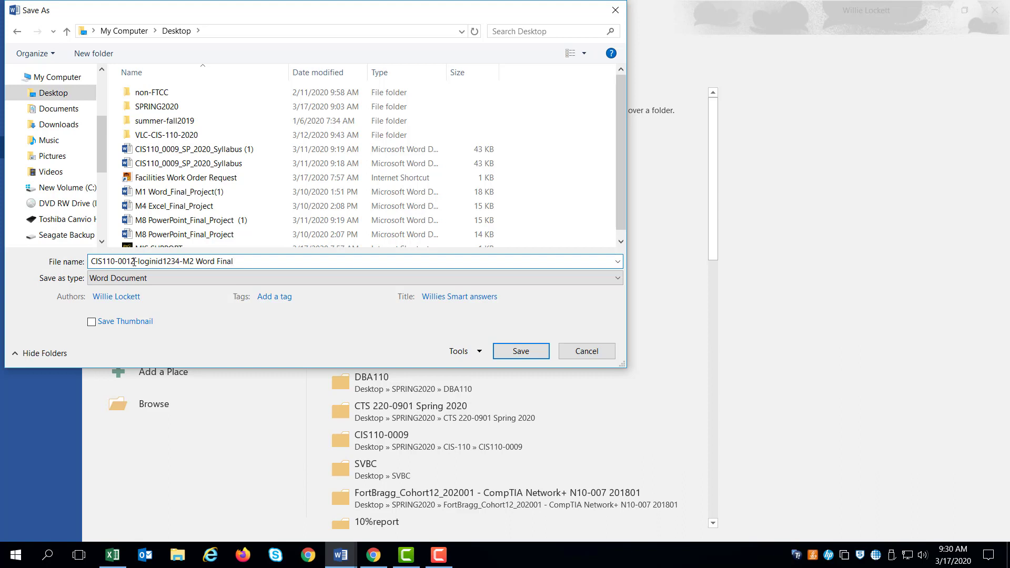
mouse_move(158, 262)
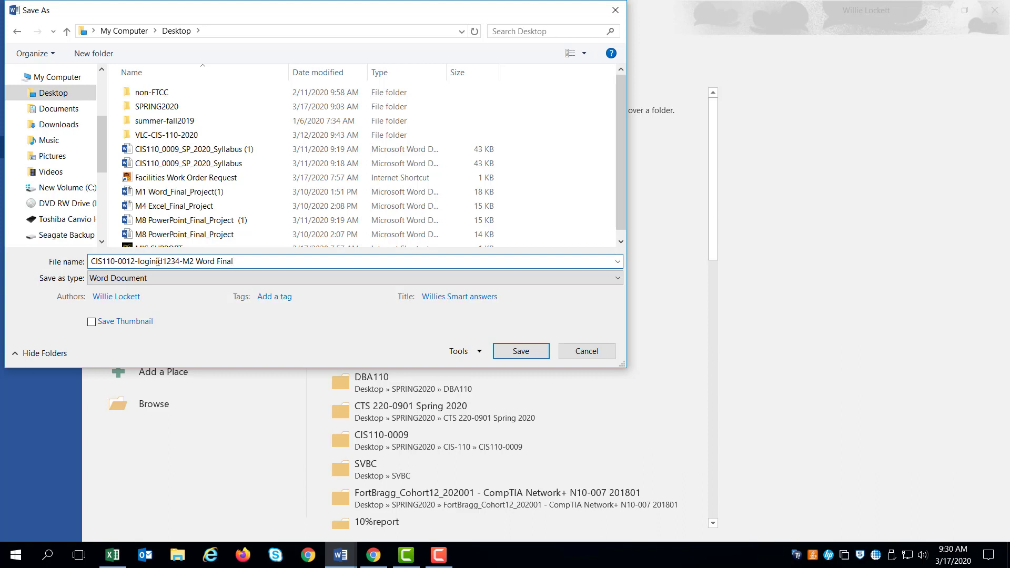
key(Backspace)
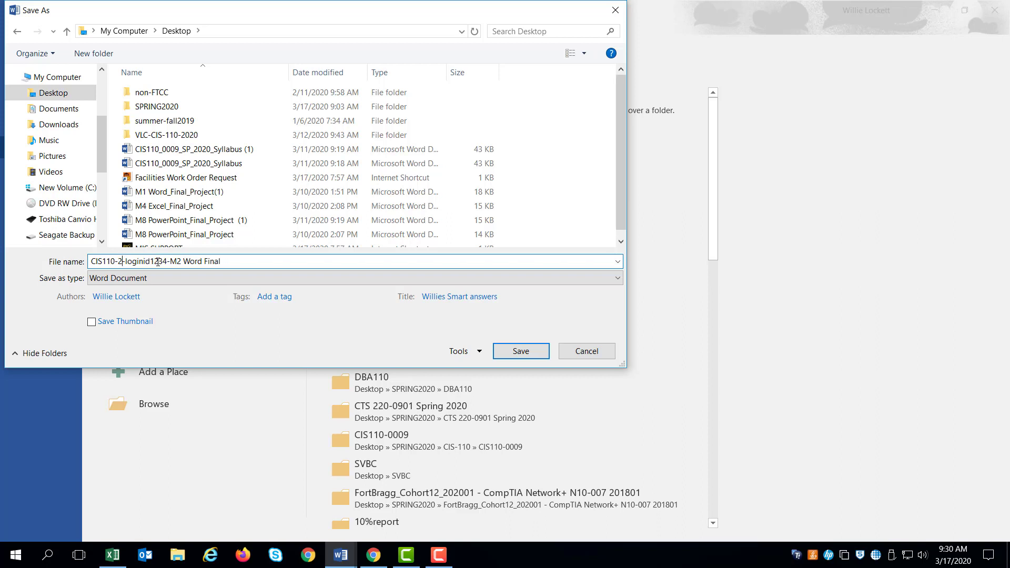
text(90-)
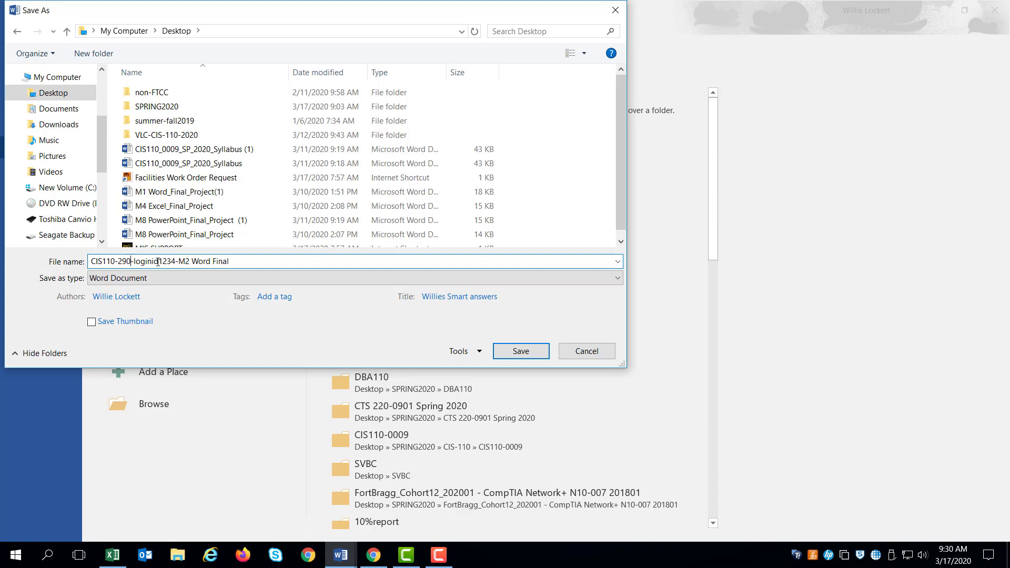
text(1)
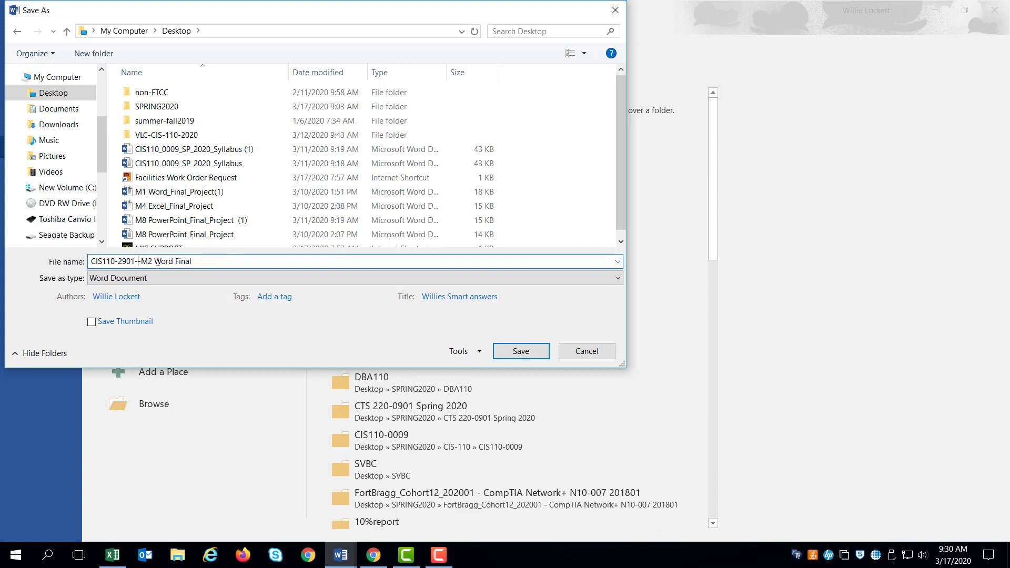
text(LOCKET)
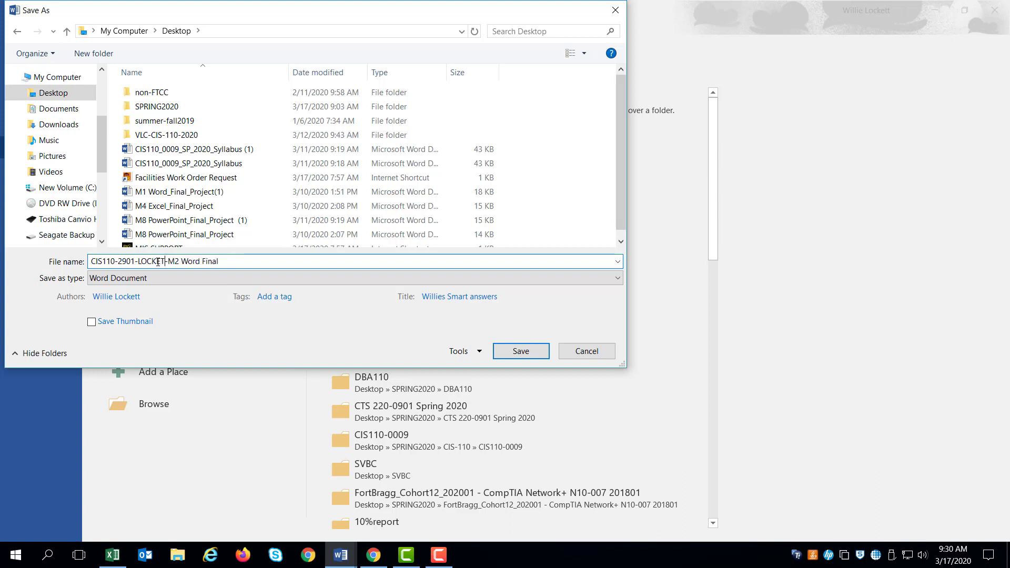
text(TW)
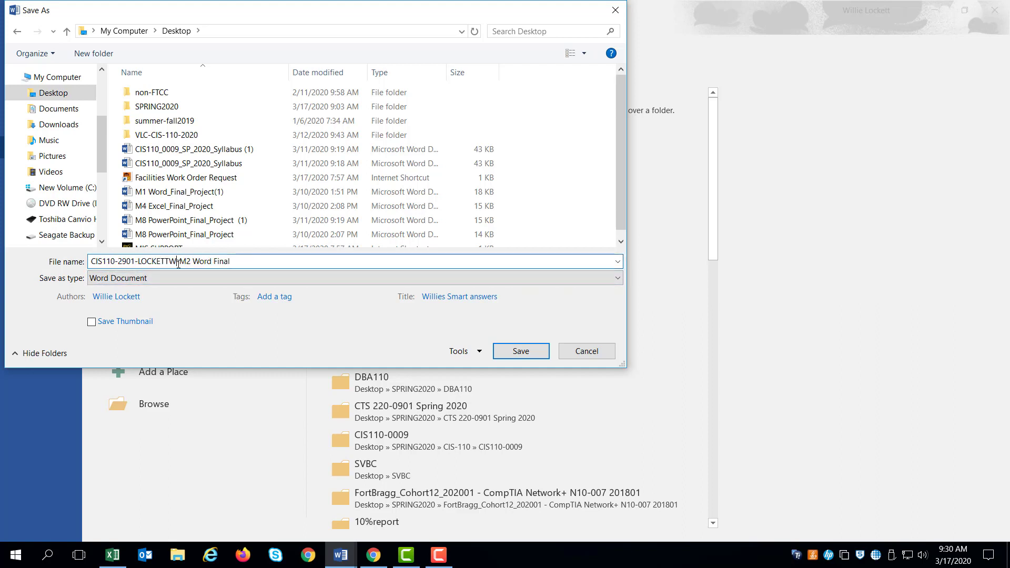
text(1111-M2-)
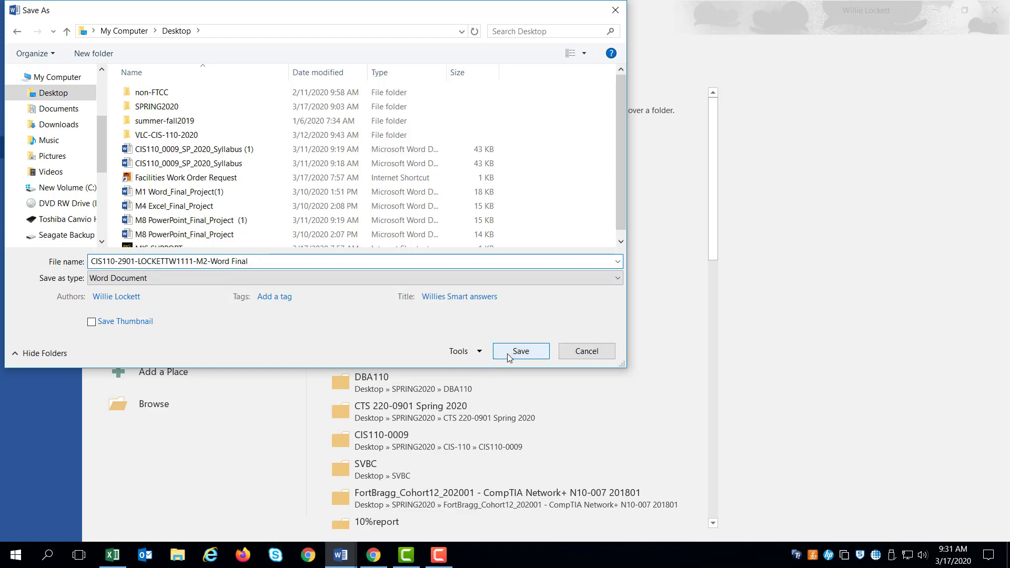
click(520, 352)
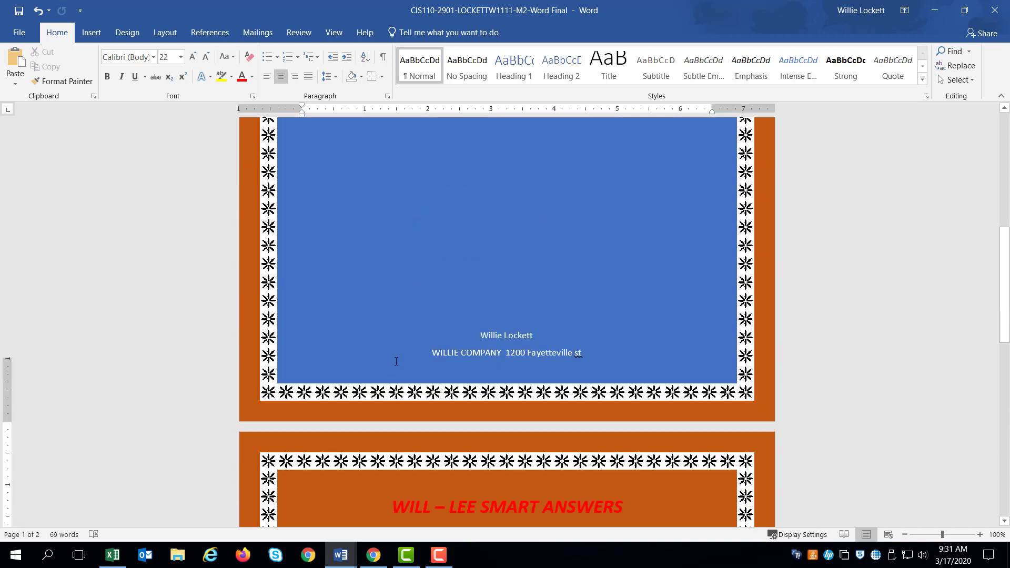
- Review the 'To Submit' instructions, then switch to the Blackboard browser window
scroll(down, 3)
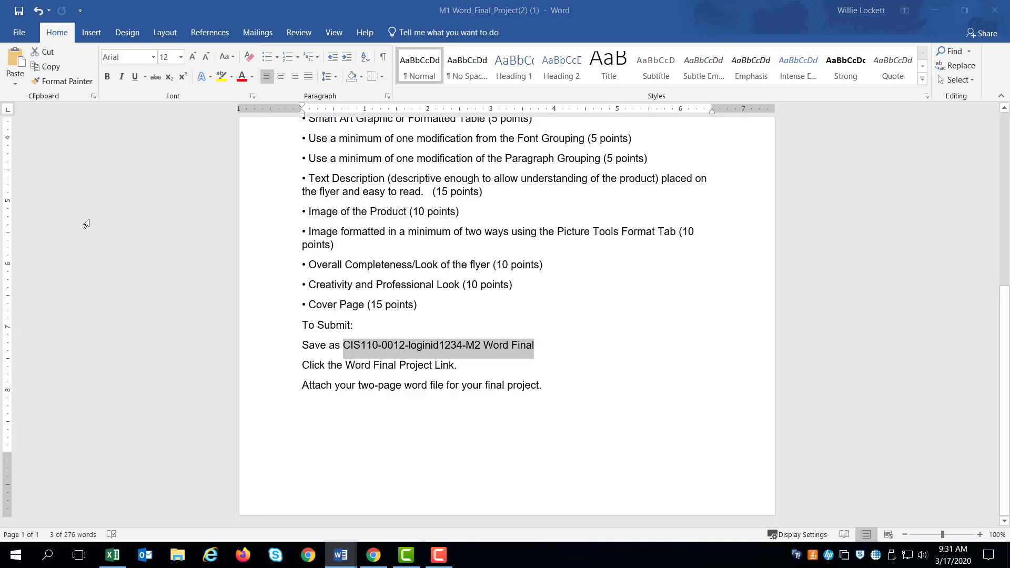
key(alt+tab)
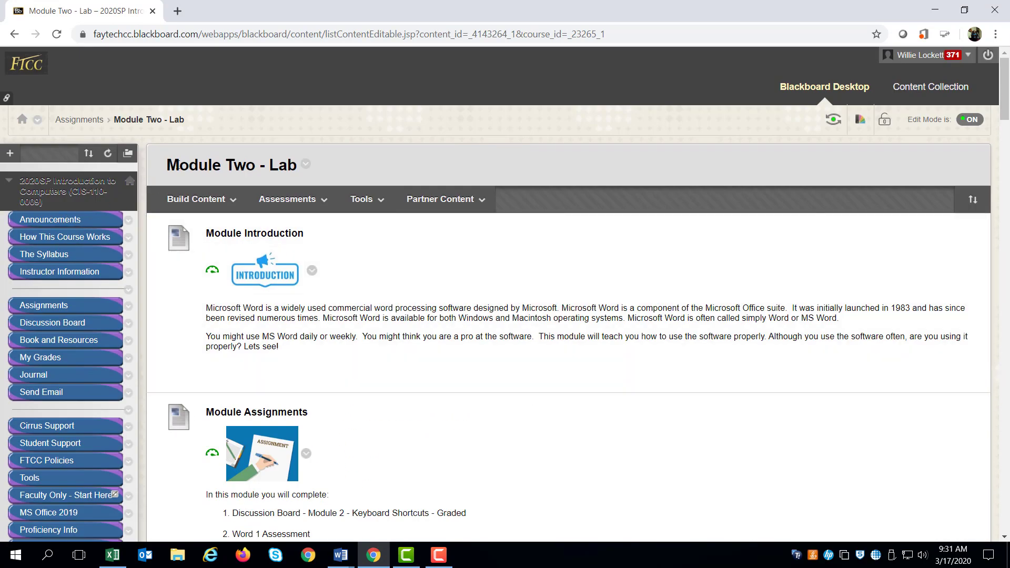
- Open the M2 Word Final Project assignment and reach its Assignment Submission area
scroll(down, 3)
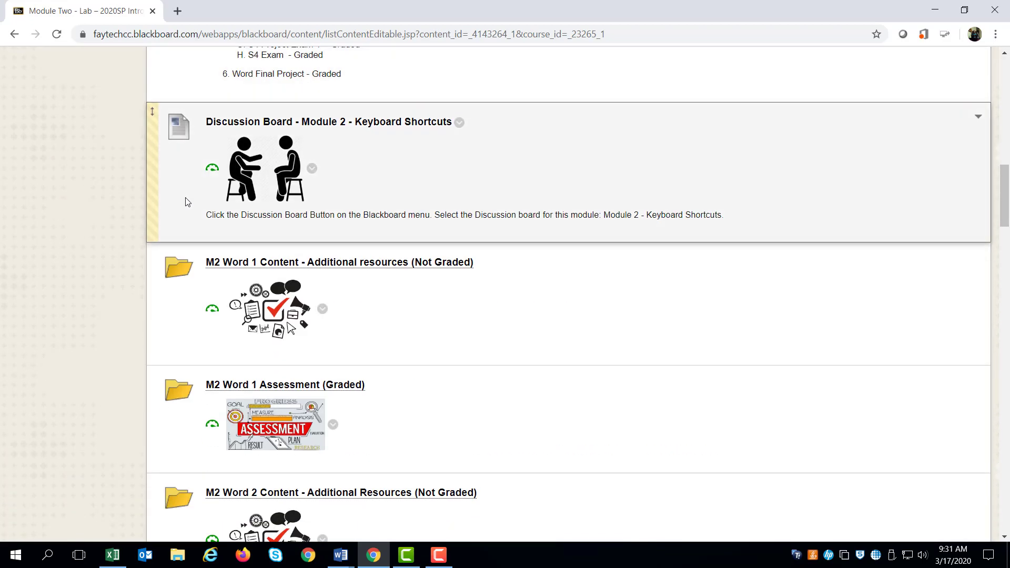
scroll(down, 3)
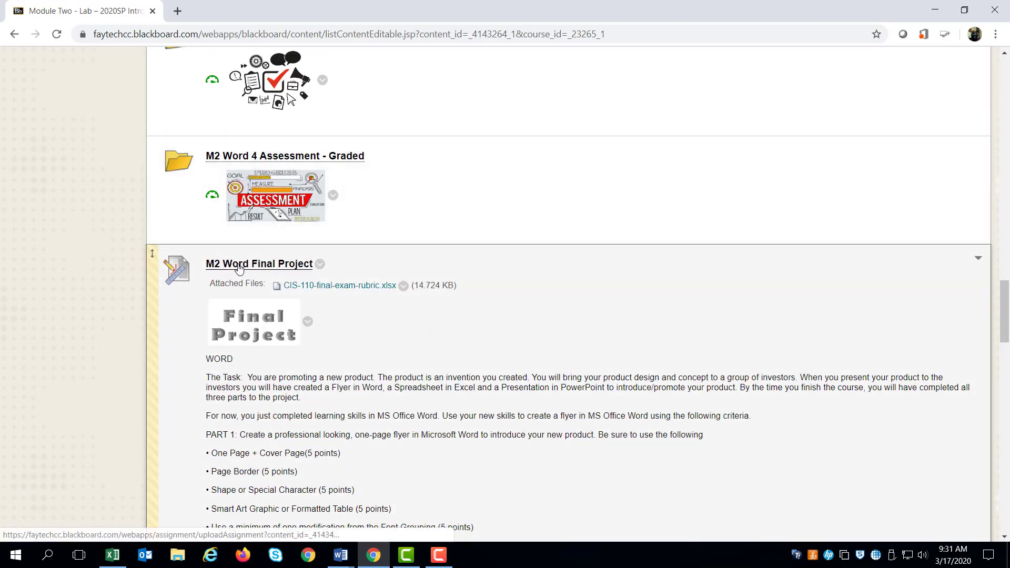
mouse_move(260, 268)
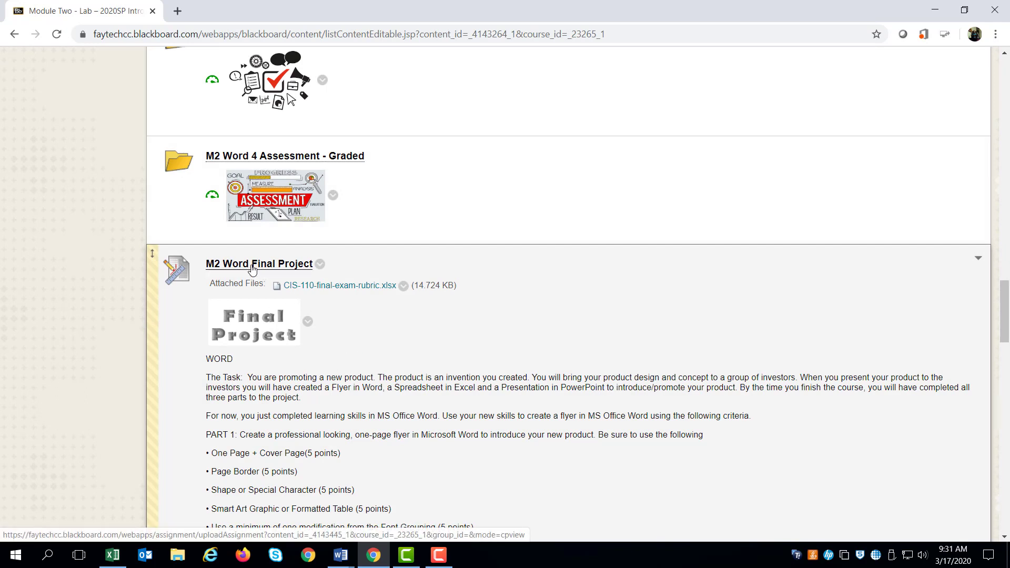
click(259, 263)
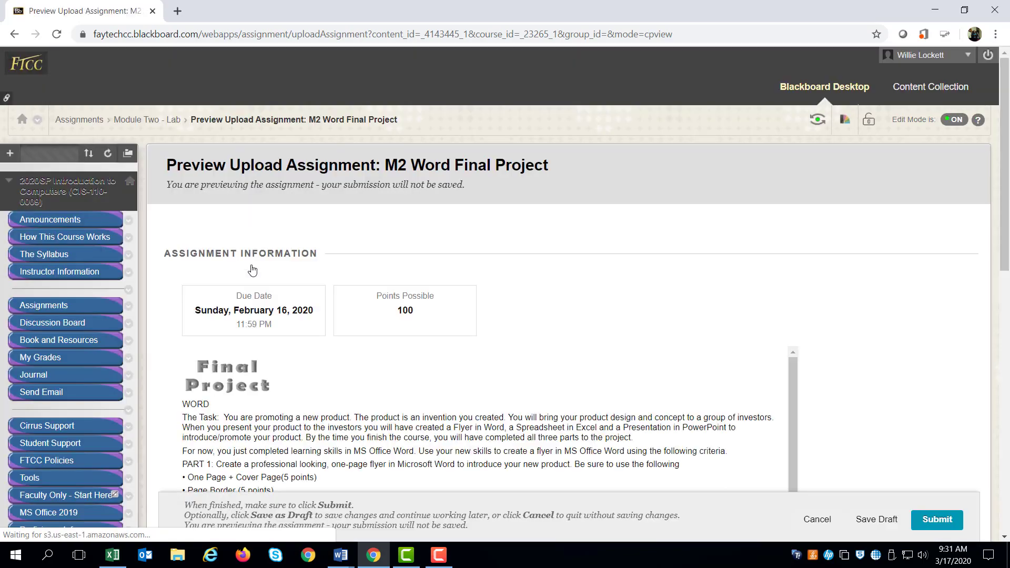
scroll(down, 3)
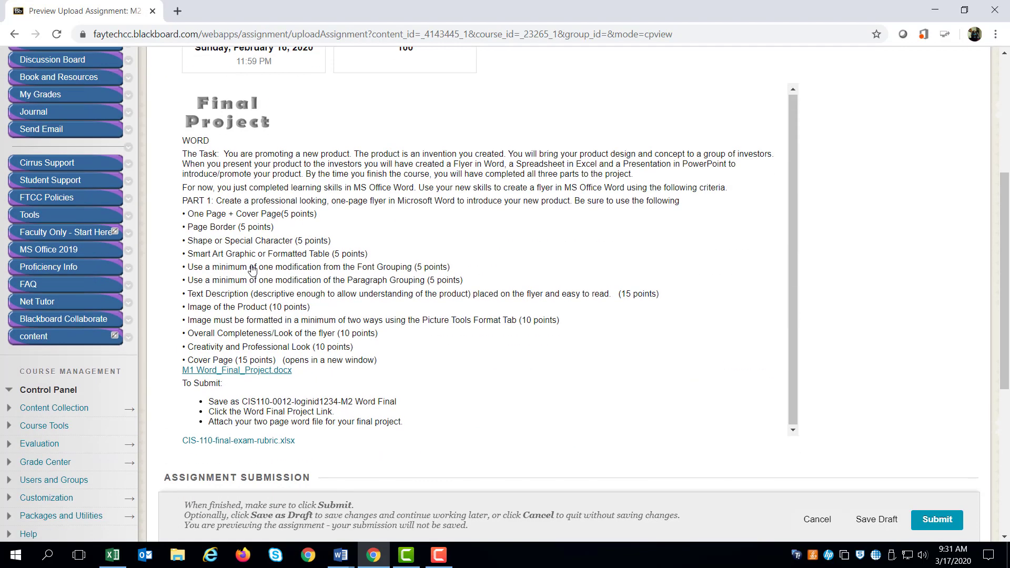
scroll(down, 3)
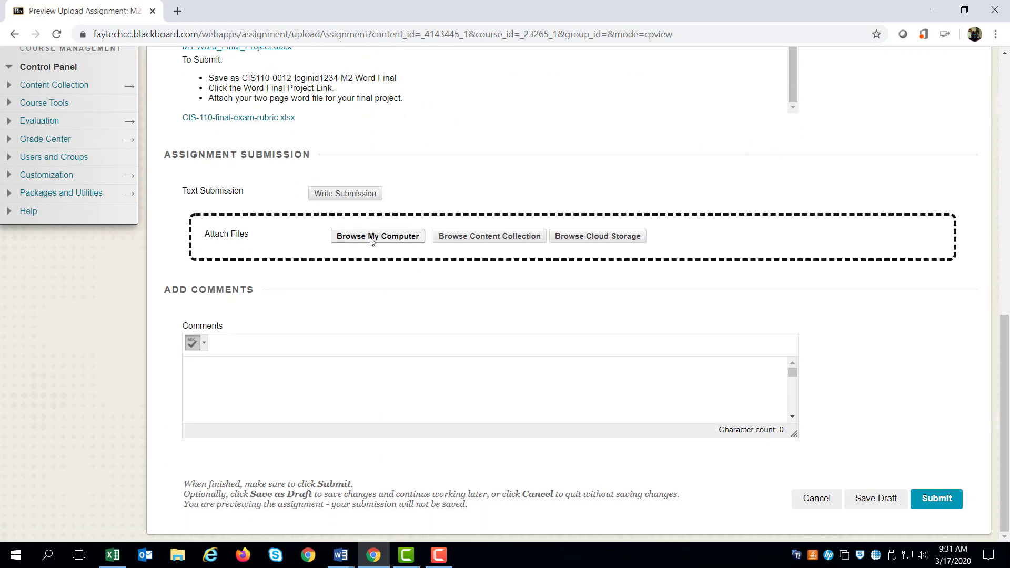
mouse_move(377, 236)
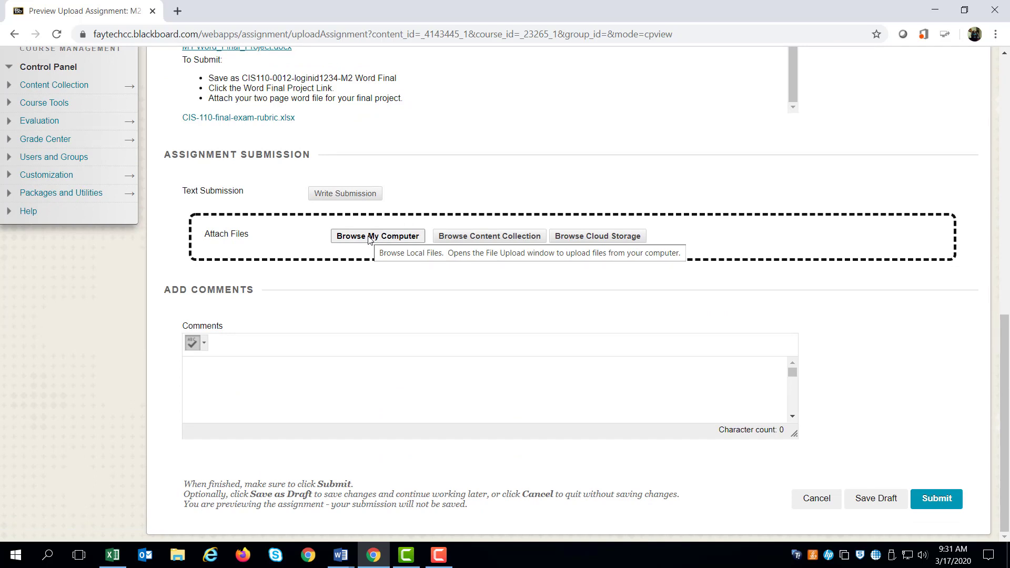
- Attach the saved M2-Word Final .docx from the Desktop via Browse My Computer
click(378, 236)
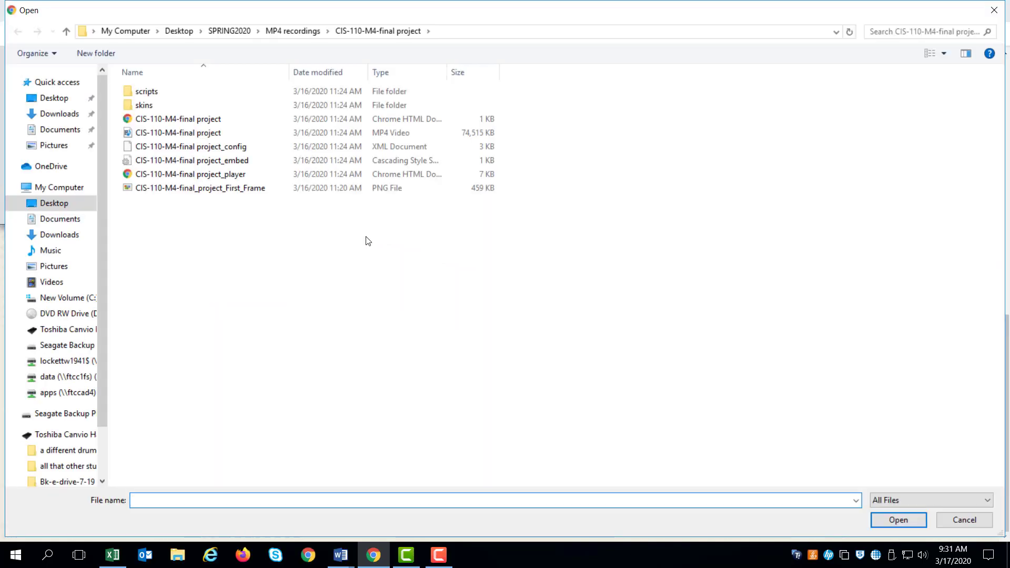
click(53, 98)
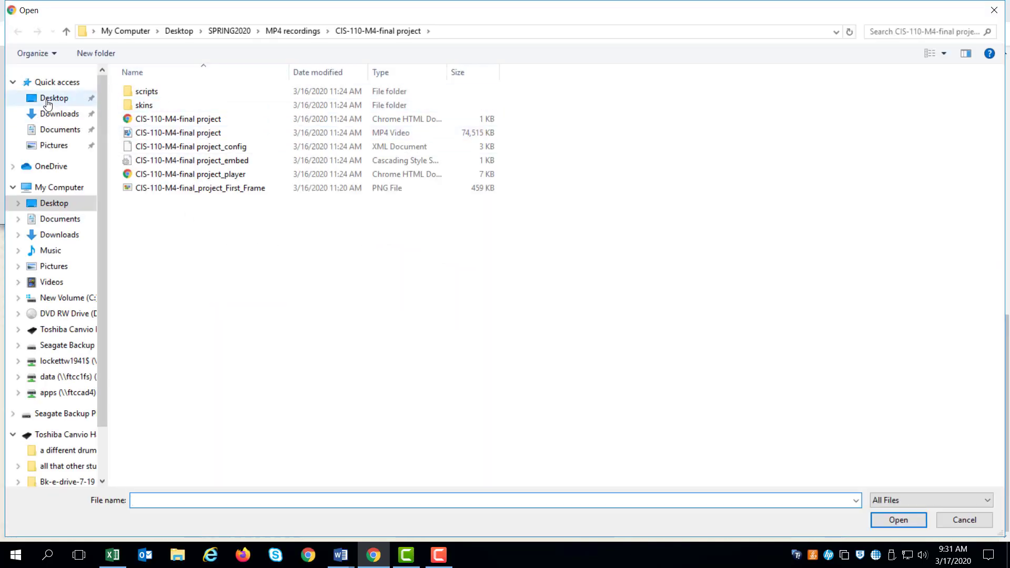
click(54, 97)
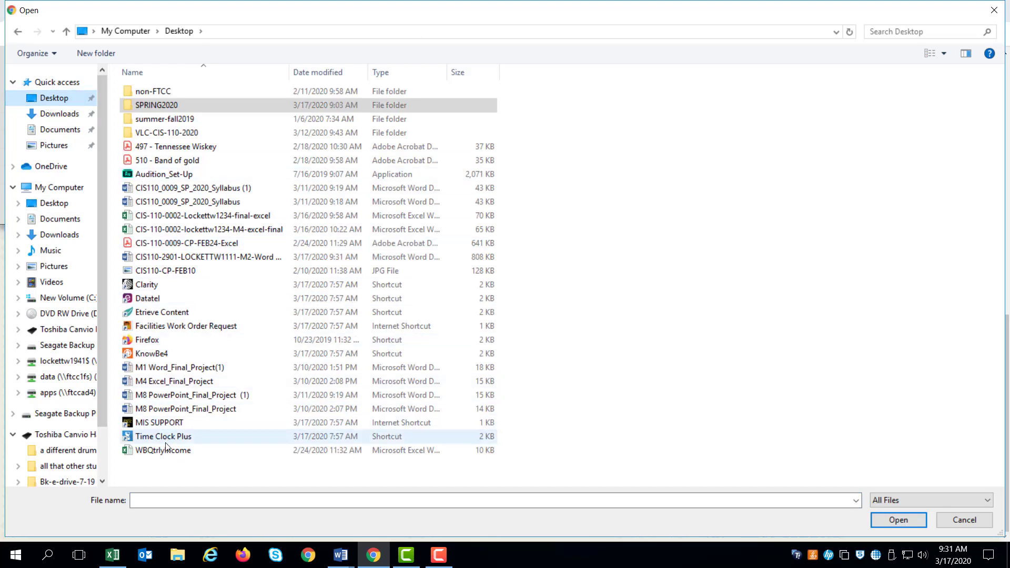
click(207, 256)
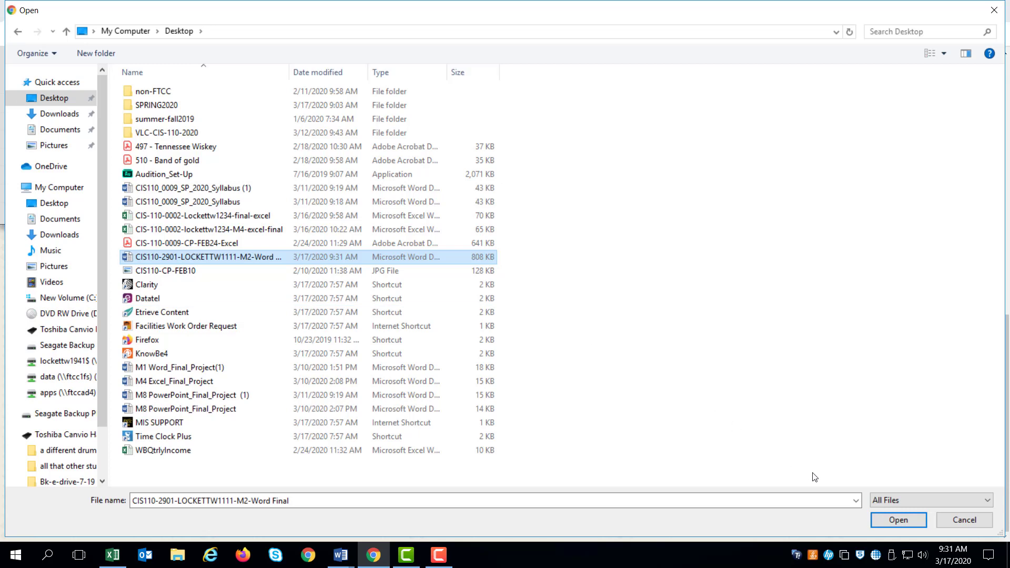
click(897, 520)
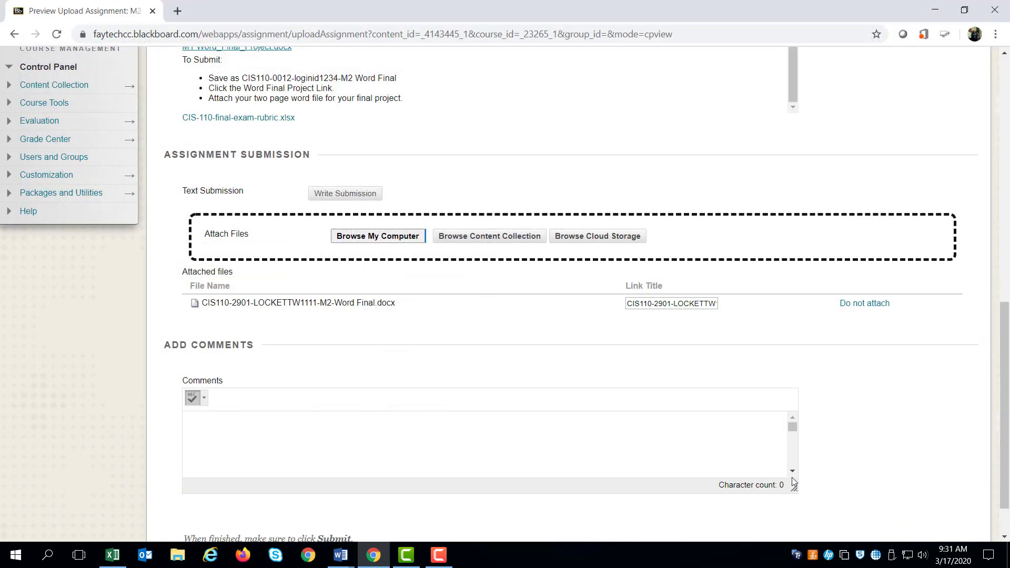
scroll(down, 3)
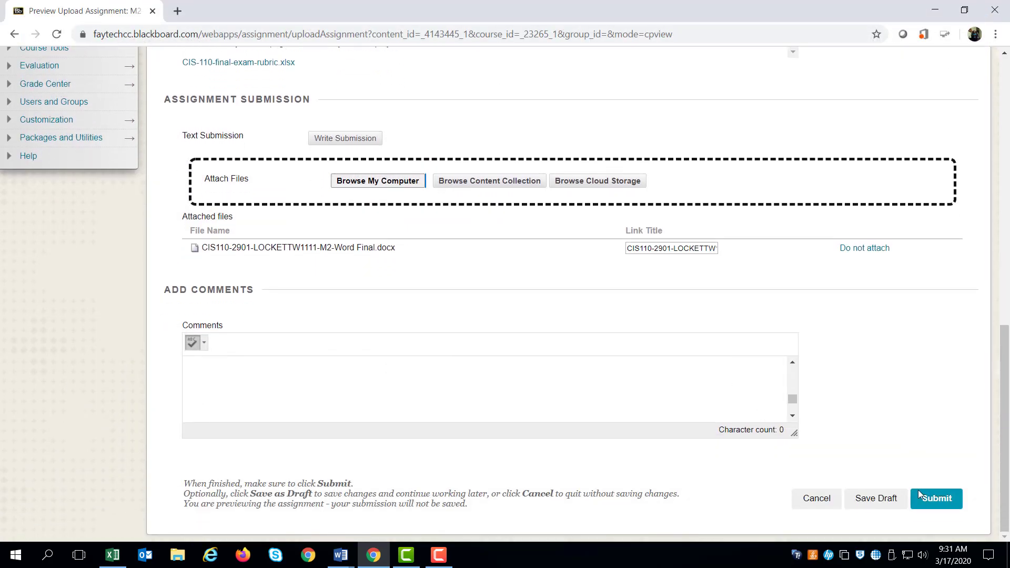